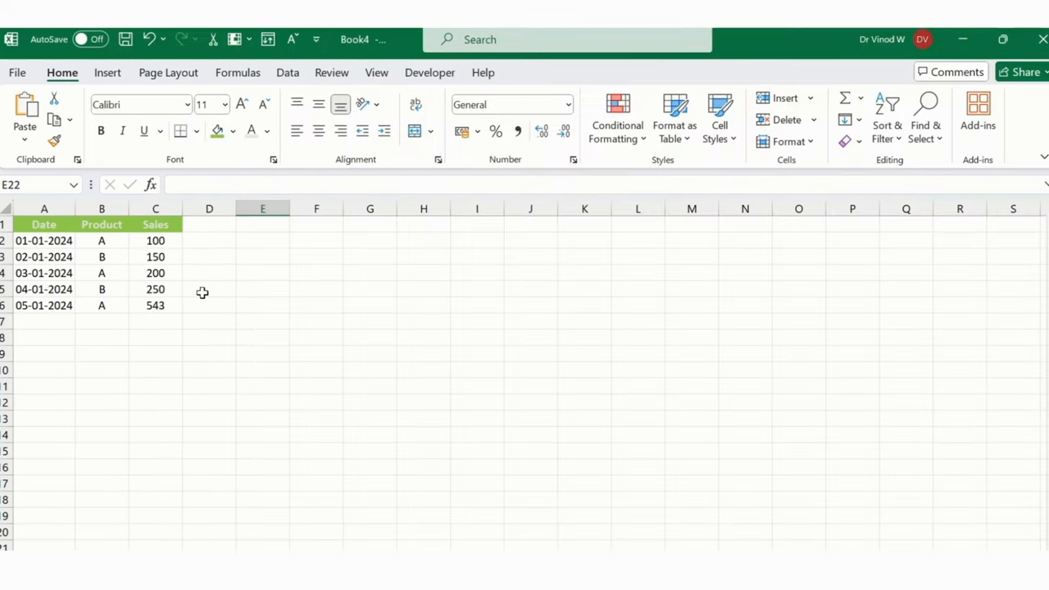
Format the Sales column C as ₹ English (India) accounting amounts.
left_click(154, 289)
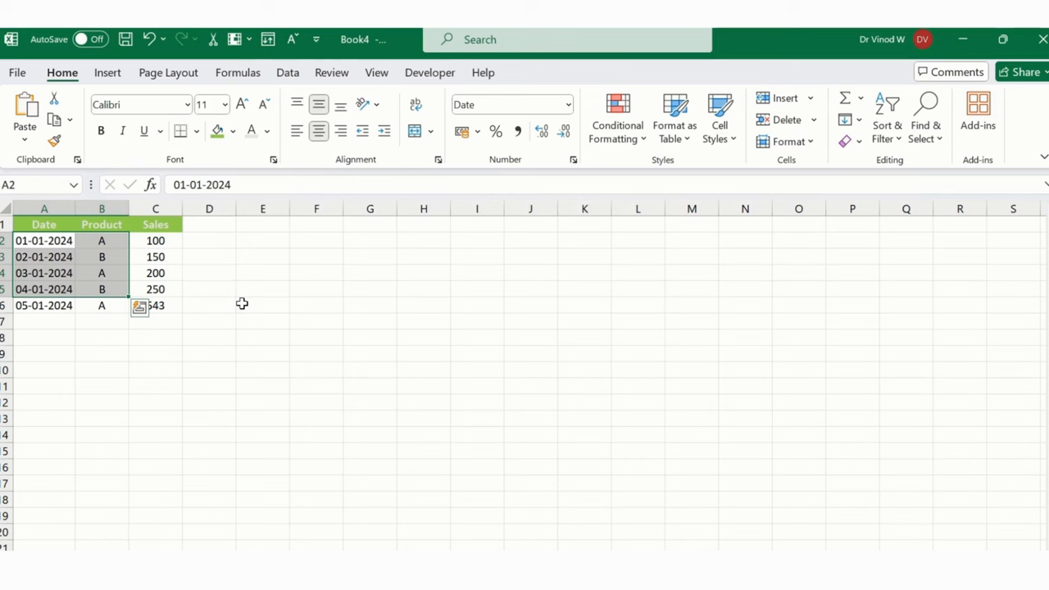
mouse_move(239, 344)
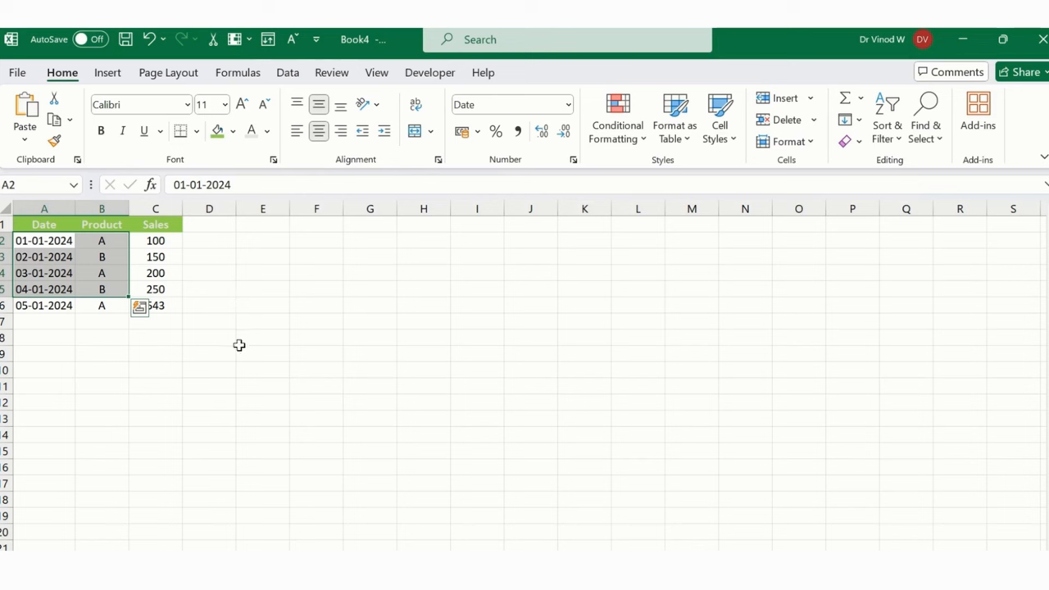
left_click(262, 338)
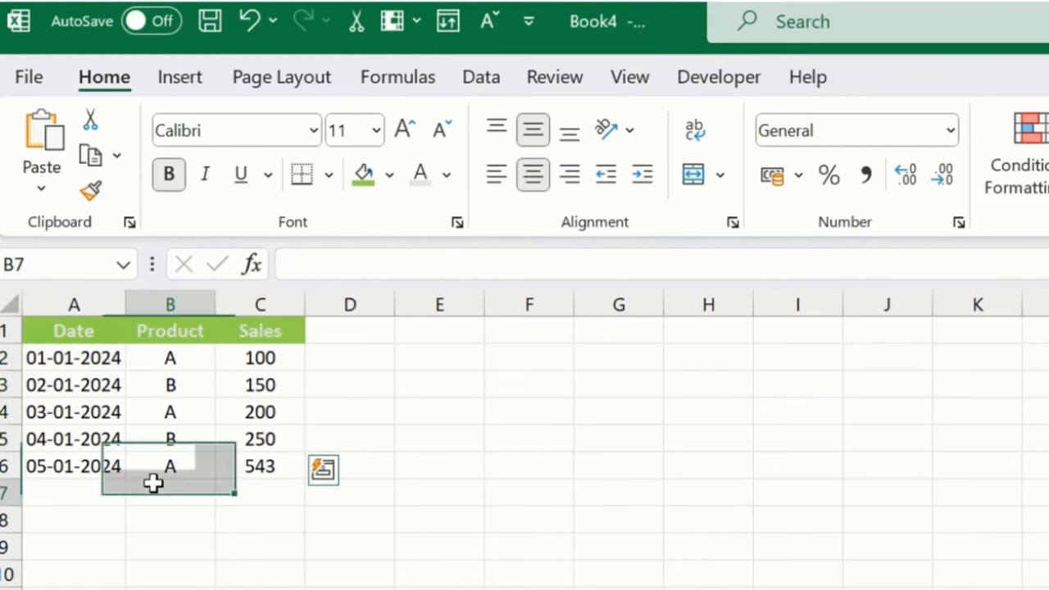
left_click(171, 303)
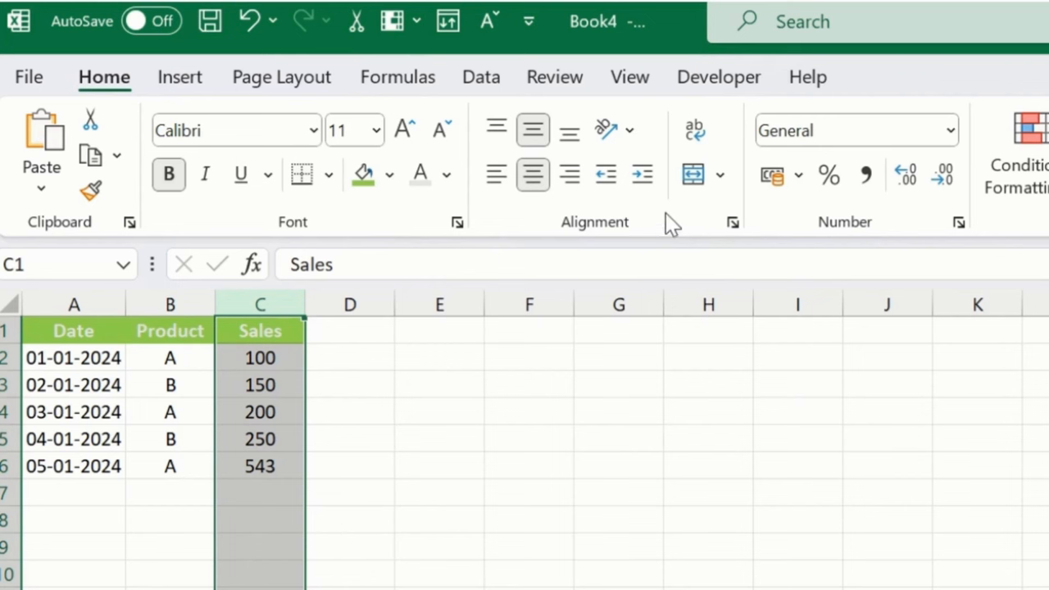
left_click(798, 174)
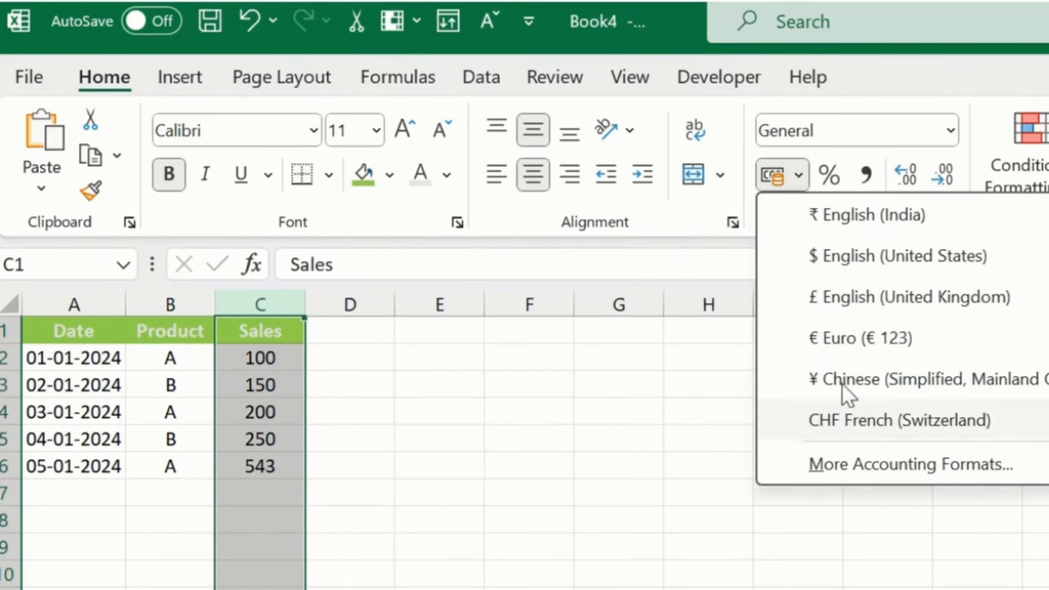
left_click(865, 215)
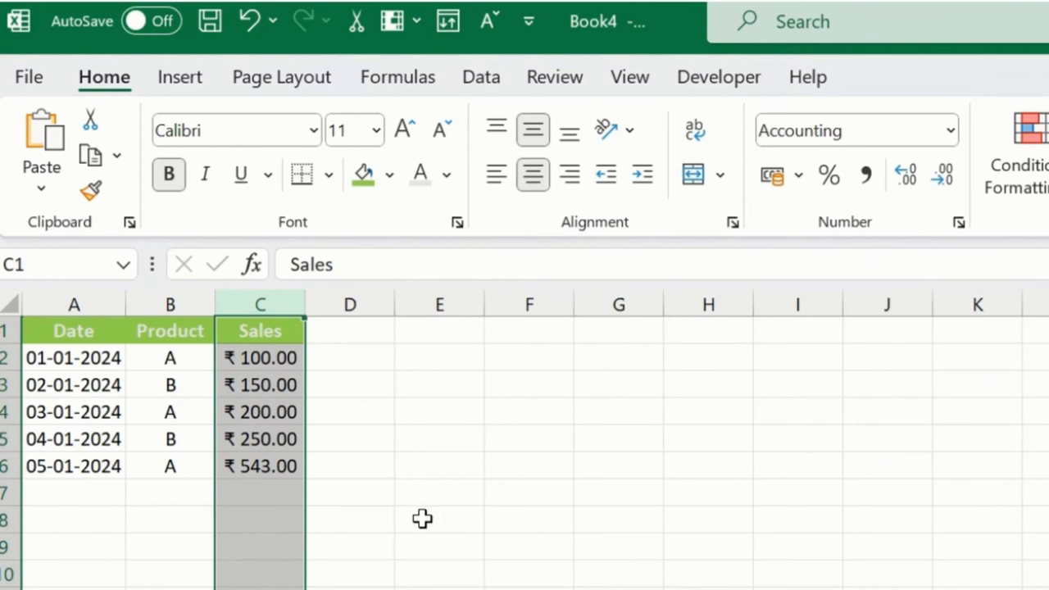
left_click(259, 383)
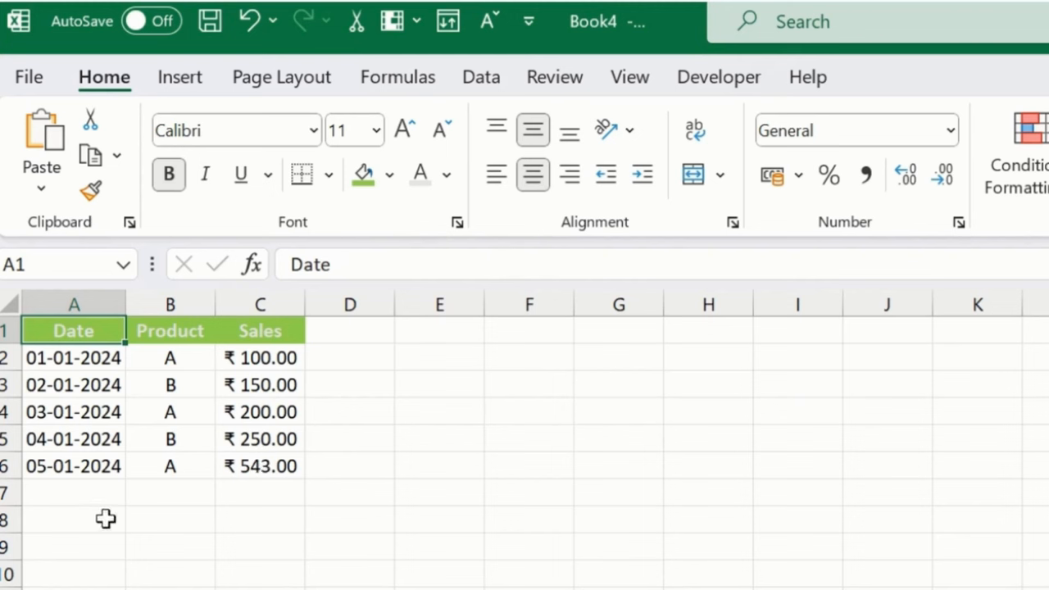
left_click(74, 491)
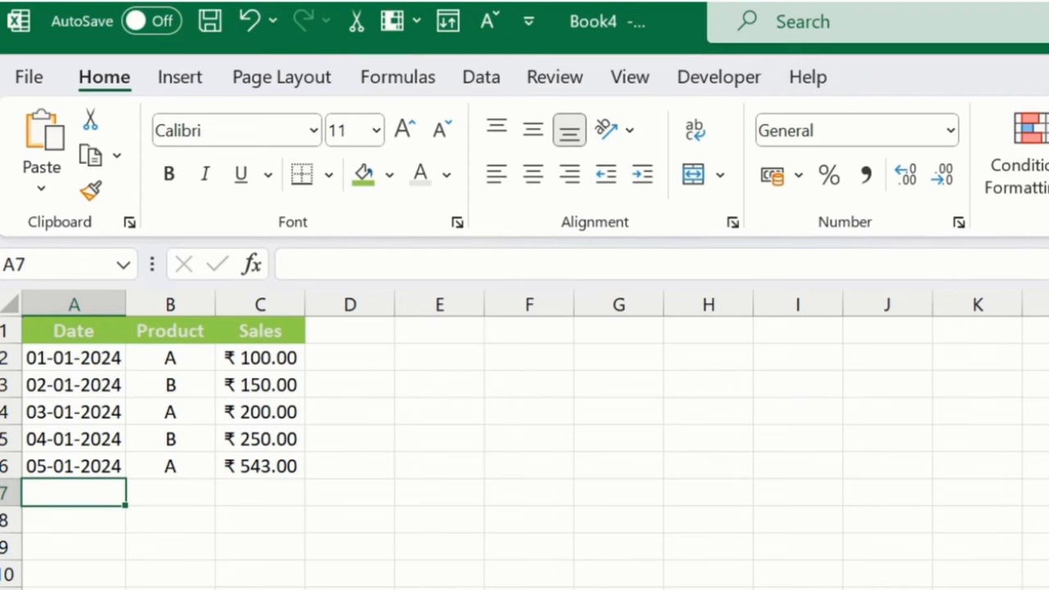
mouse_move(89, 334)
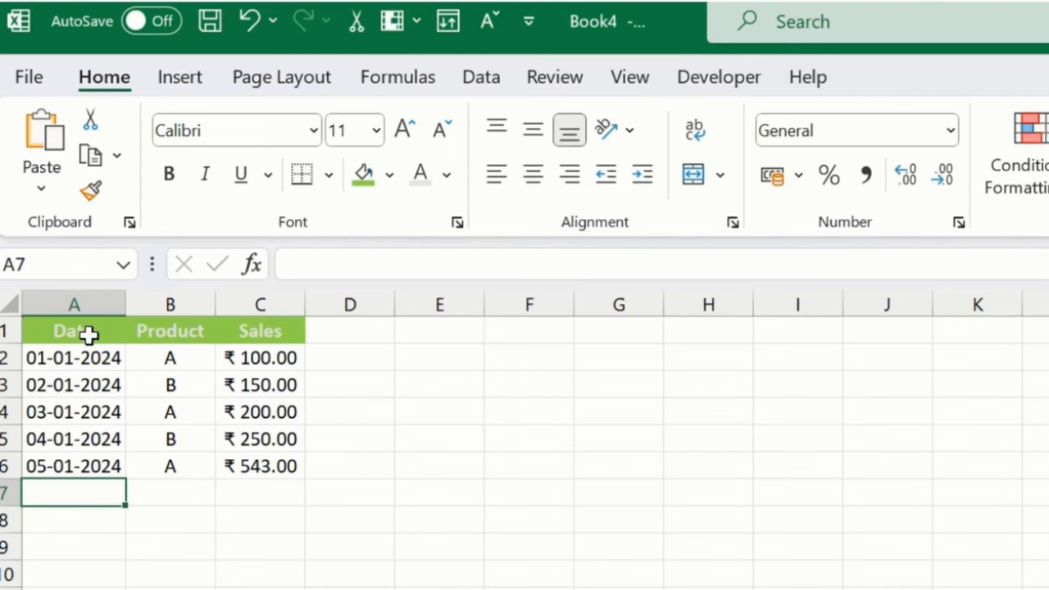
mouse_move(98, 467)
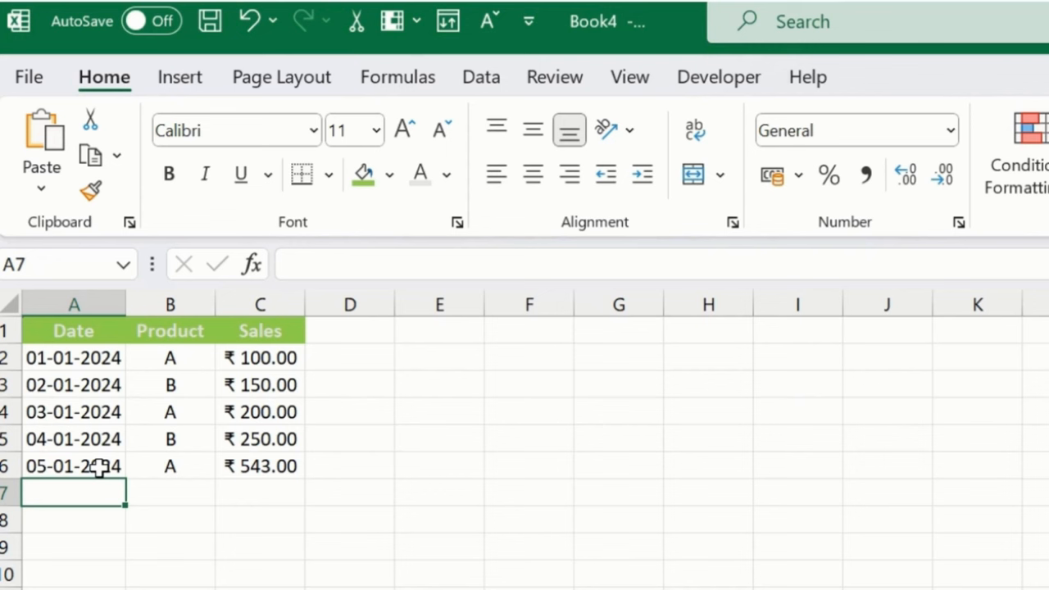
mouse_move(137, 421)
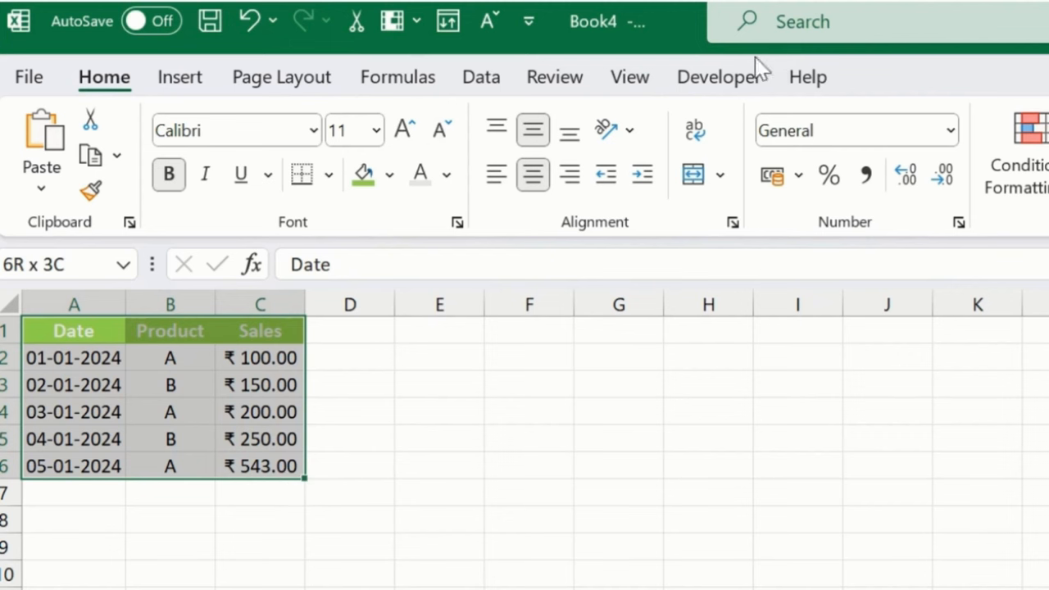
Bring up the New Name dialog from Formulas > Define Name for A1:C6.
left_click(396, 77)
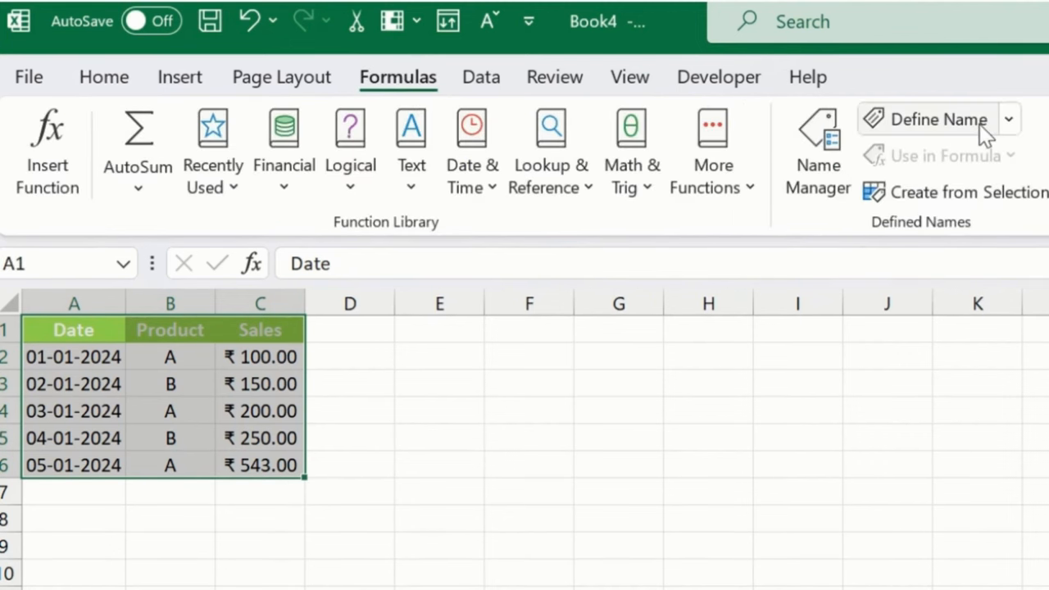
left_click(1009, 119)
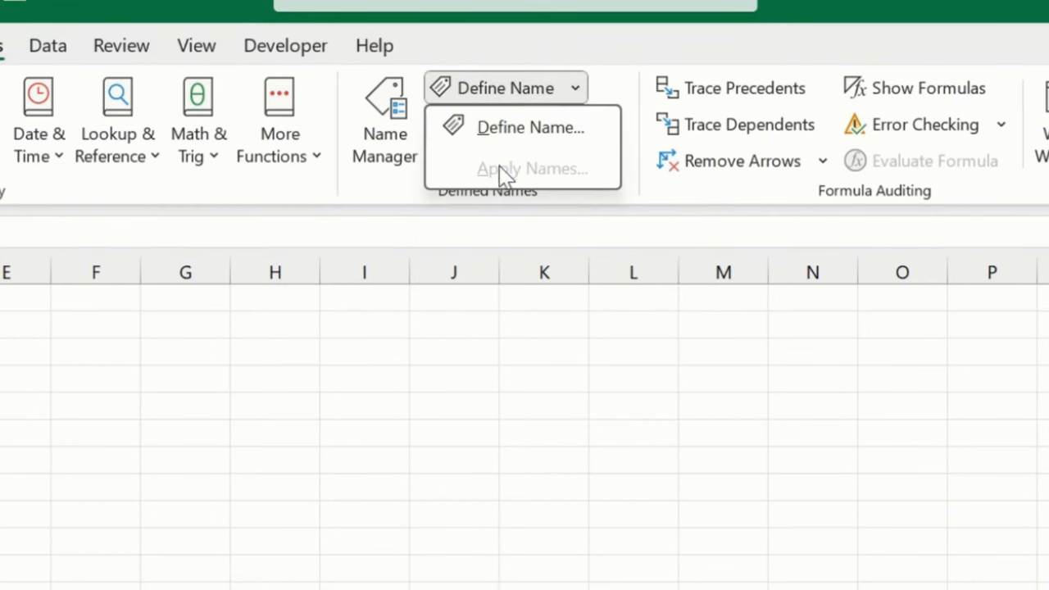
left_click(531, 128)
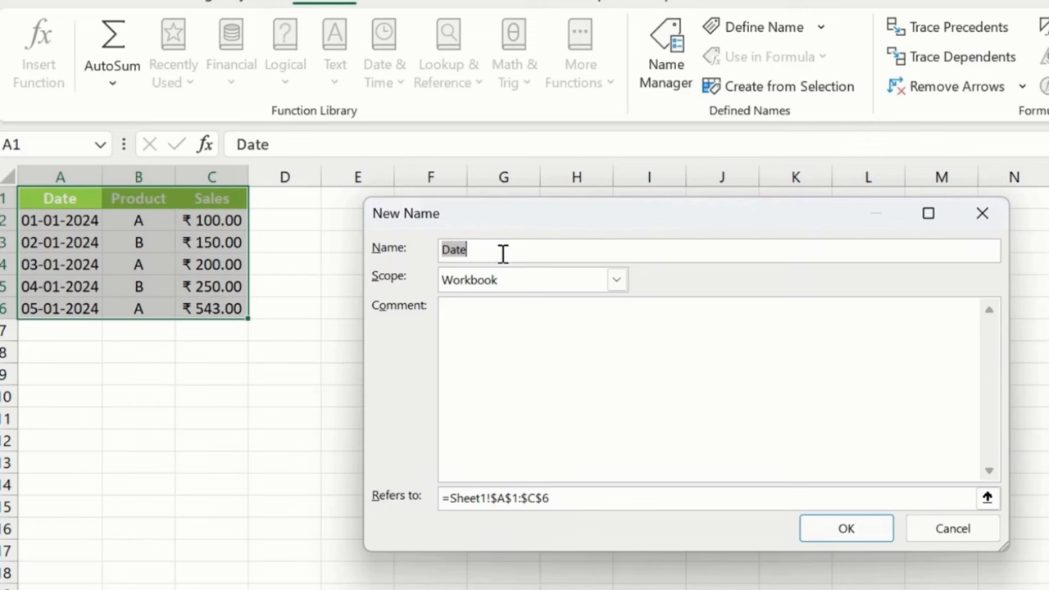
Name the range namerange and point its Refers to at Sheet1 cell A1.
type("name")
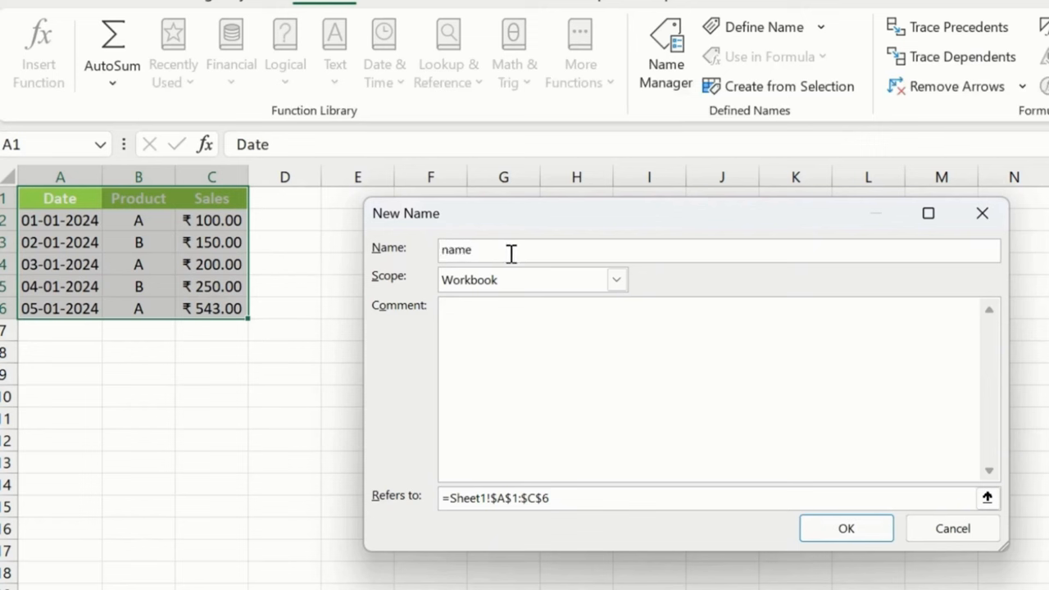
type("rang")
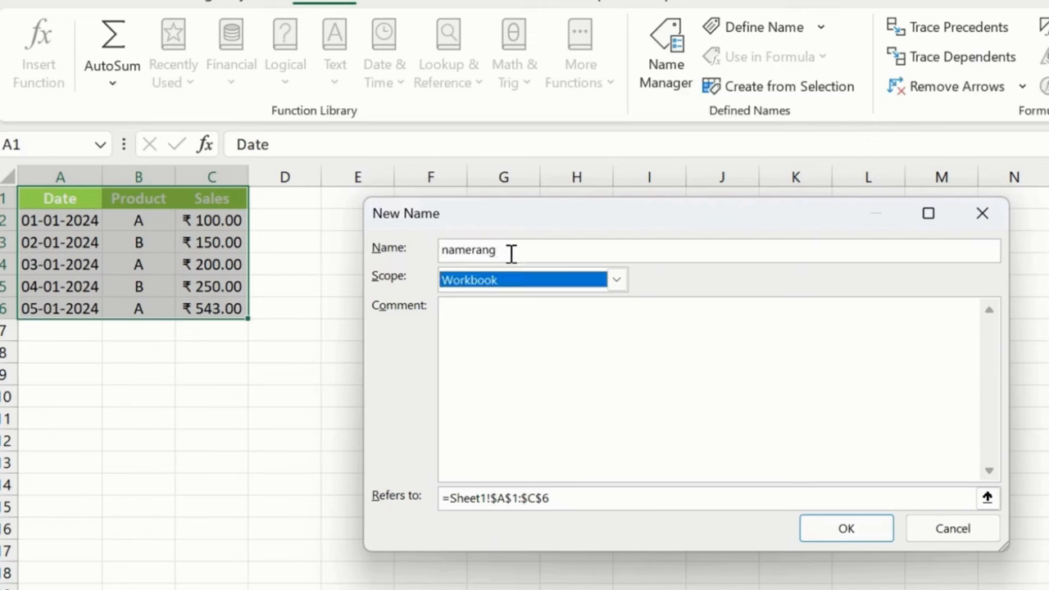
type("e")
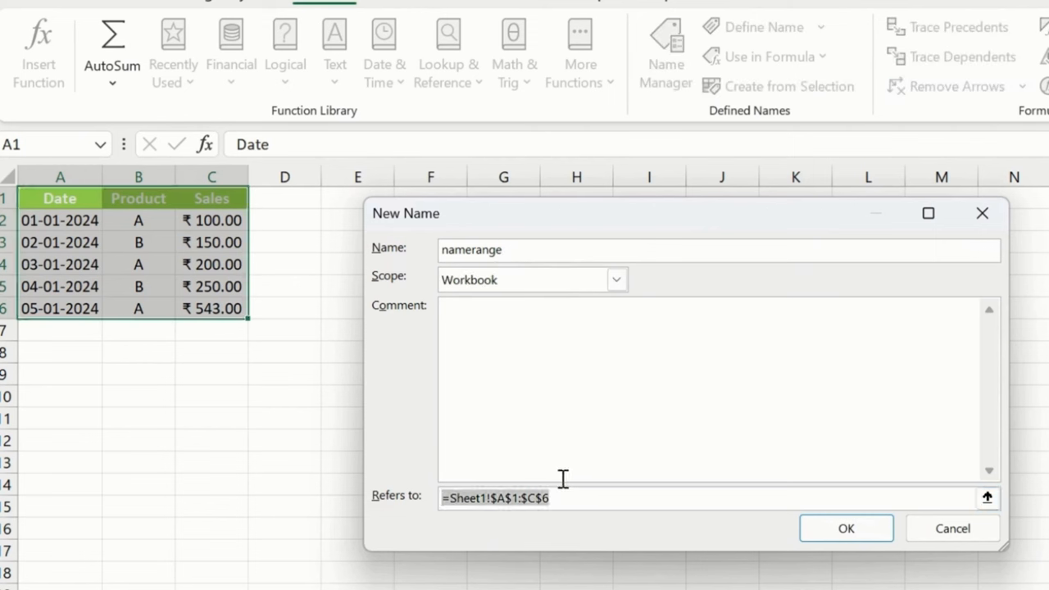
left_click(986, 498)
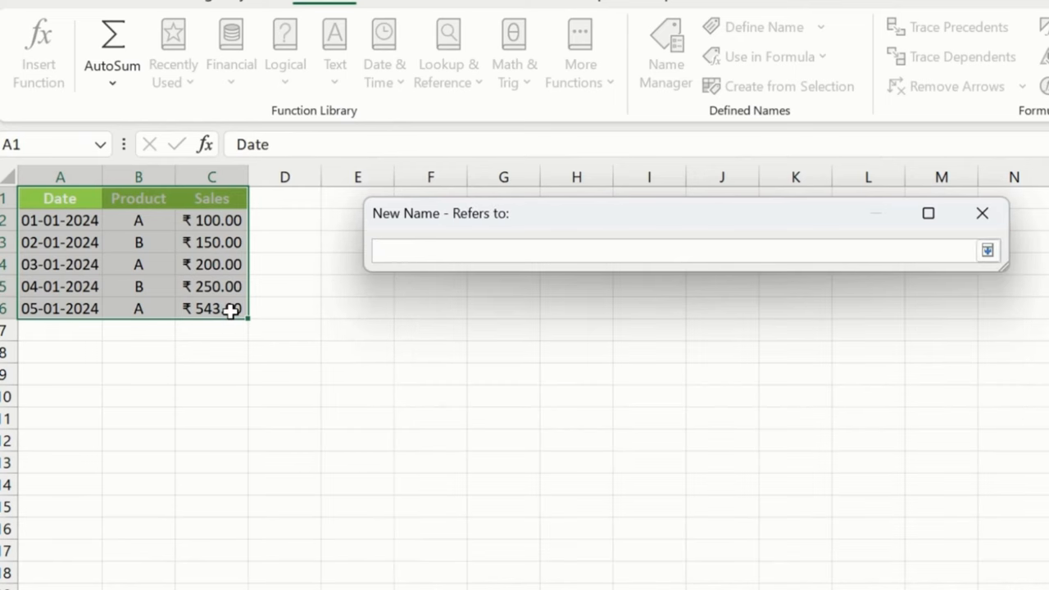
mouse_move(72, 194)
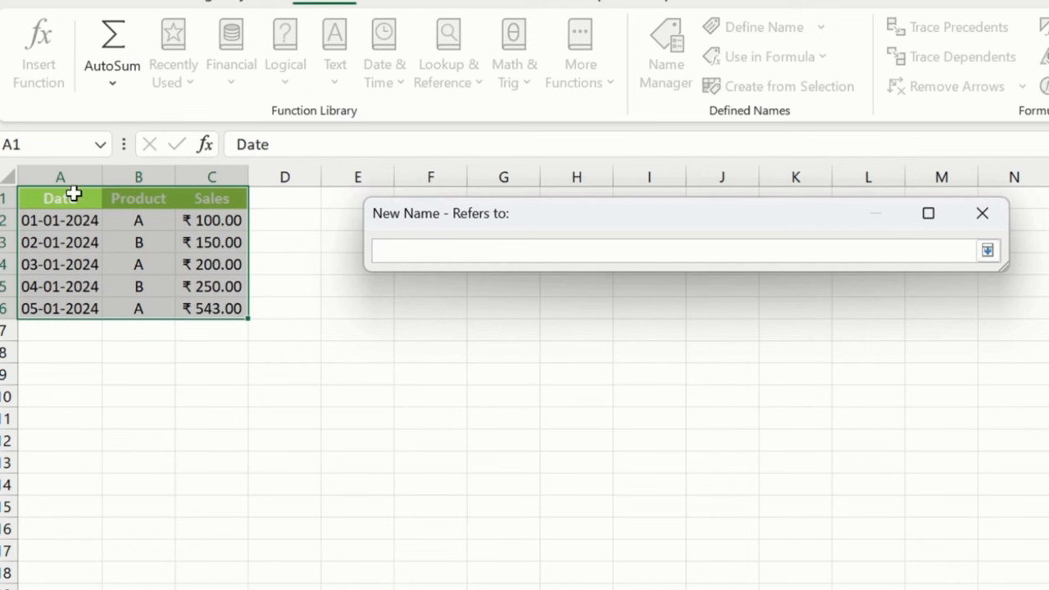
left_click(59, 196)
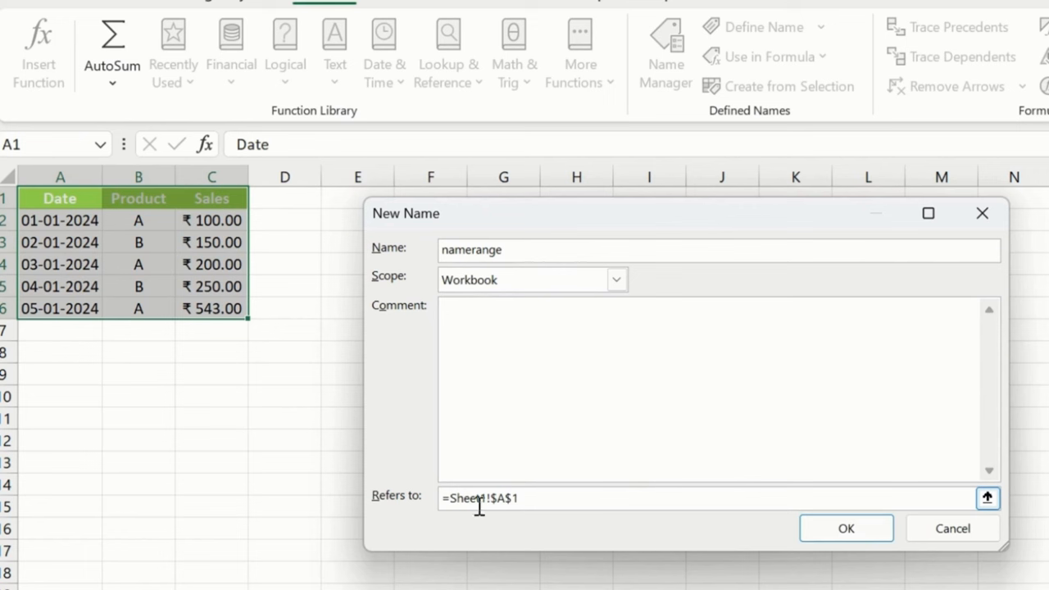
Set Refers to as =OFFSET(Sheet1!$A$1,0,0,COUNTA(Sheet1!$A:$A),3) and save the name.
type("Offset(")
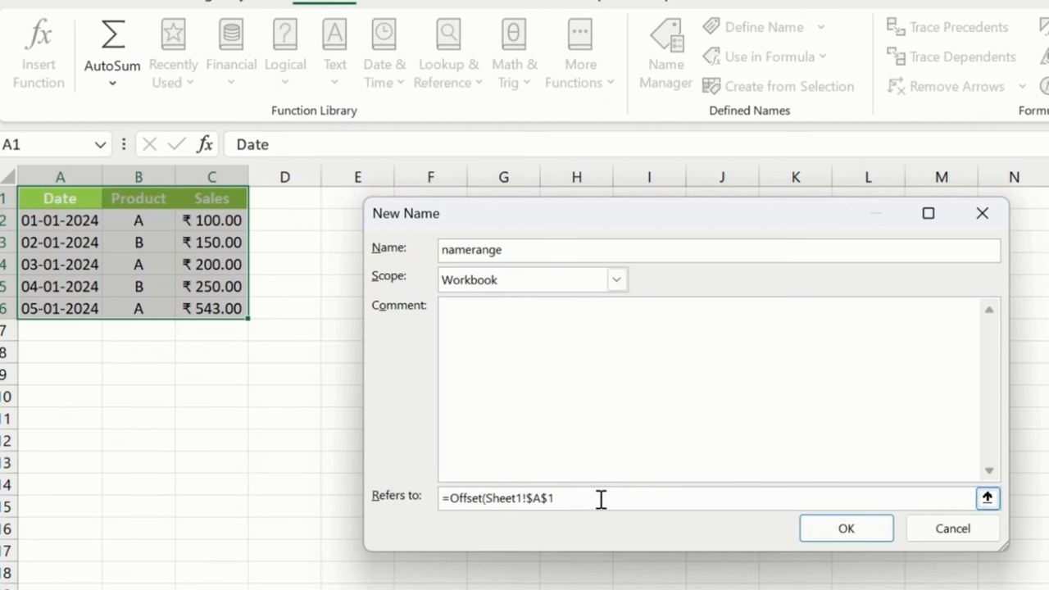
mouse_move(596, 500)
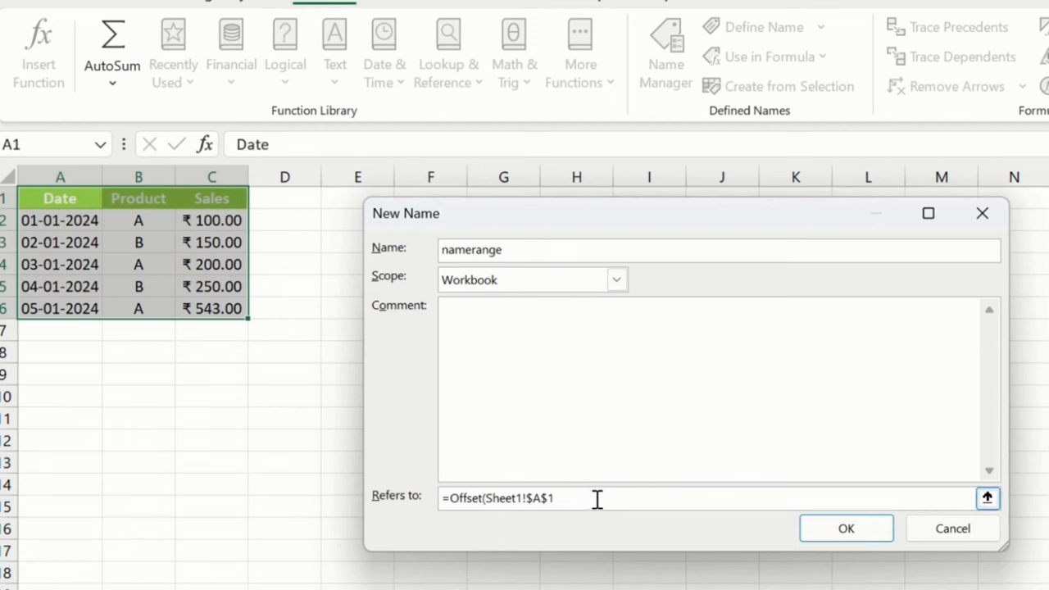
type(",")
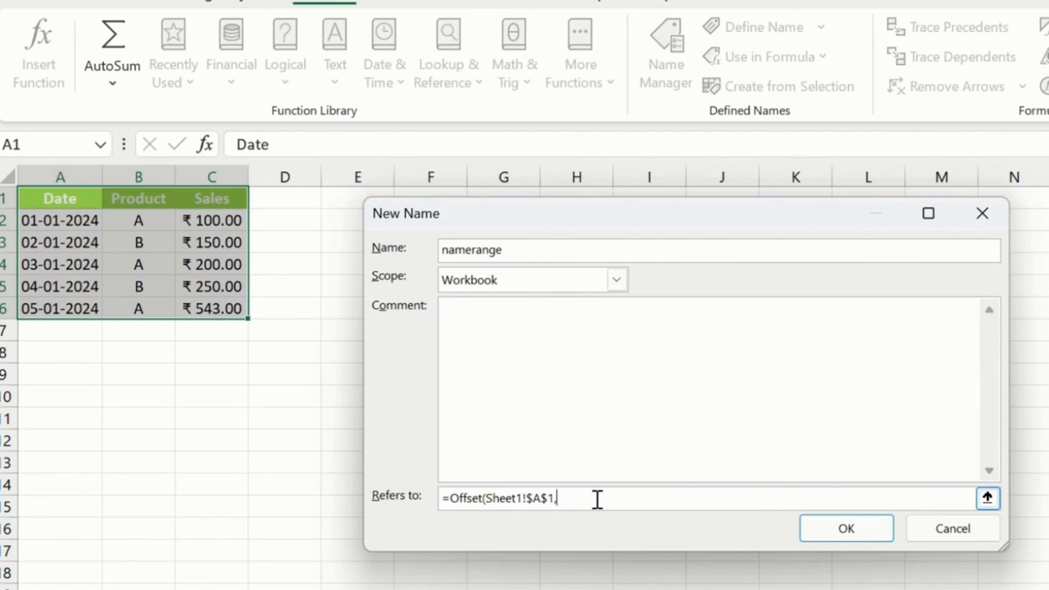
type("0,0,")
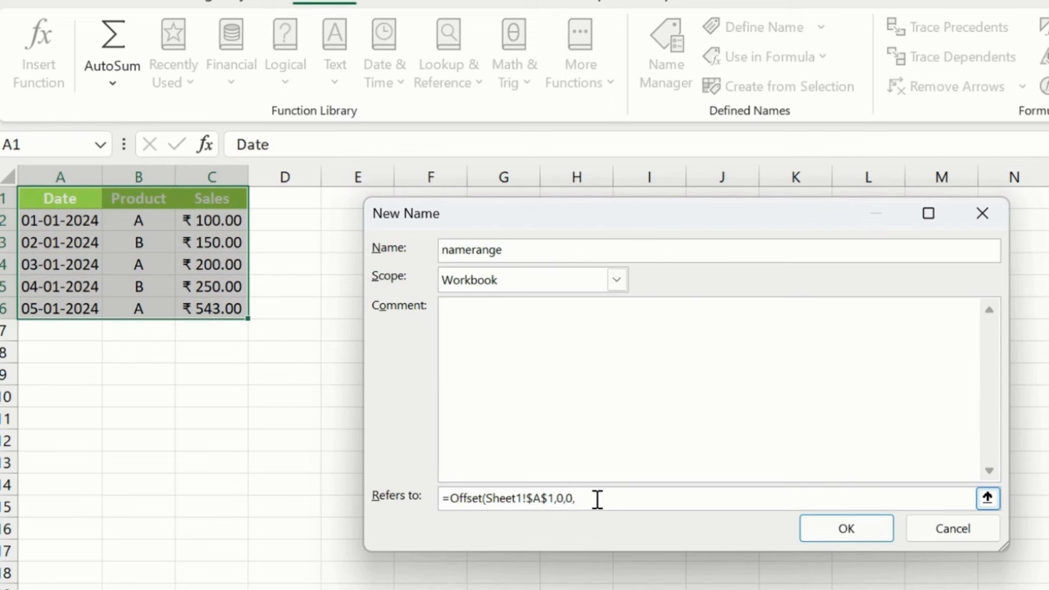
type("Count A")
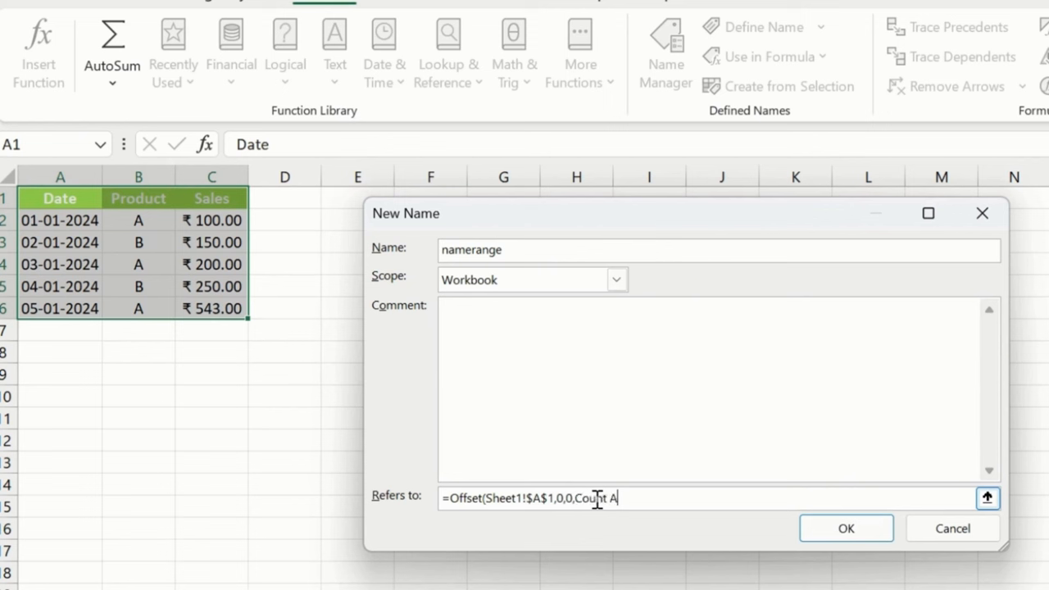
key("Backspace")
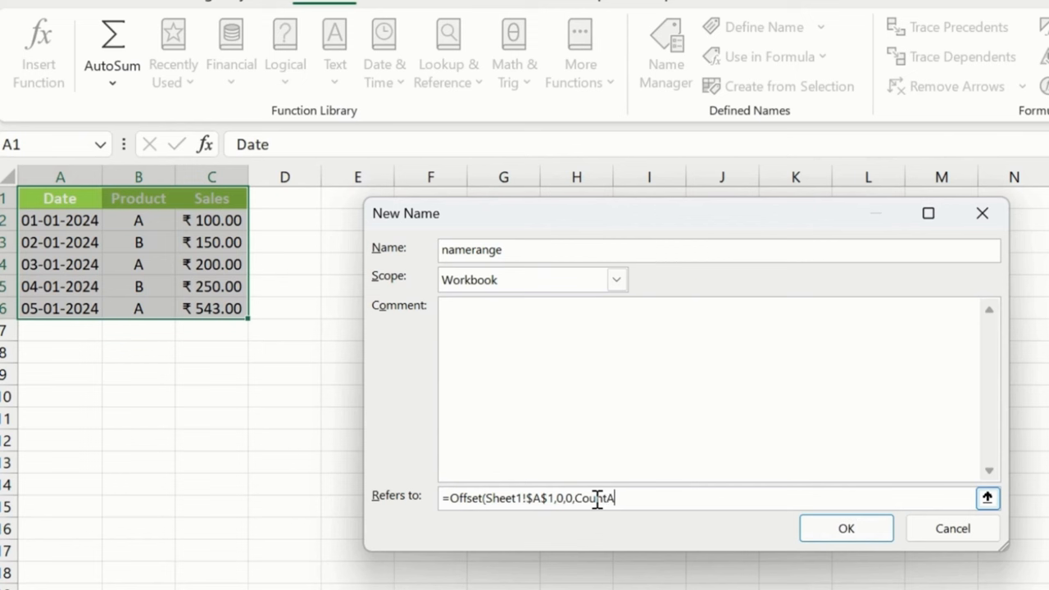
type("(")
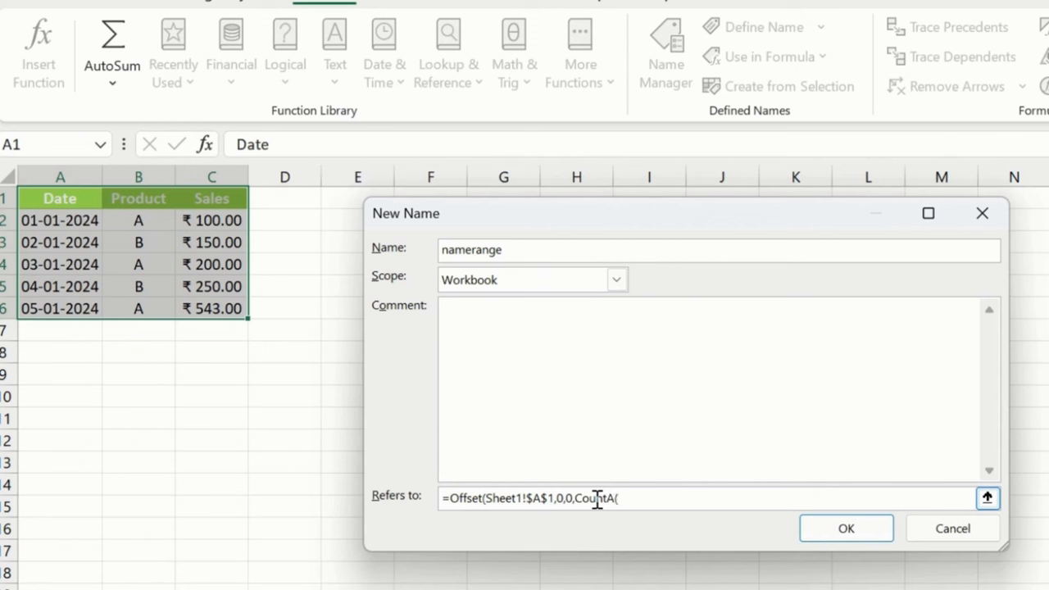
type("s")
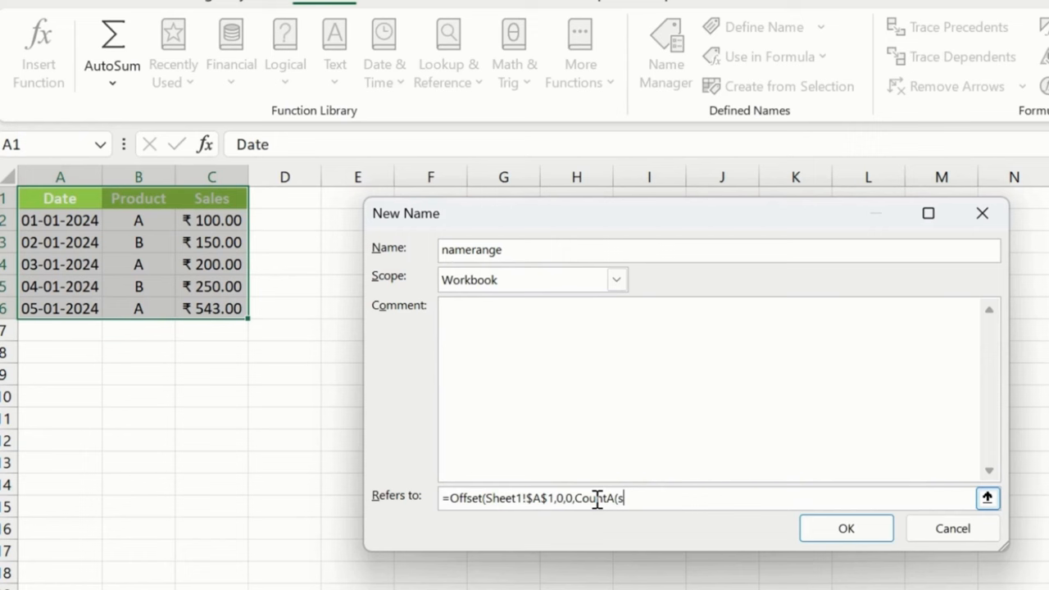
type("Sheet1!")
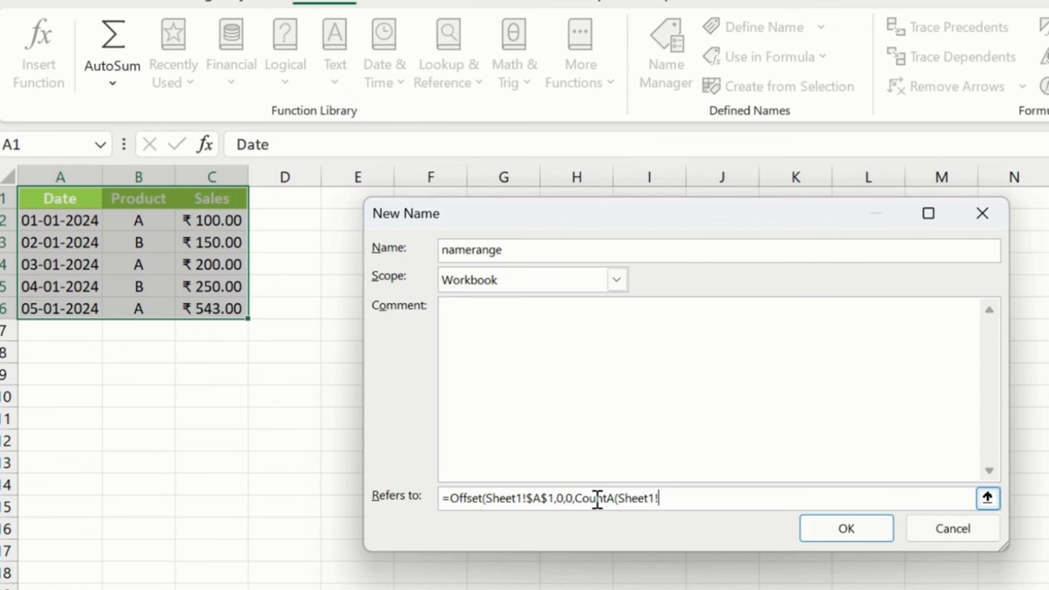
type("$A:")
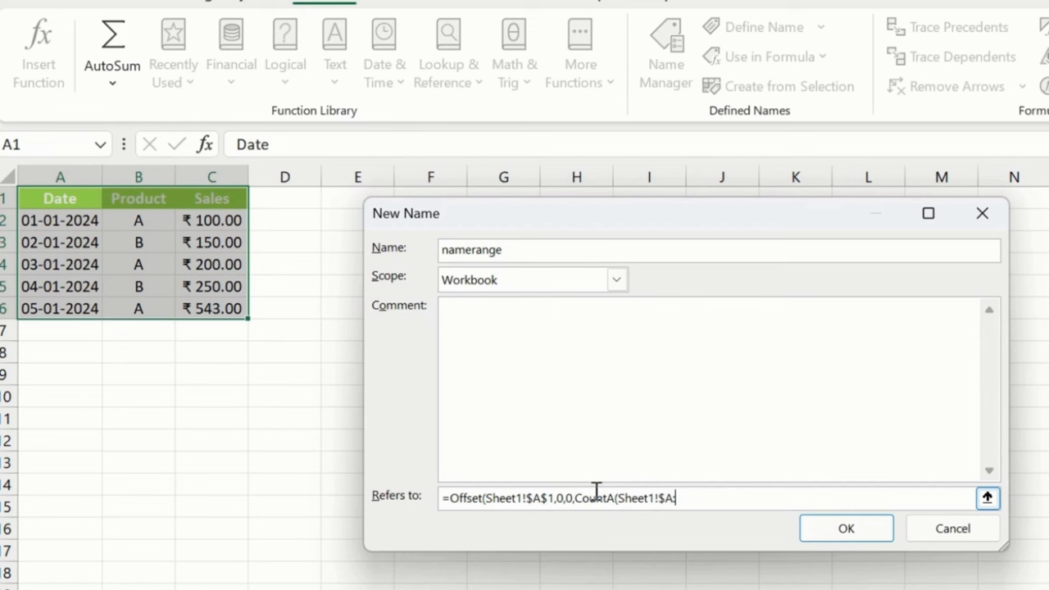
type("$")
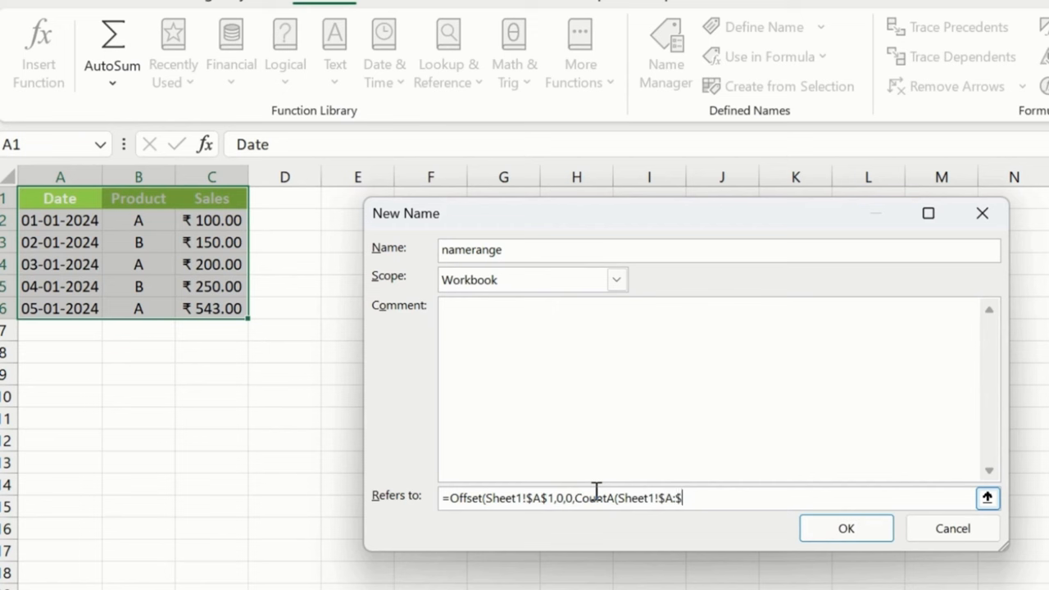
type("A")
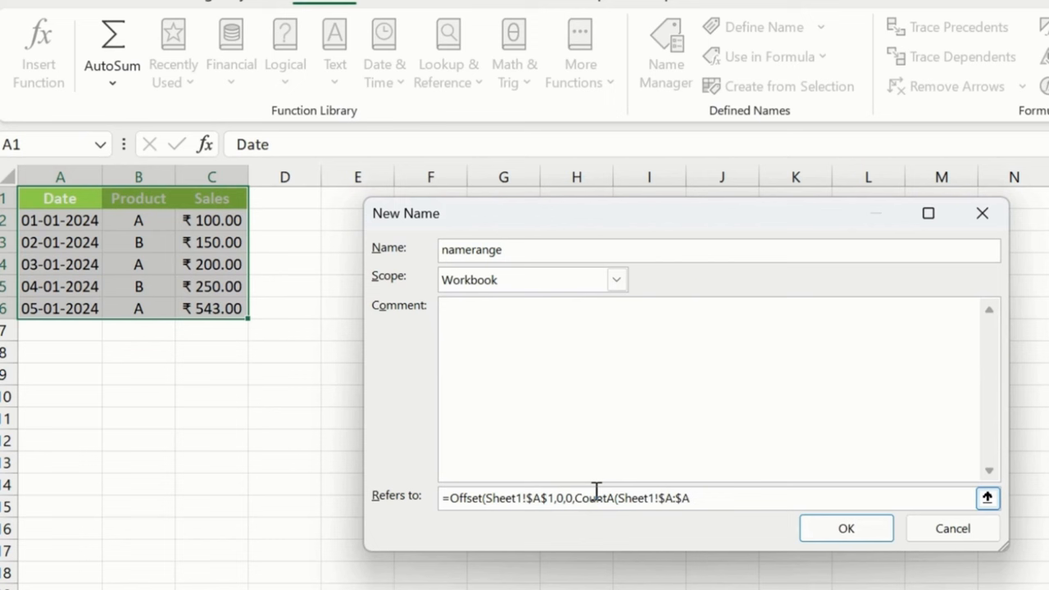
type("),")
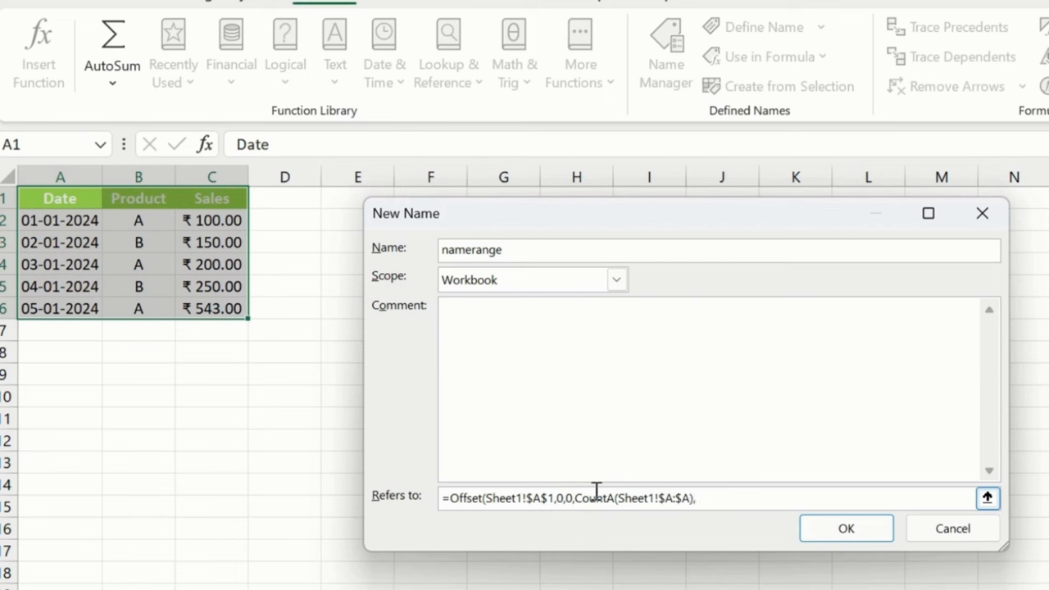
type("3)")
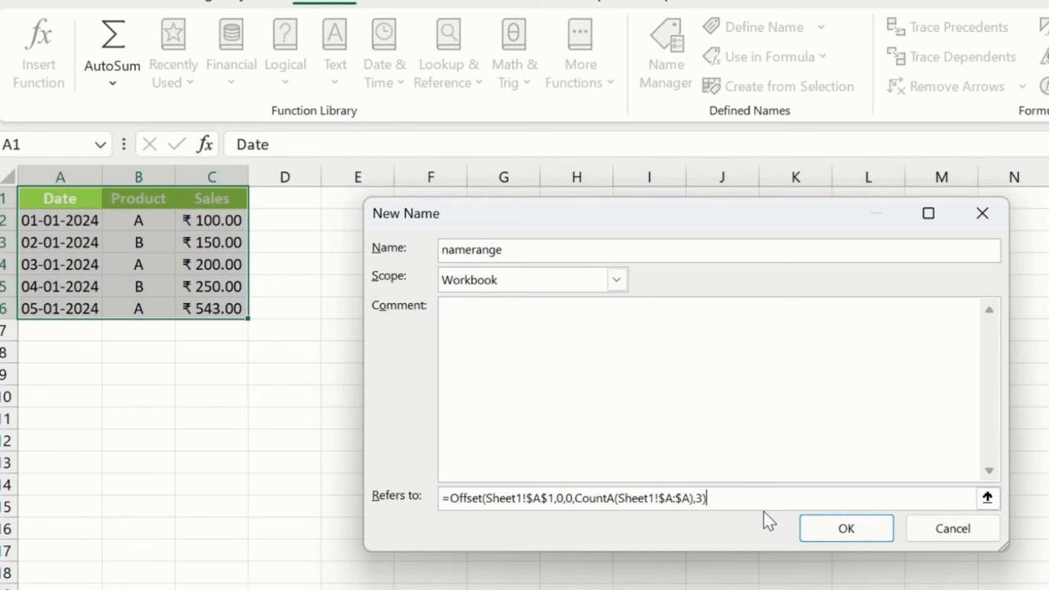
left_click(846, 527)
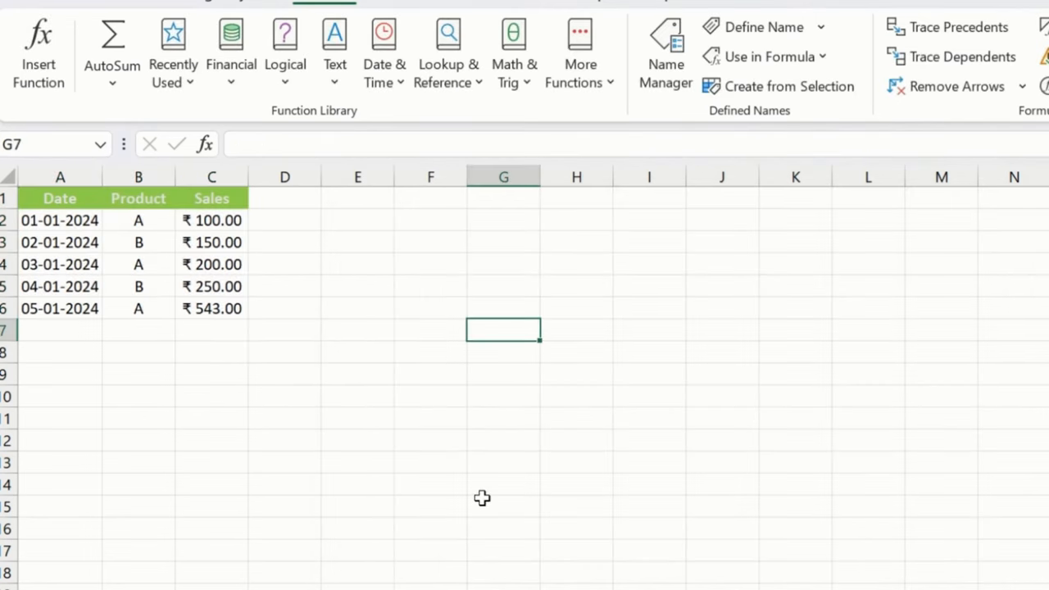
left_click(819, 26)
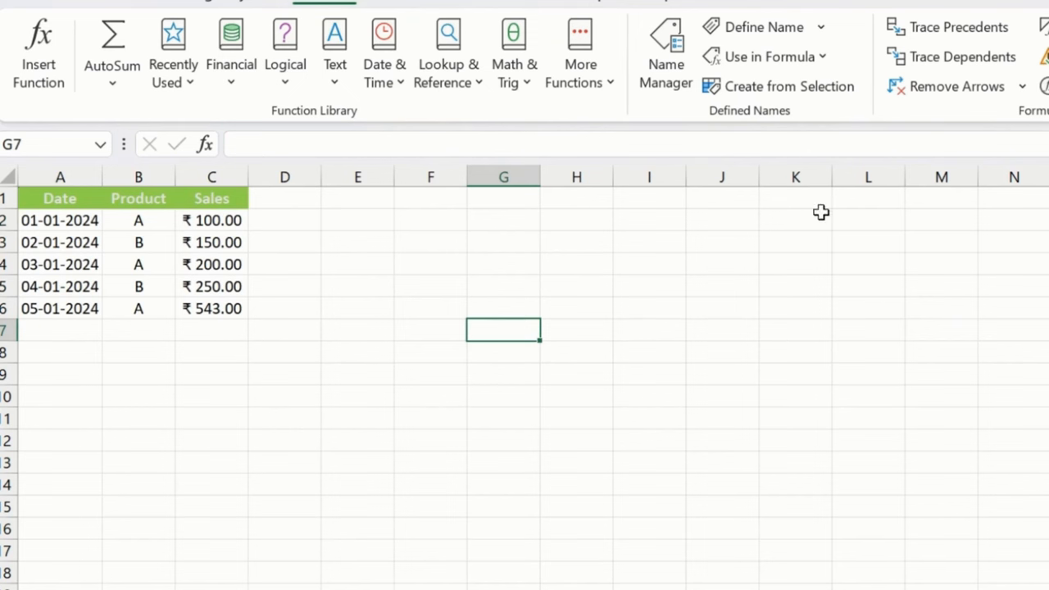
left_click(764, 56)
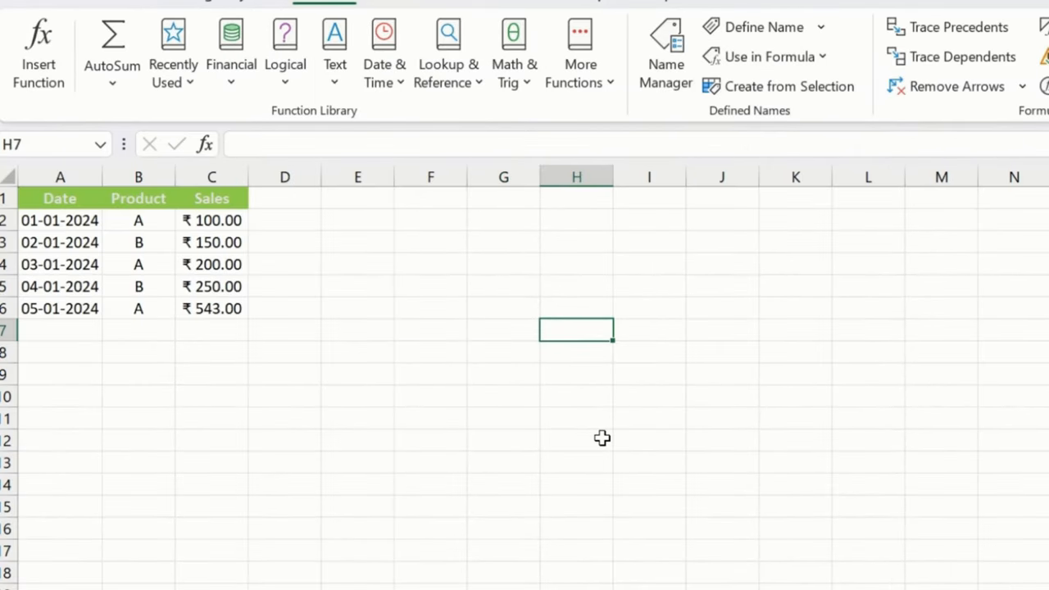
type("=name")
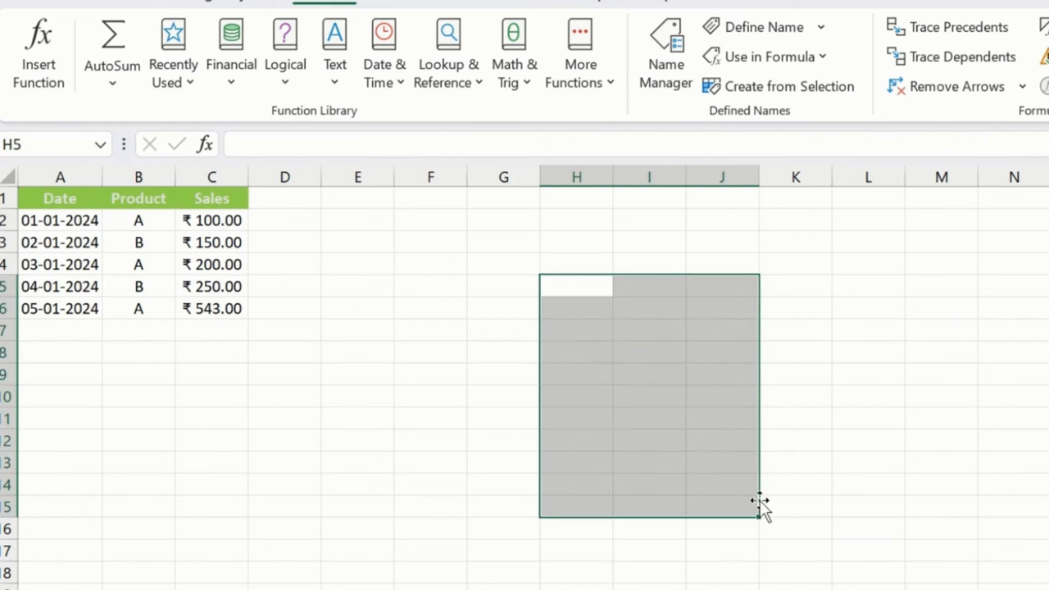
mouse_move(750, 502)
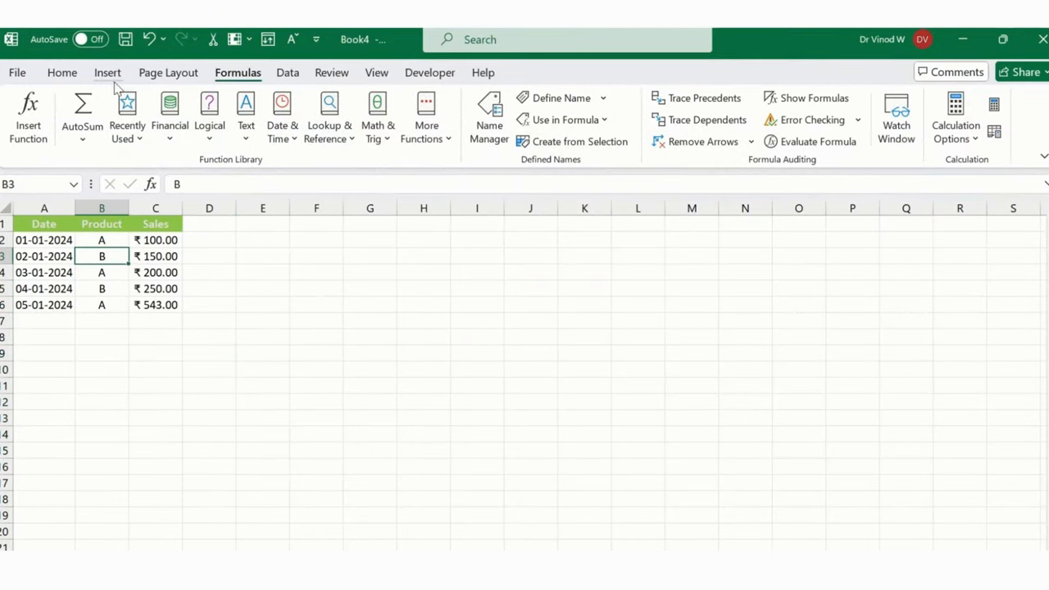
left_click(108, 72)
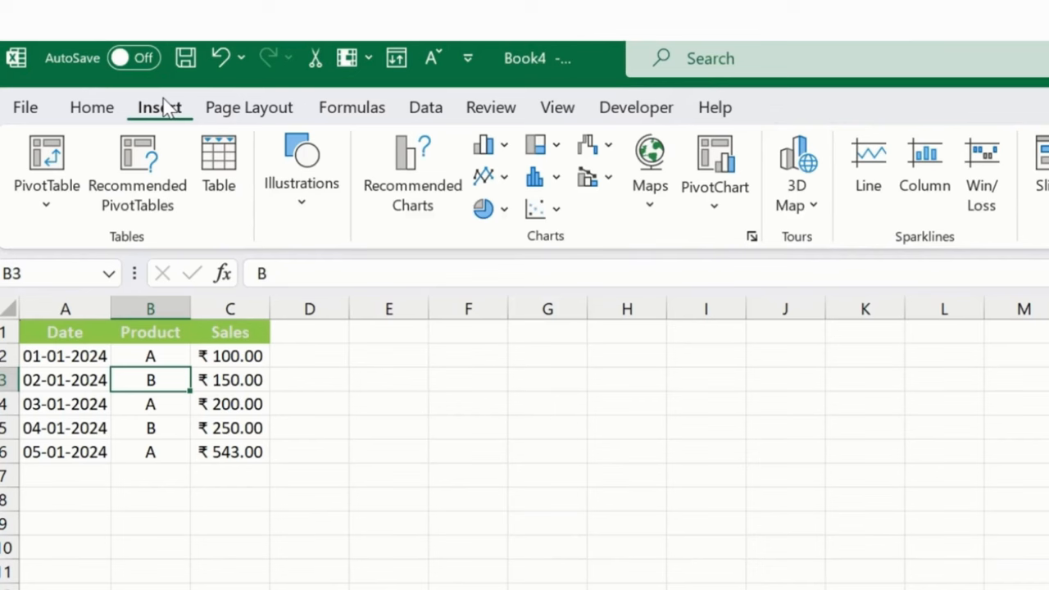
Start a PivotTable from Table/Range with namerange as its source instead of A1:C6.
left_click(46, 204)
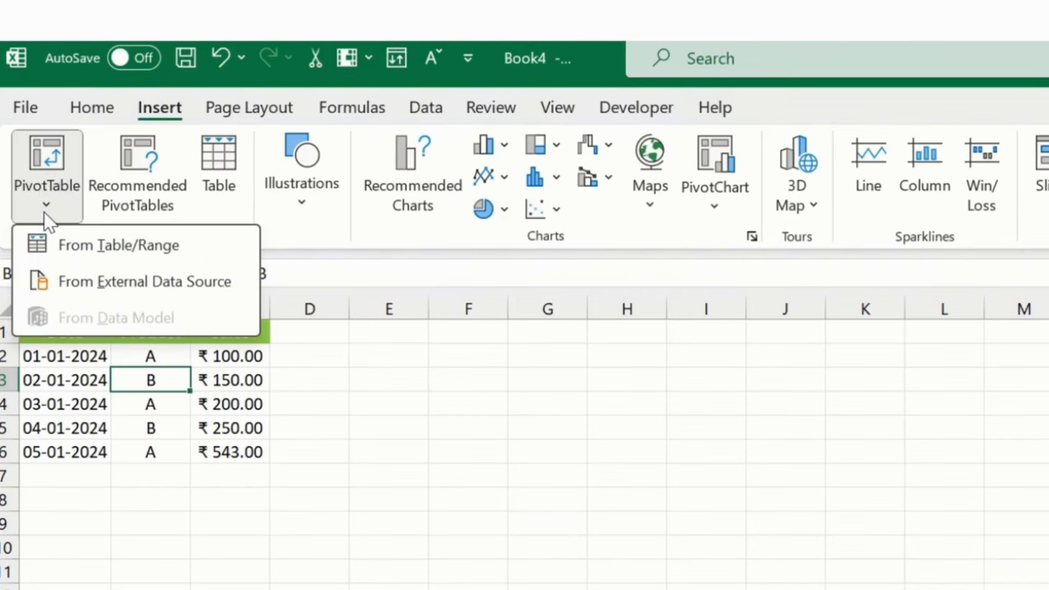
left_click(118, 245)
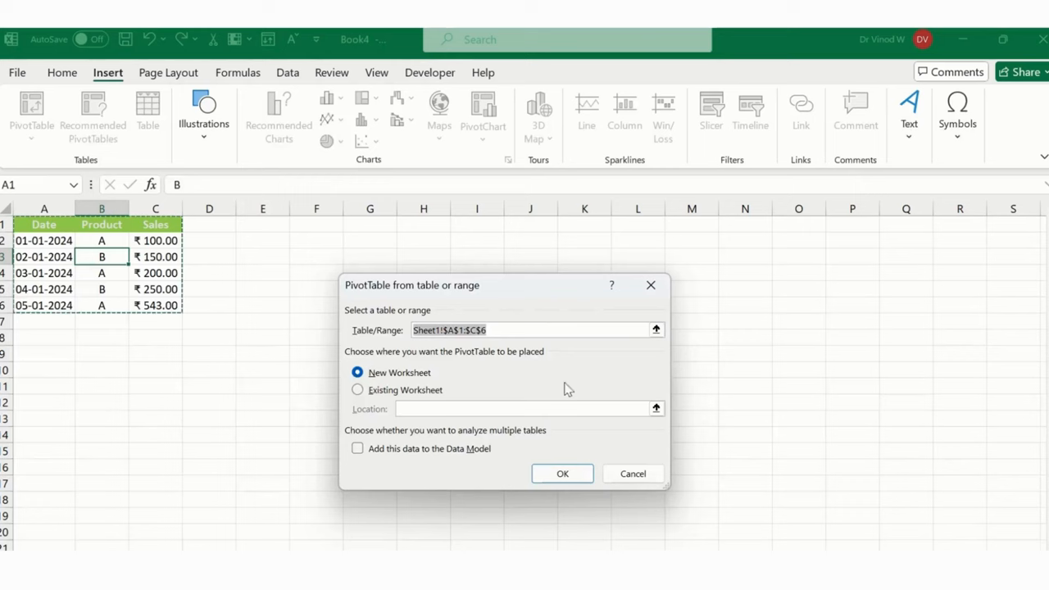
mouse_move(639, 362)
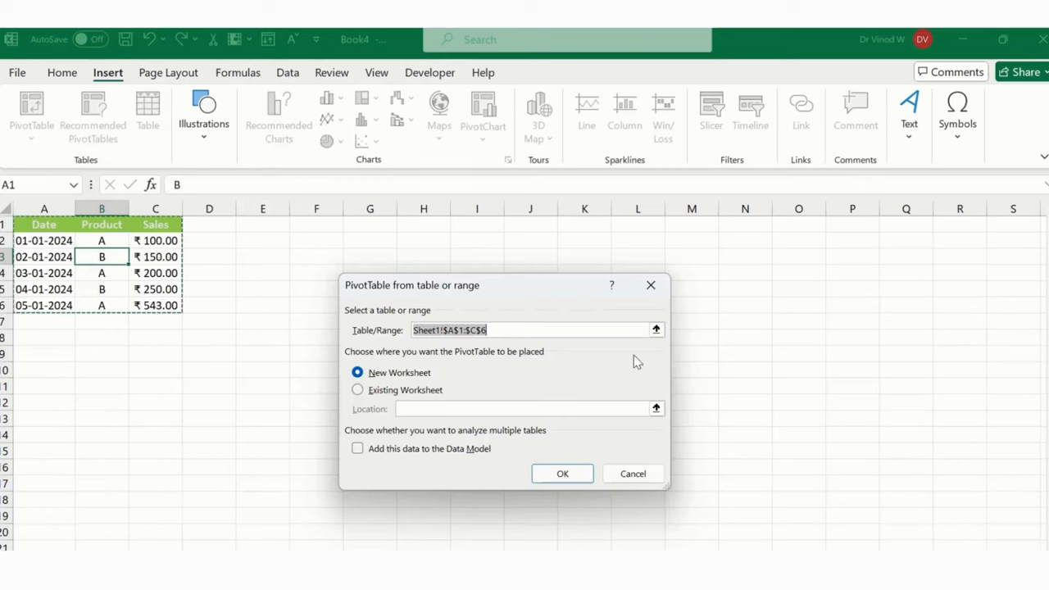
left_click(655, 329)
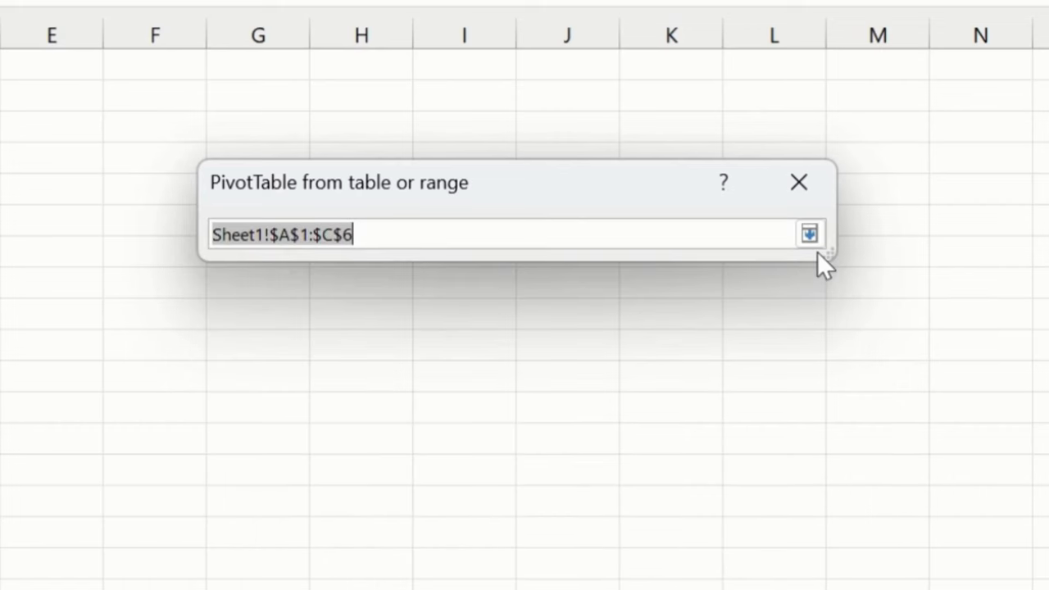
left_click(809, 232)
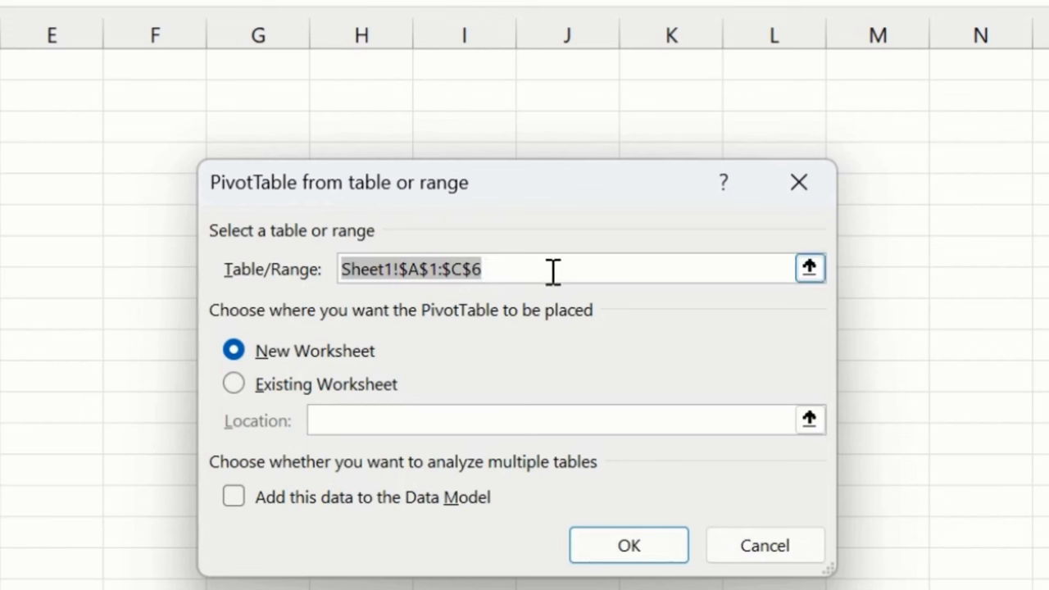
type("namerange")
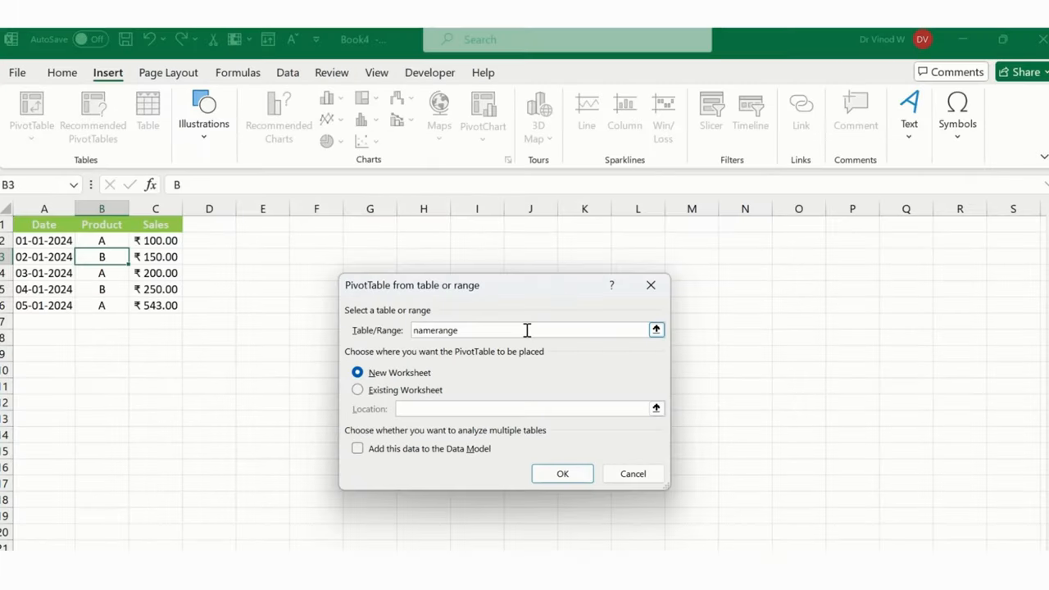
Create the pivot on a new sheet with Date rows, Product columns and summed Sales (total 1243).
left_click(562, 474)
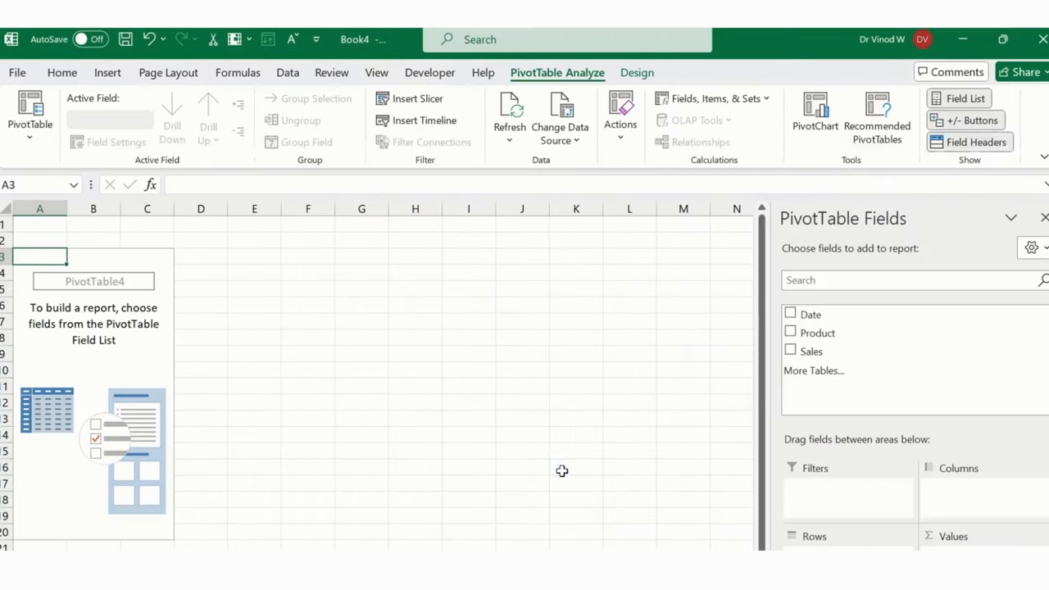
mouse_move(534, 464)
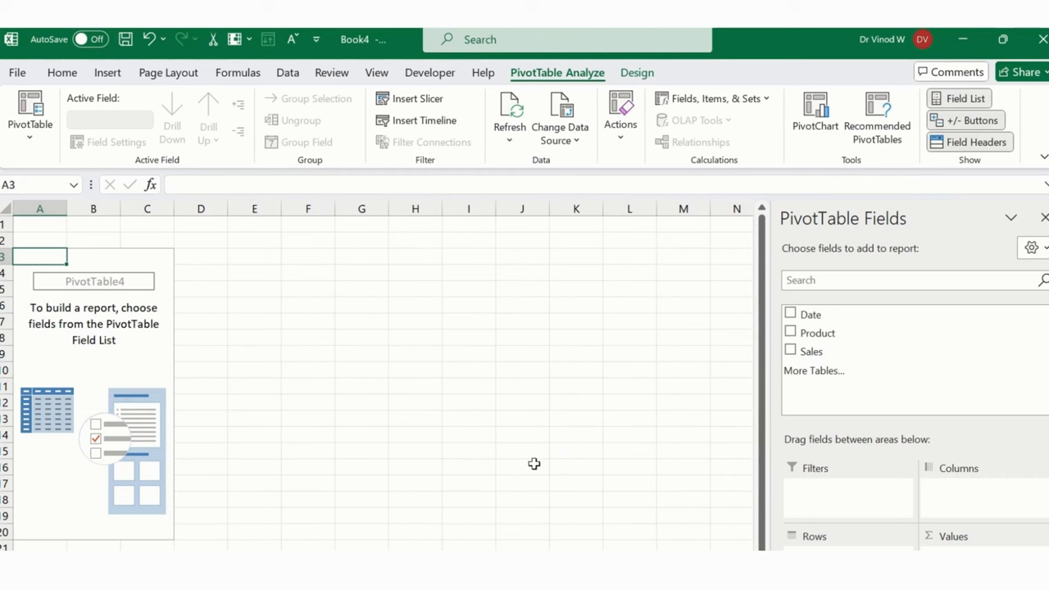
mouse_move(214, 312)
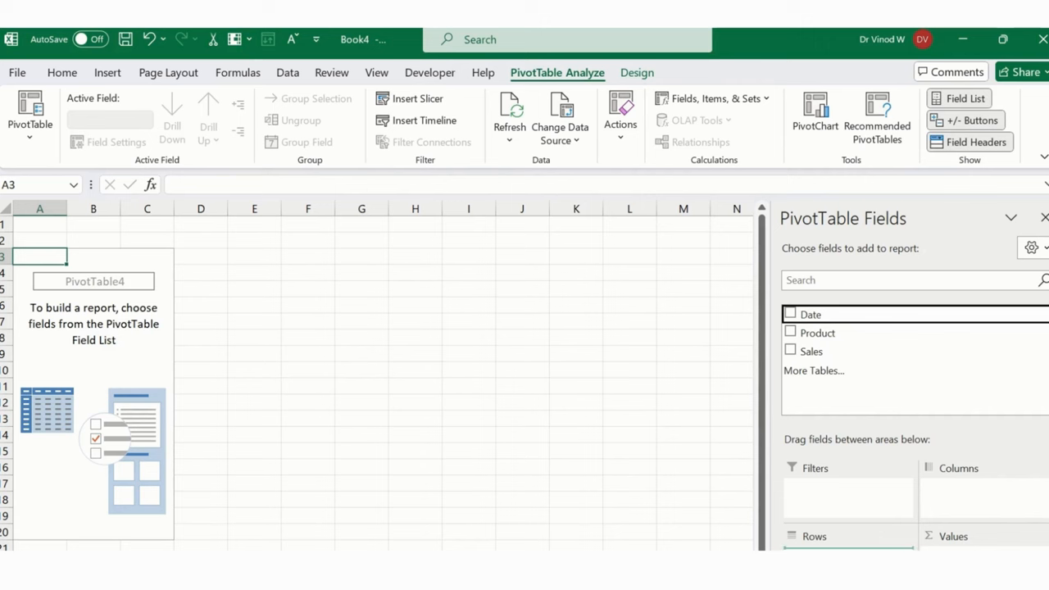
left_click(789, 315)
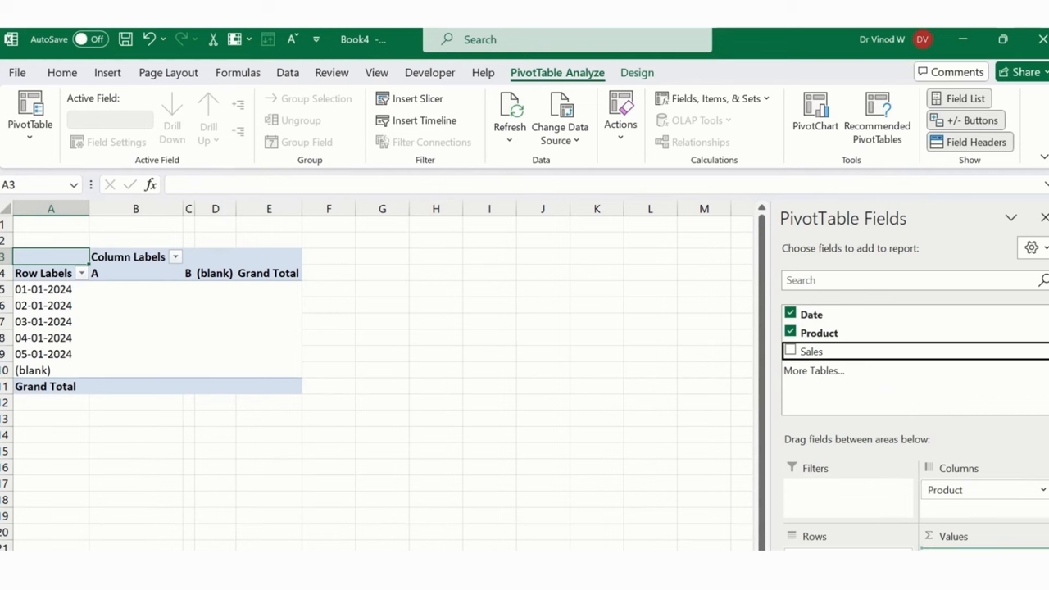
left_click(790, 351)
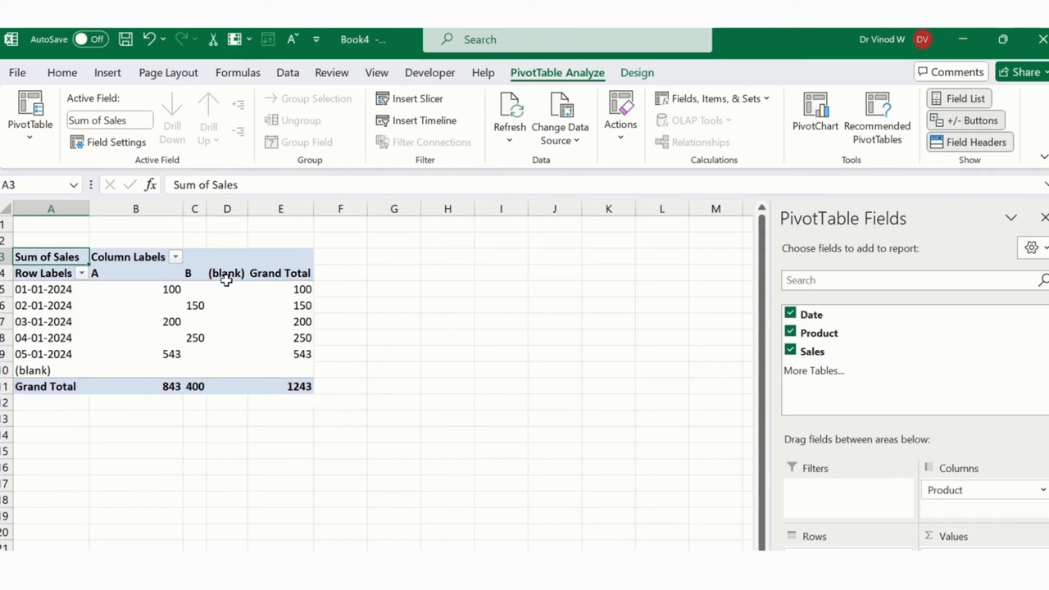
mouse_move(203, 350)
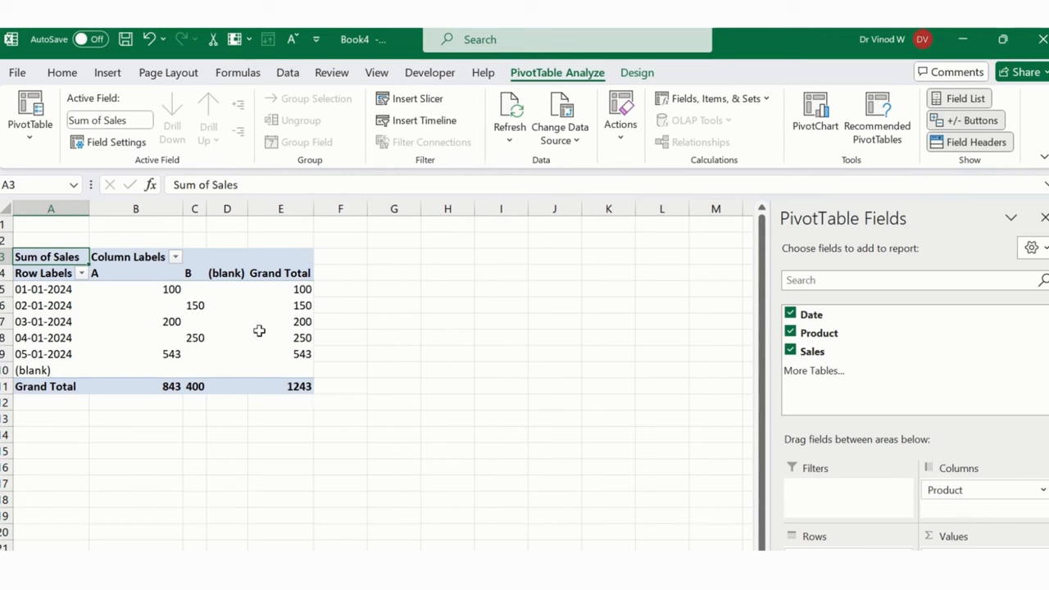
mouse_move(221, 278)
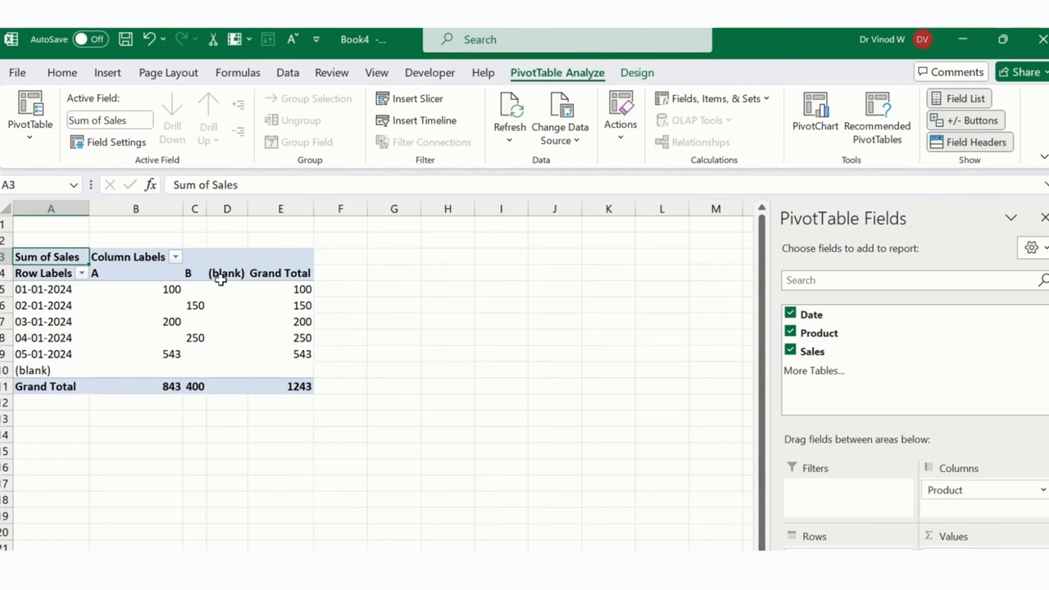
mouse_move(344, 423)
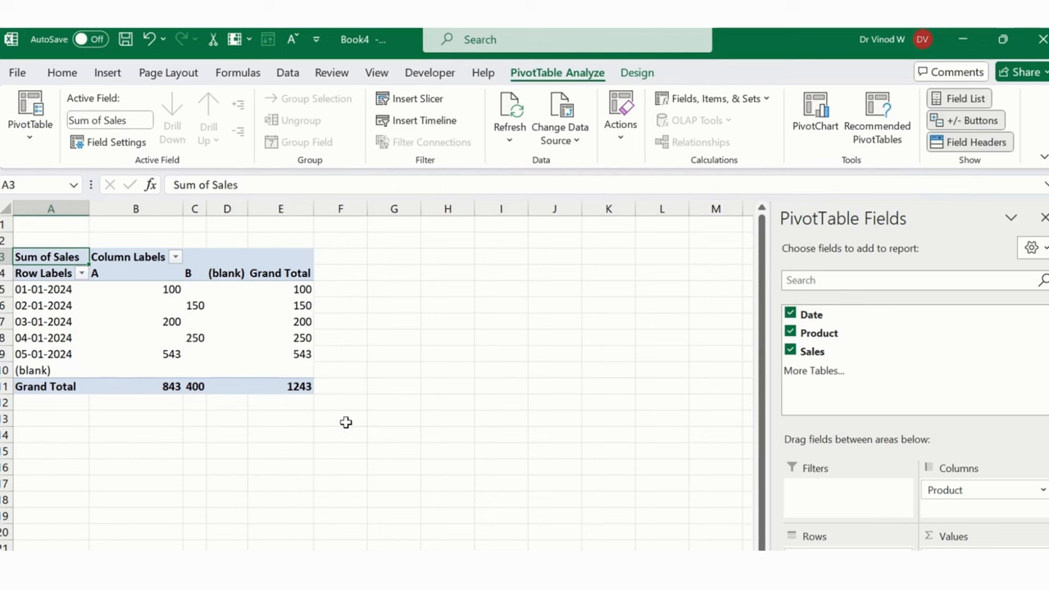
left_click(394, 435)
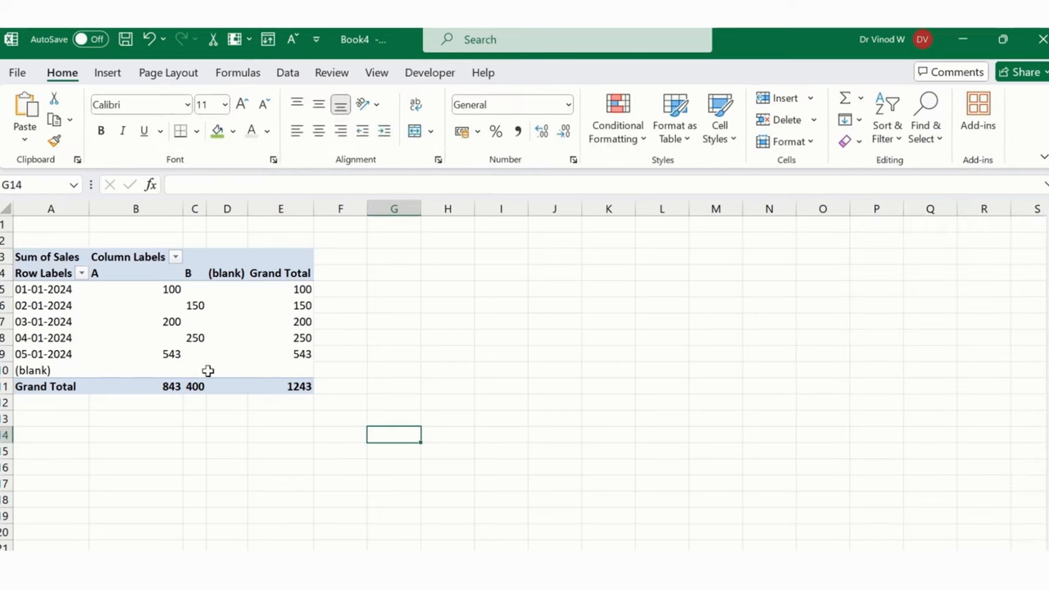
left_click(280, 305)
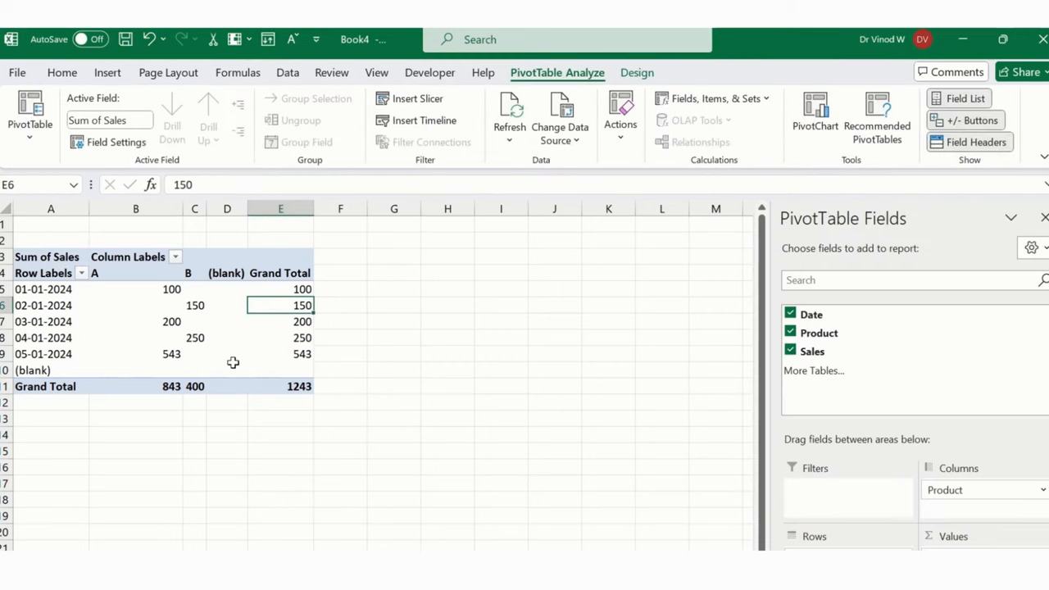
mouse_move(232, 360)
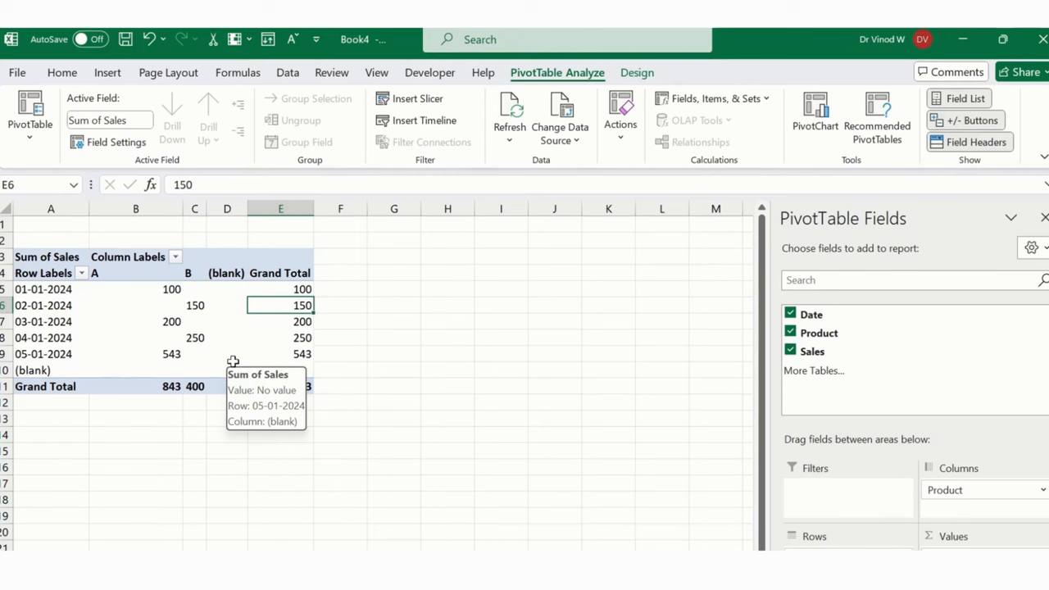
Insert a 3-D clustered column PivotChart of Sum of Sales by date and product.
left_click(108, 72)
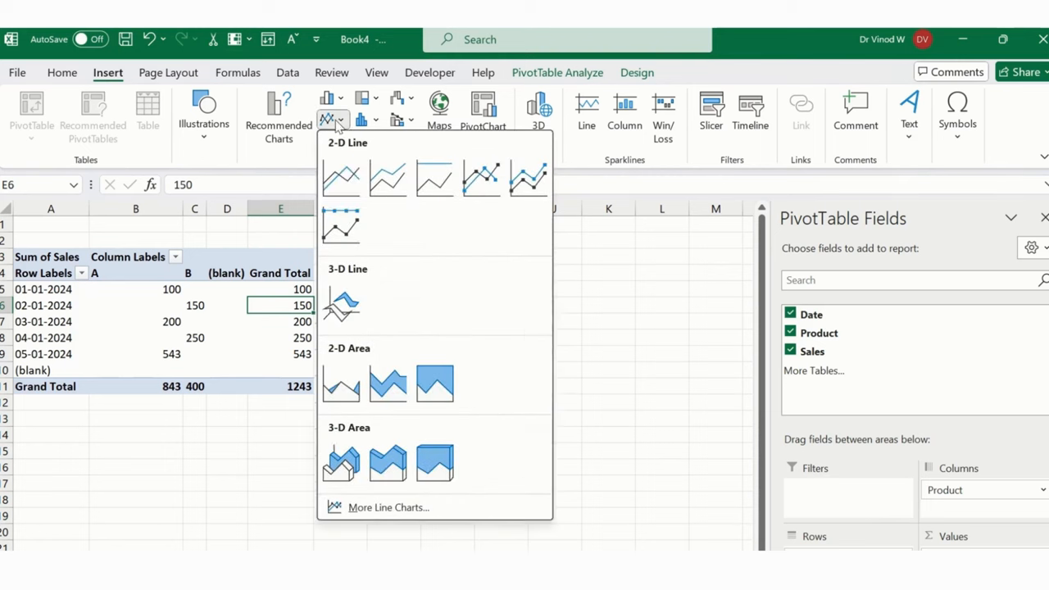
left_click(341, 177)
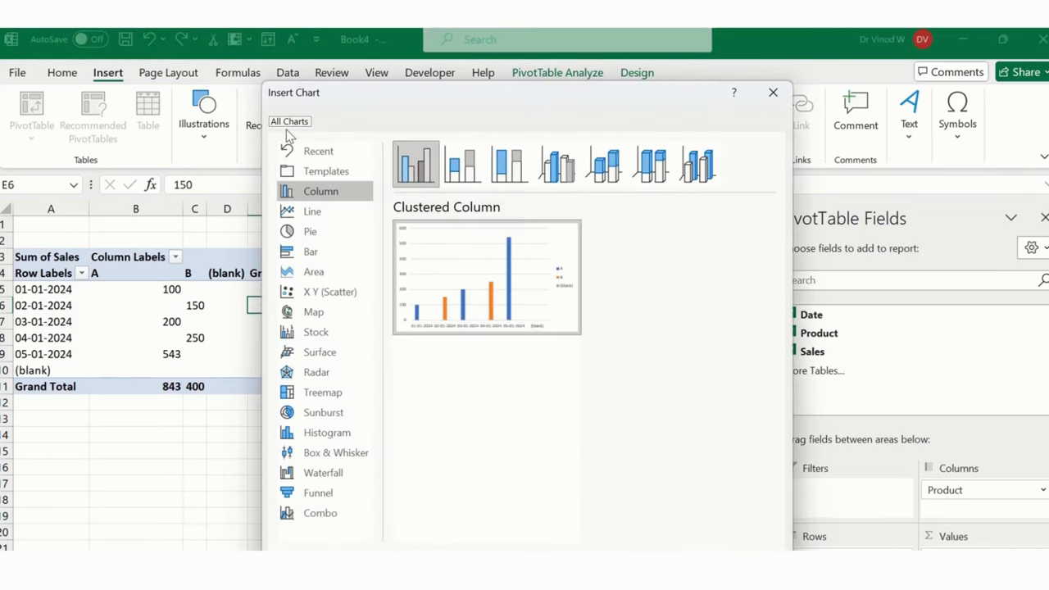
left_click(508, 164)
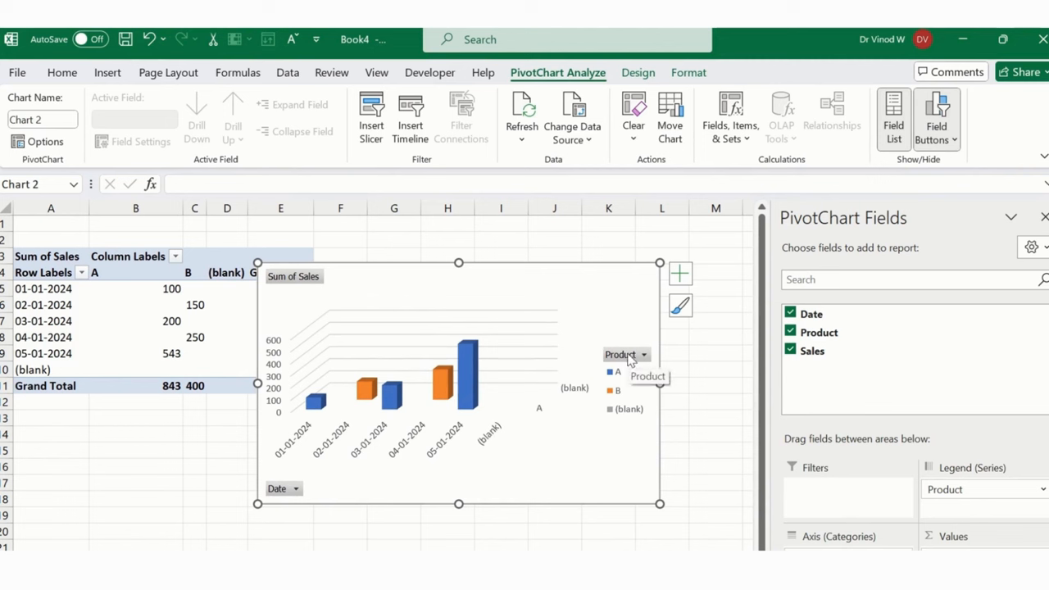
Hide field buttons, add the title Sales Amount, remove gridlines and show data labels.
left_click(642, 354)
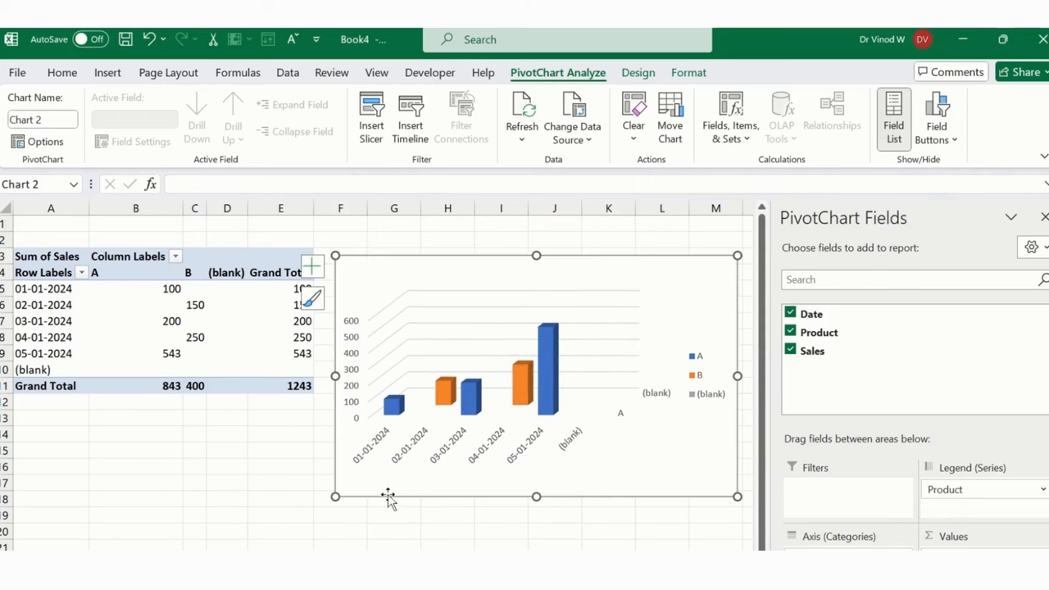
mouse_move(724, 276)
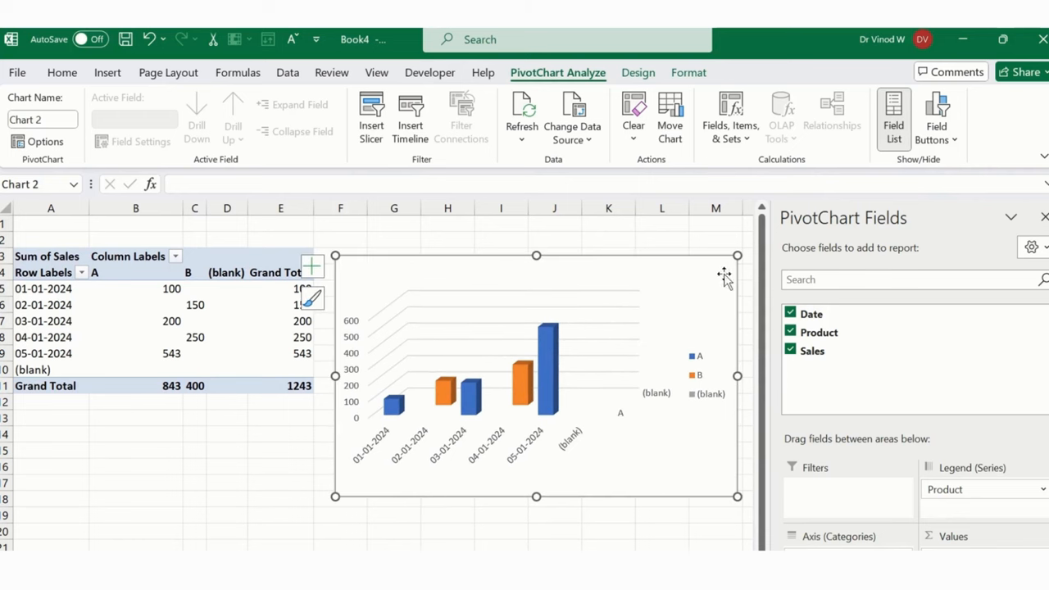
left_click(672, 285)
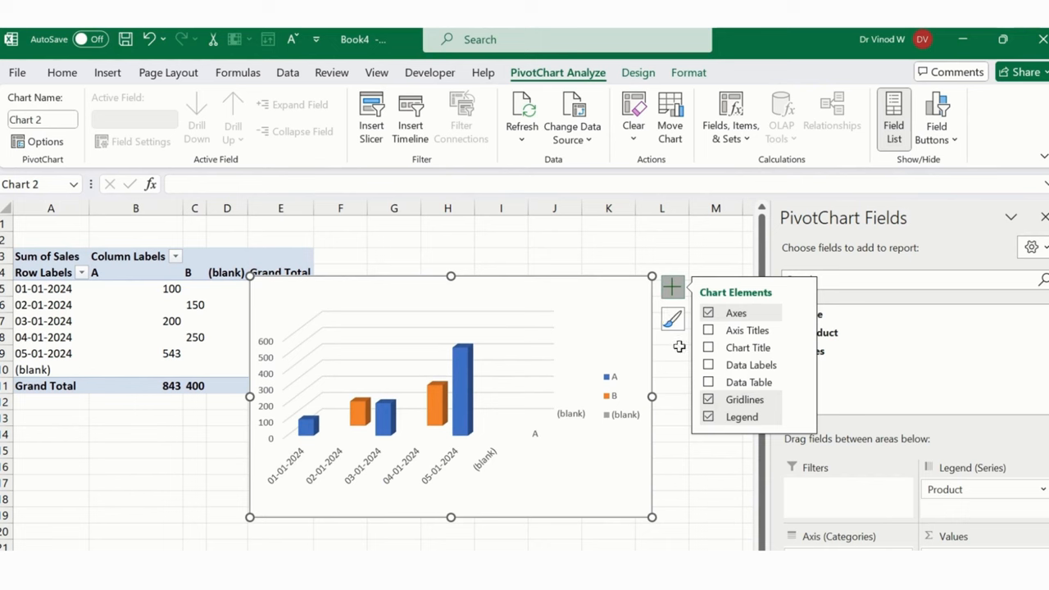
left_click(708, 347)
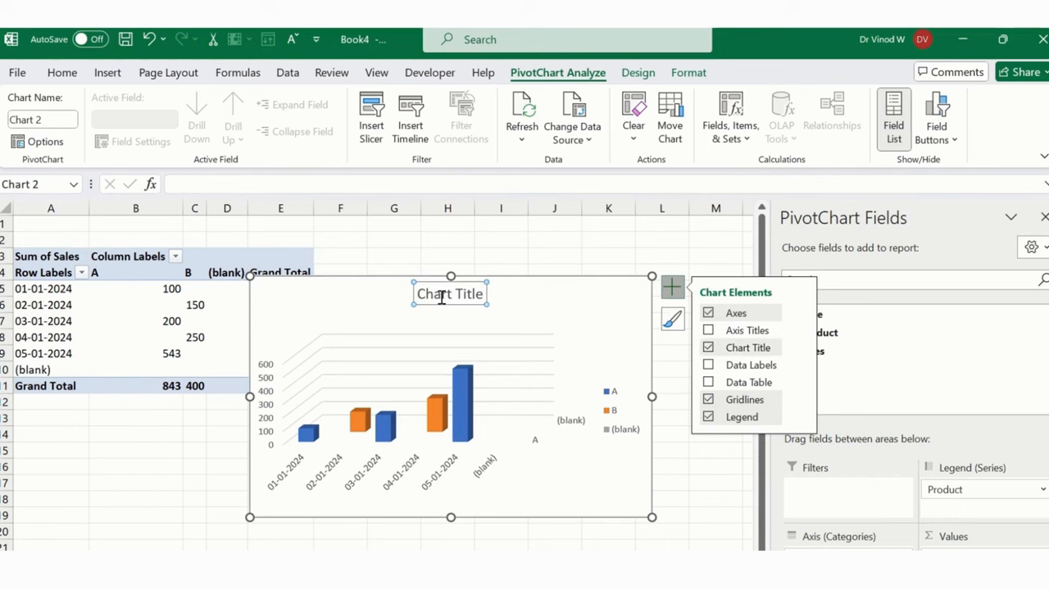
left_click(531, 386)
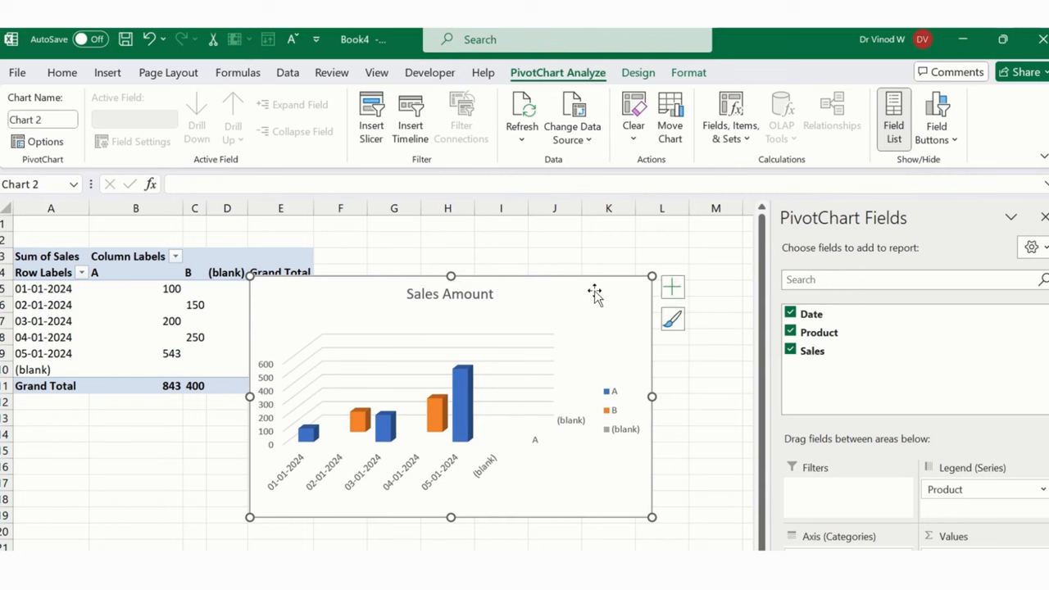
left_click(672, 286)
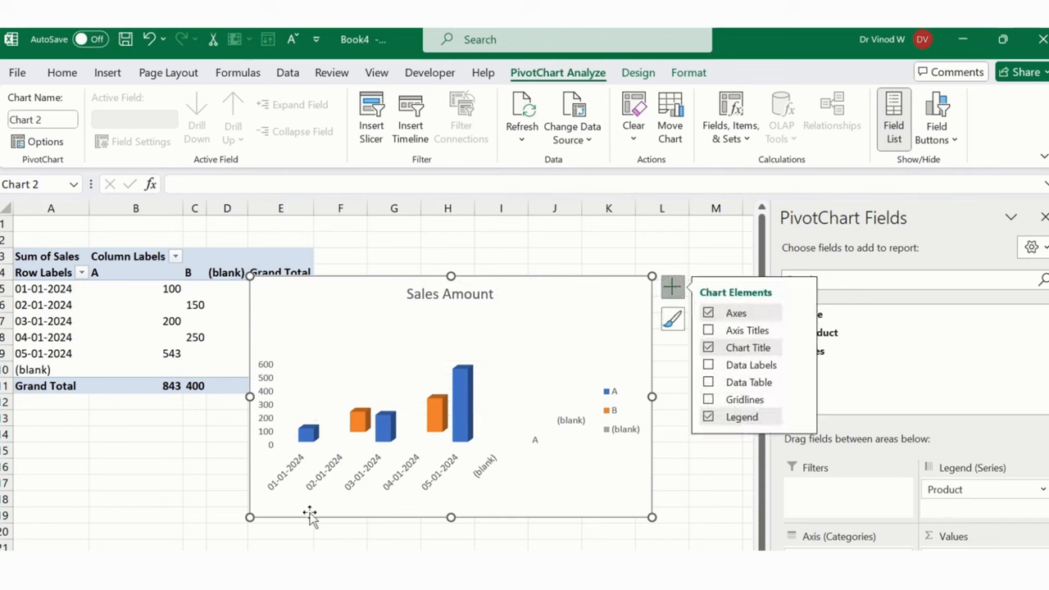
left_click(708, 364)
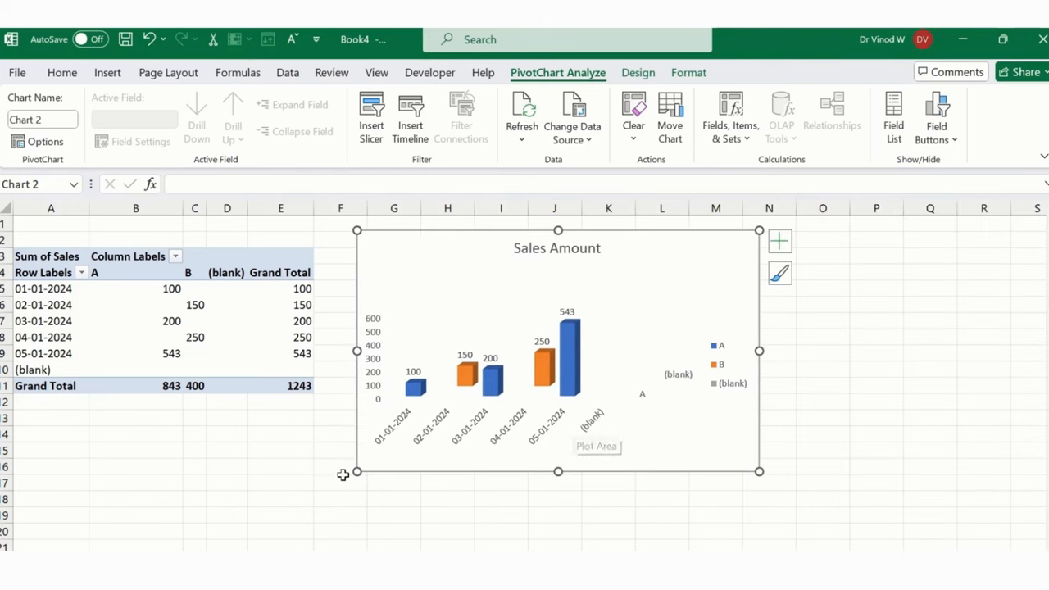
mouse_move(353, 476)
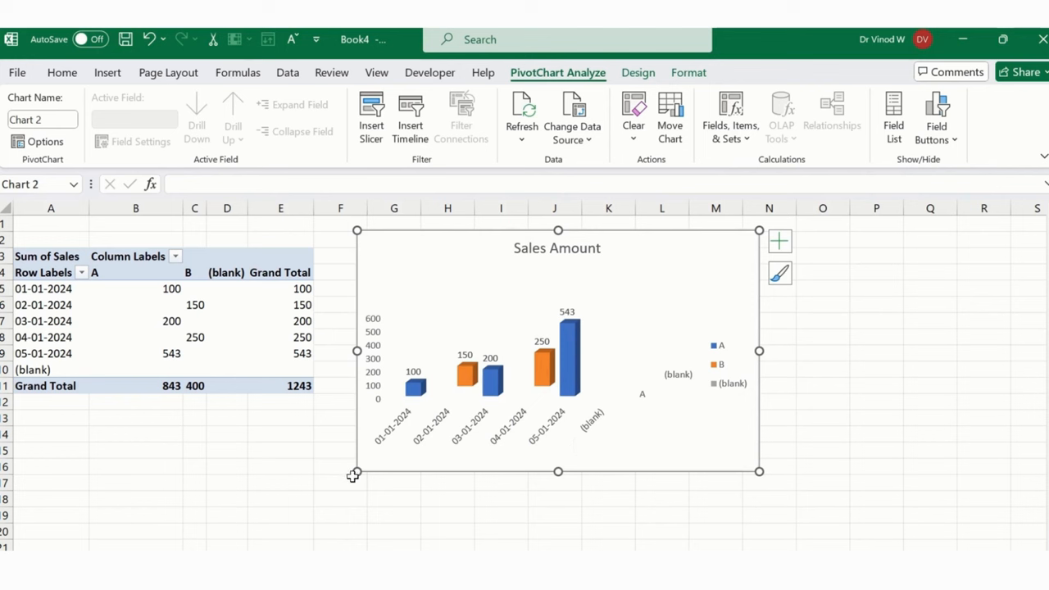
mouse_move(347, 444)
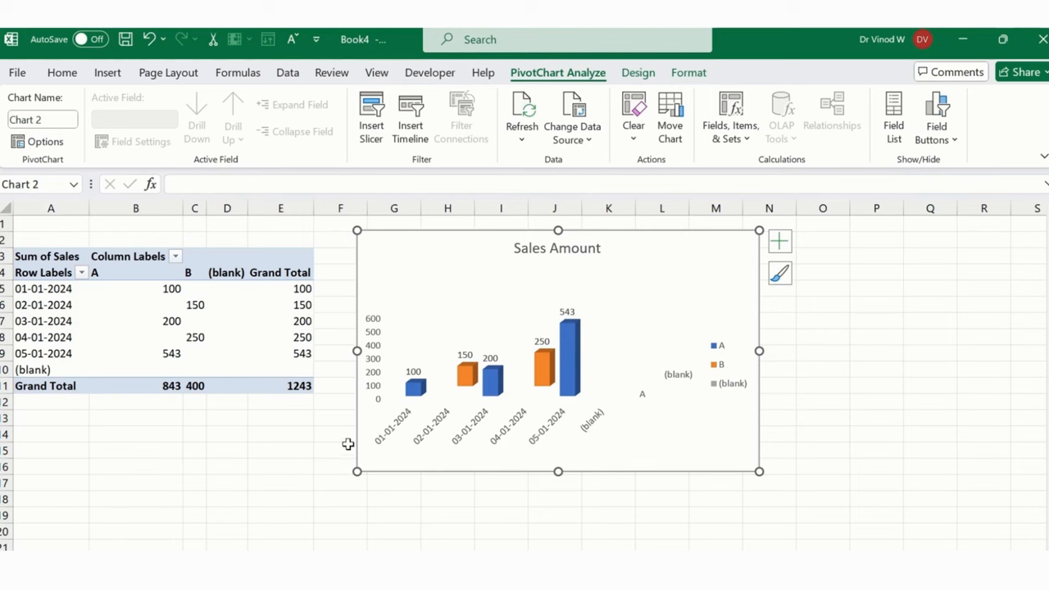
Insert Date and Product slicers for the pivot table via PivotTable Analyze.
left_click(134, 321)
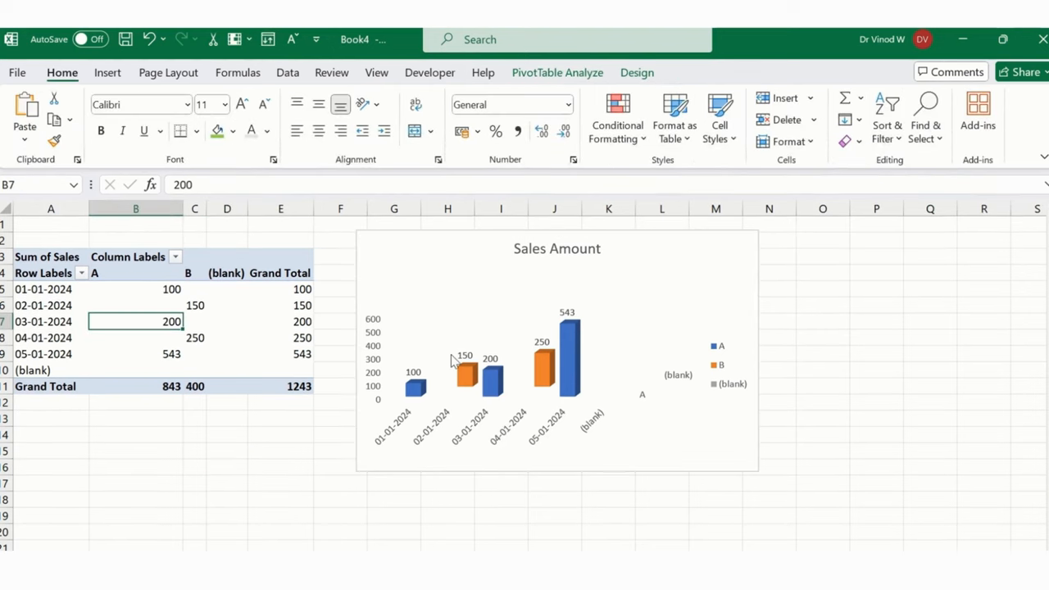
mouse_move(155, 90)
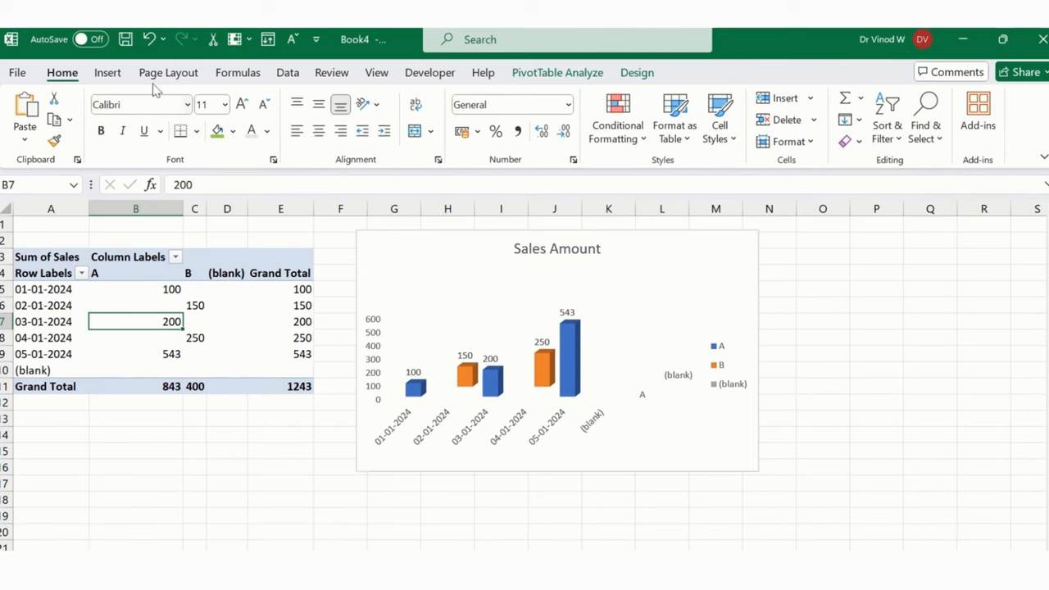
mouse_move(540, 95)
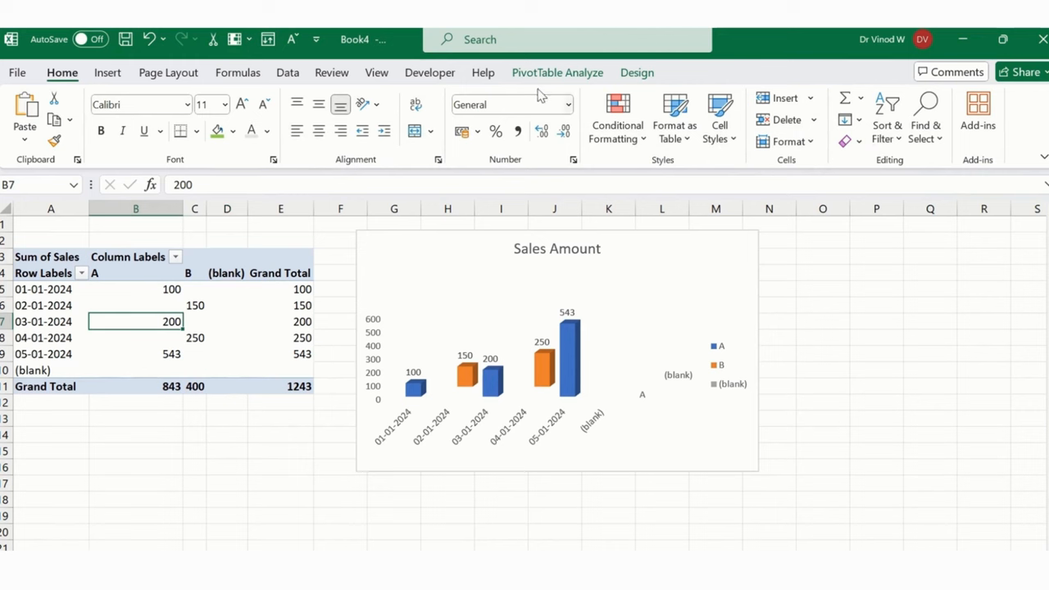
left_click(557, 72)
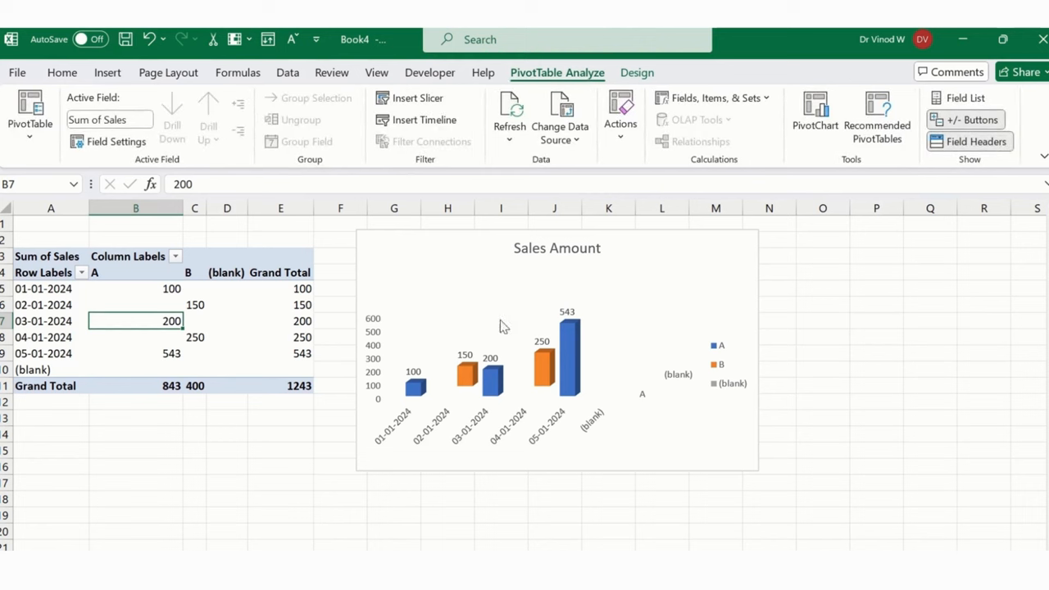
left_click(416, 98)
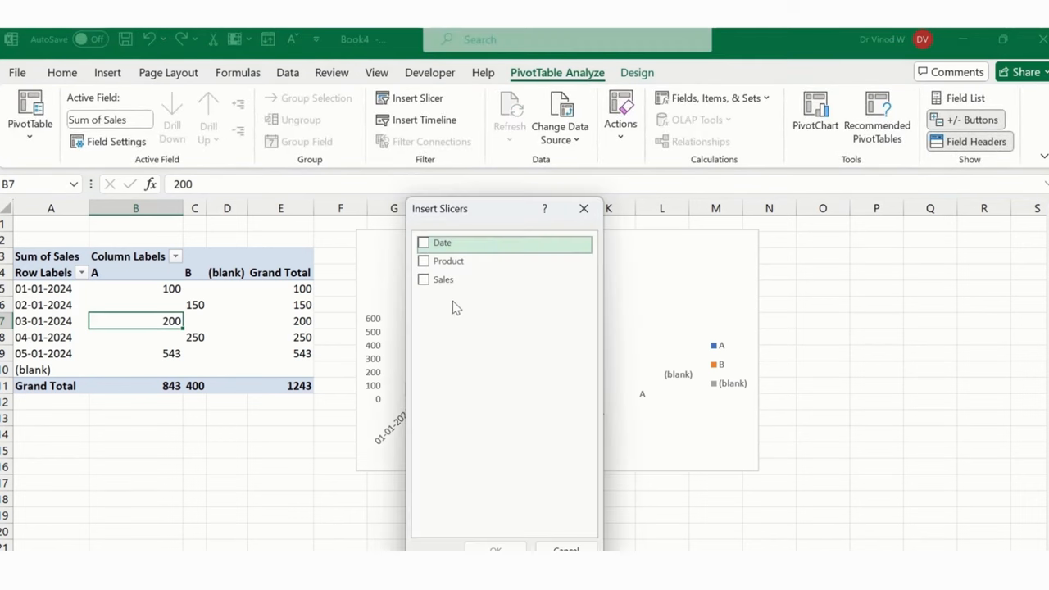
left_click(423, 242)
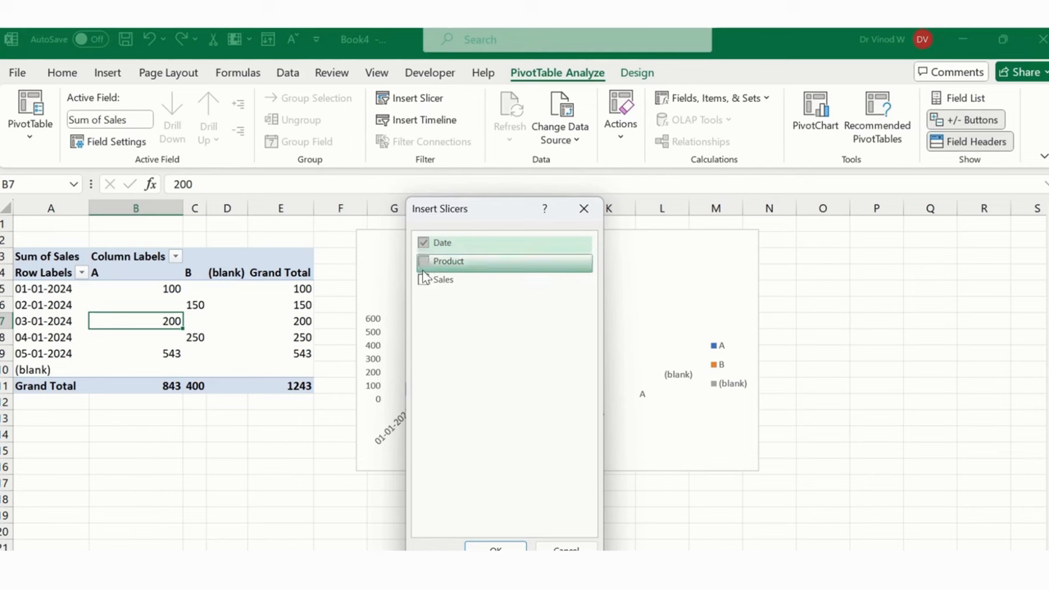
left_click(495, 549)
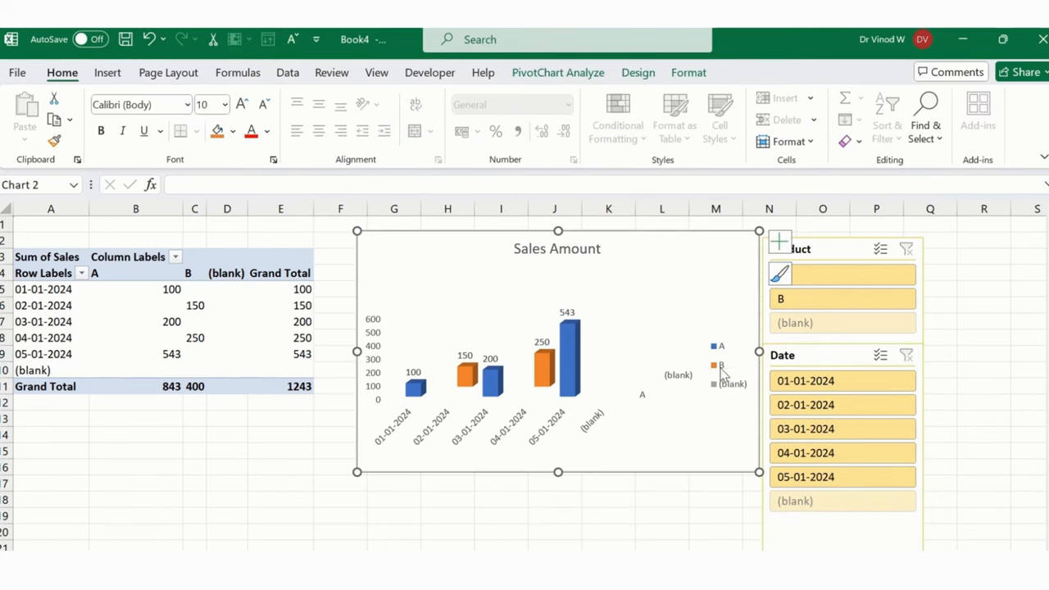
Set the legend position to Top, delete the blank depth axis and enlarge the chart.
double_click(721, 363)
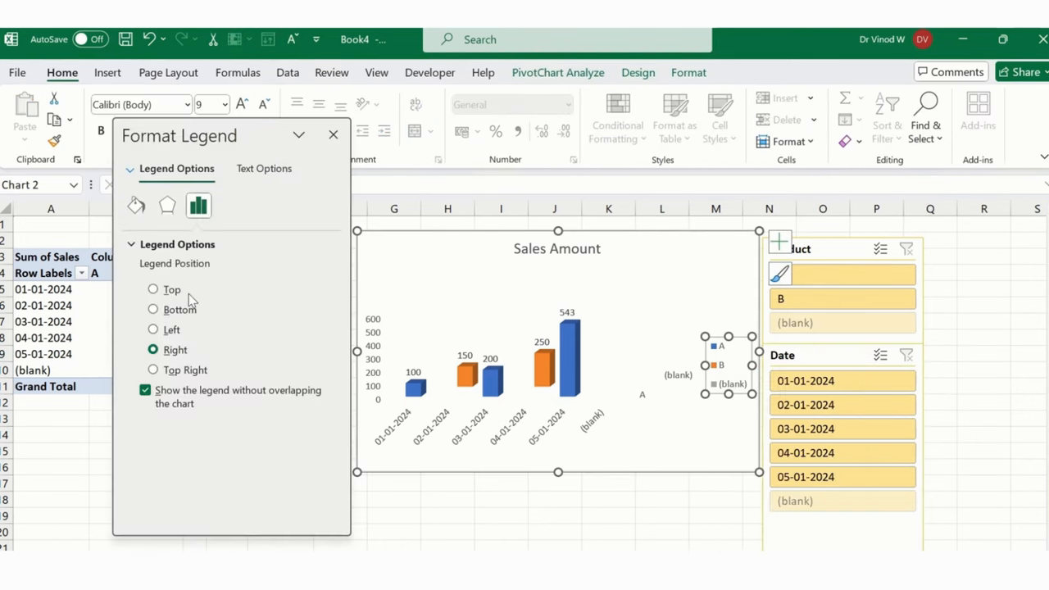
left_click(152, 288)
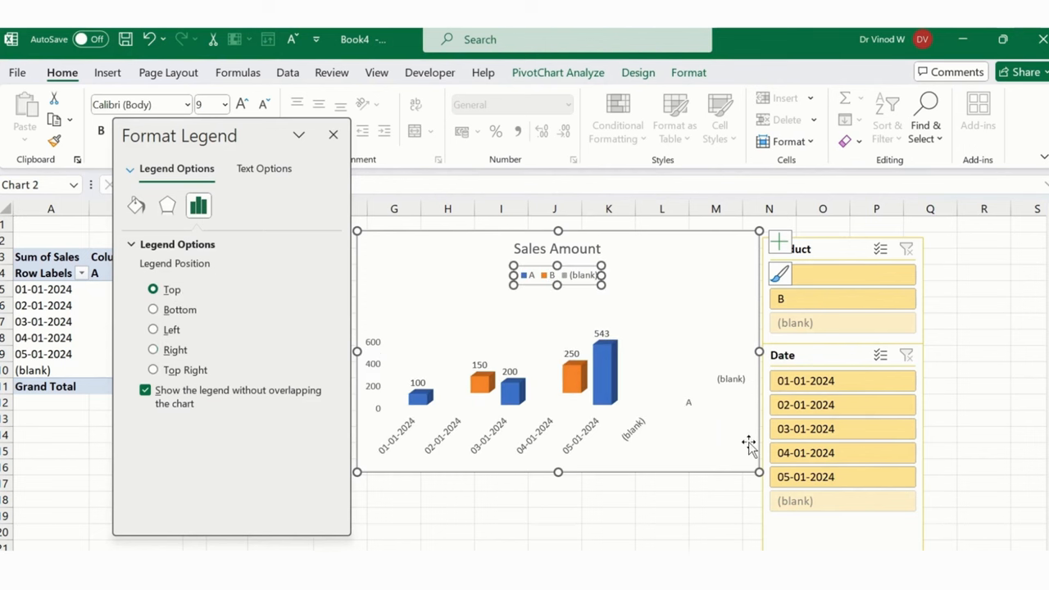
left_click(713, 390)
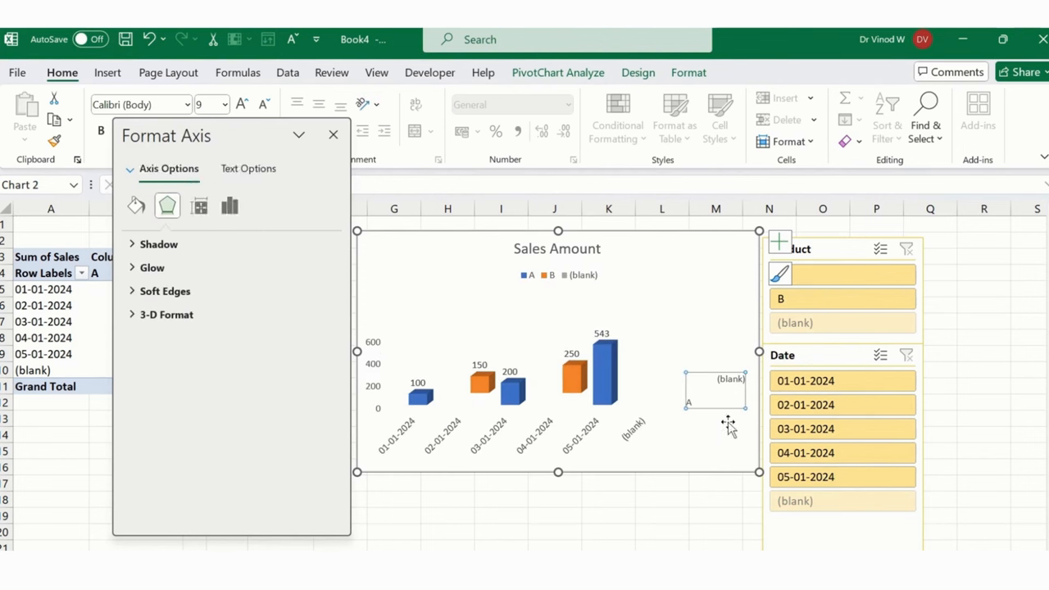
mouse_move(728, 442)
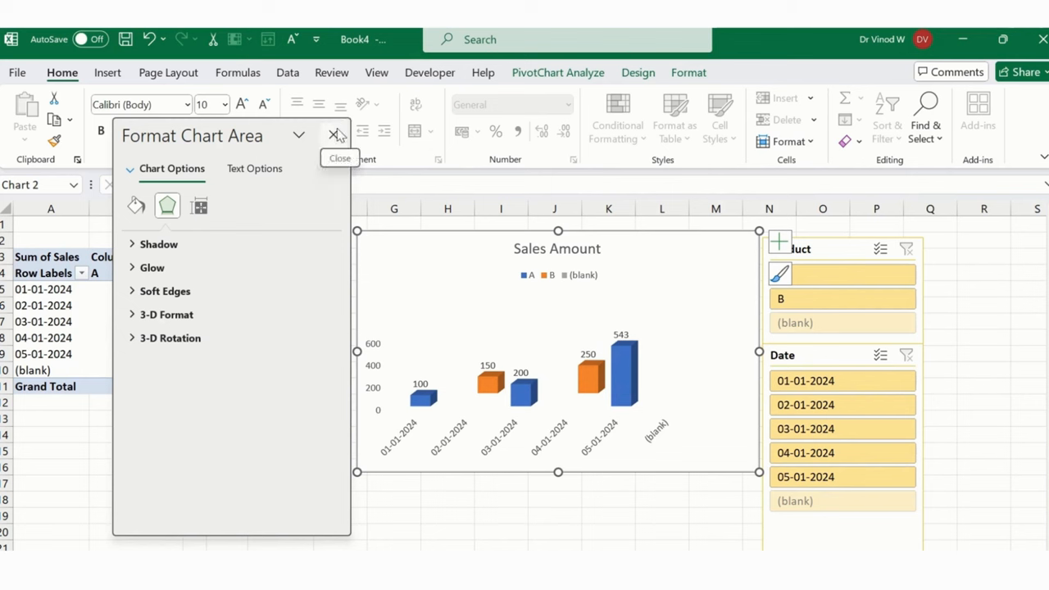
left_click(334, 135)
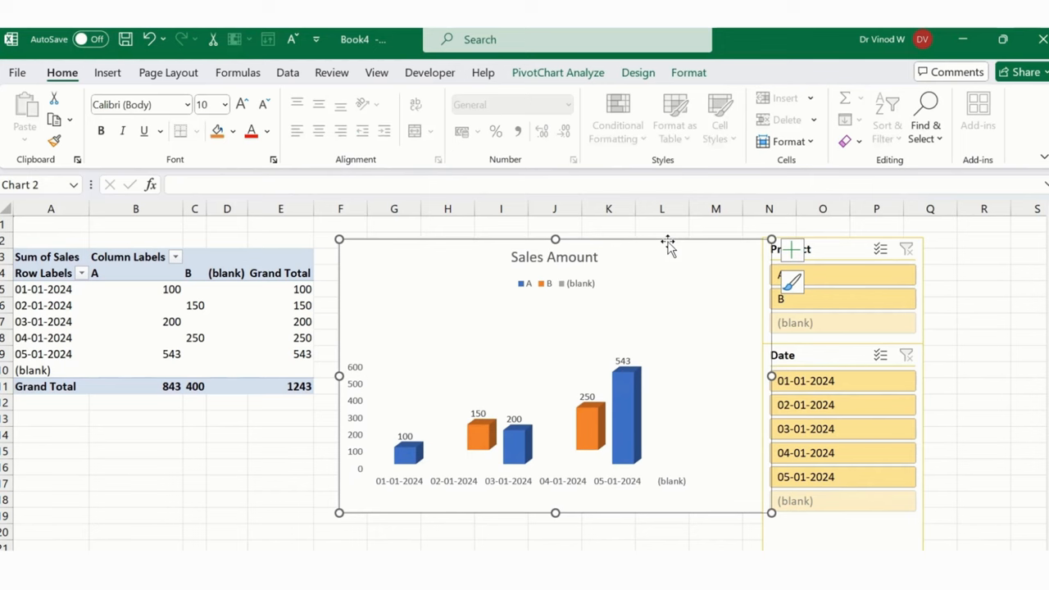
left_click(983, 385)
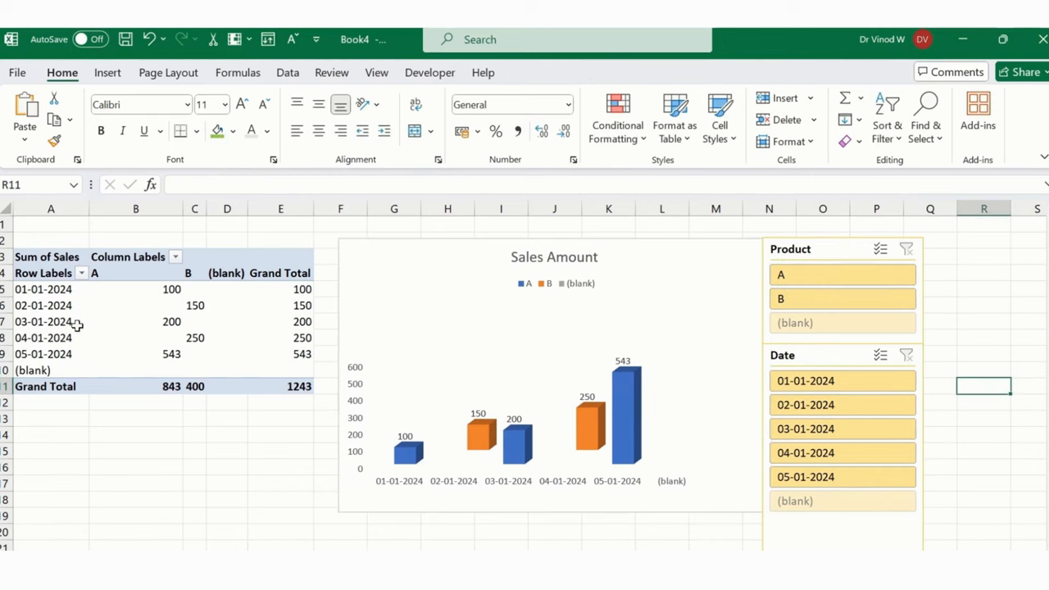
In PivotTable Options, enable 'Refresh data when opening the file' on the Data settings.
right_click(42, 321)
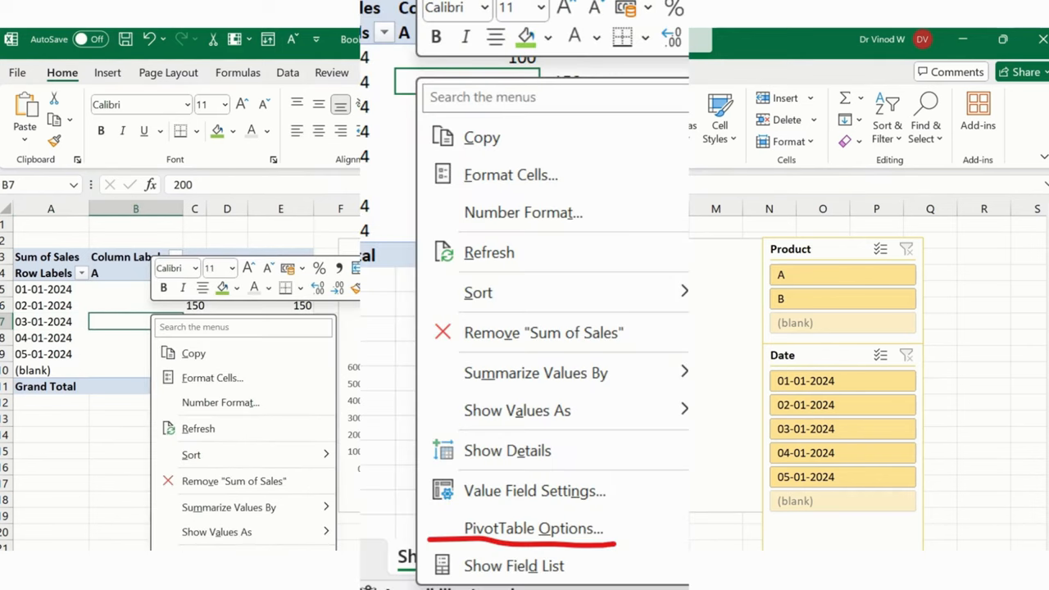
left_click(521, 528)
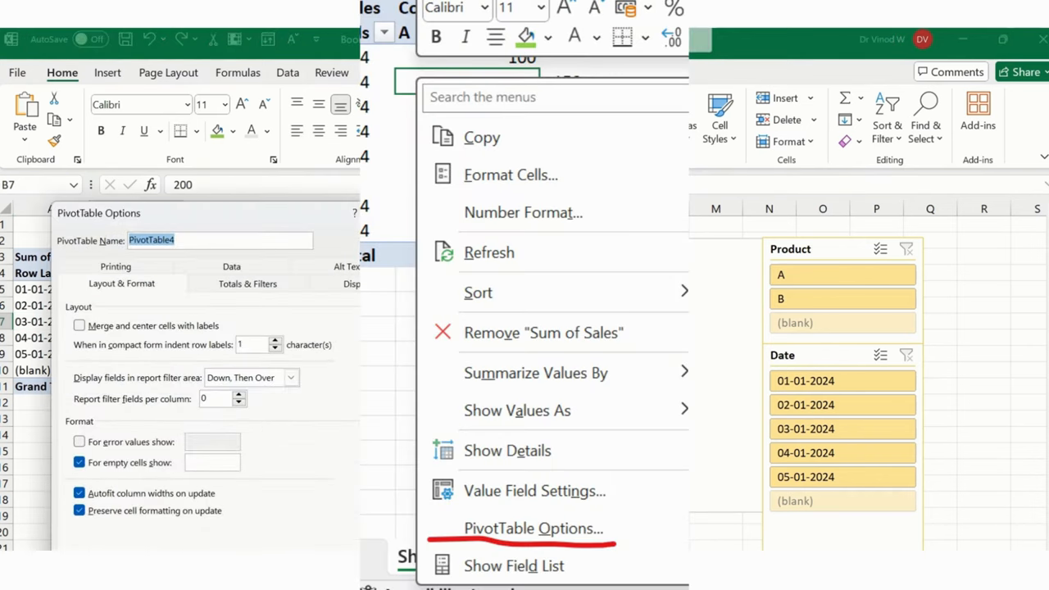
left_click(521, 527)
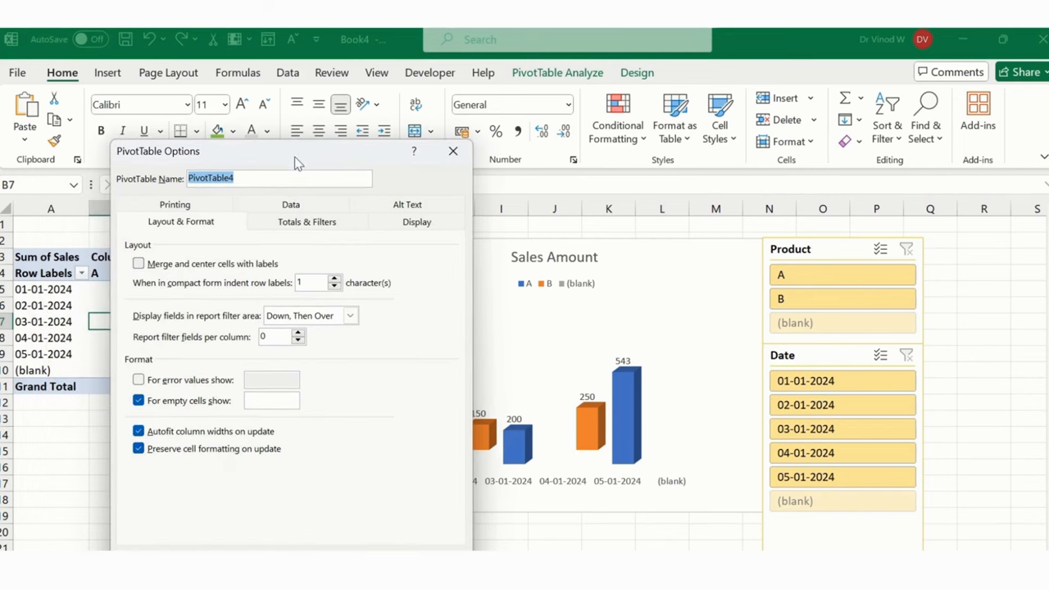
mouse_move(348, 426)
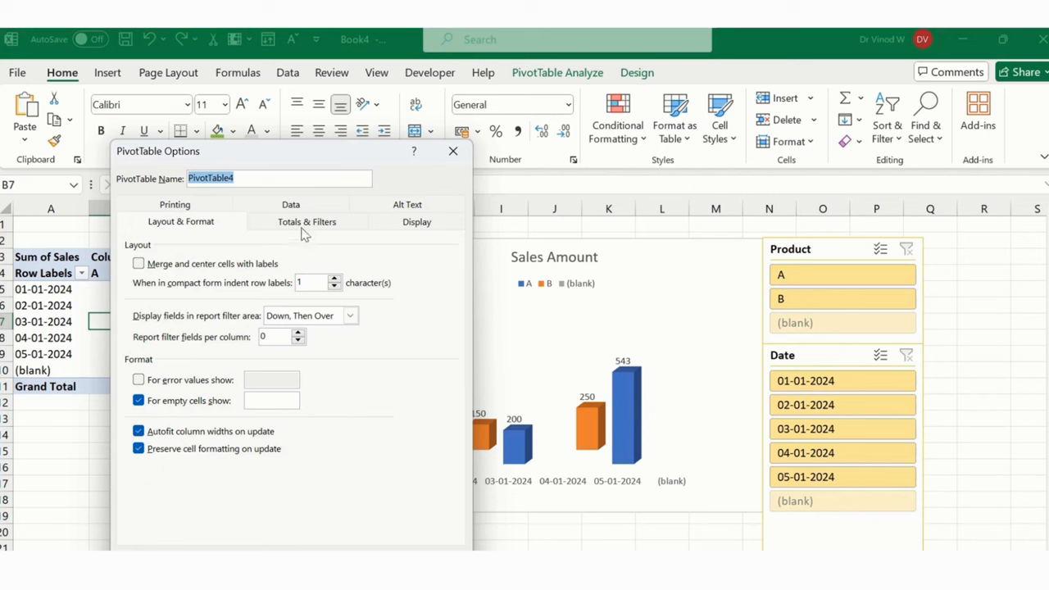
left_click(416, 222)
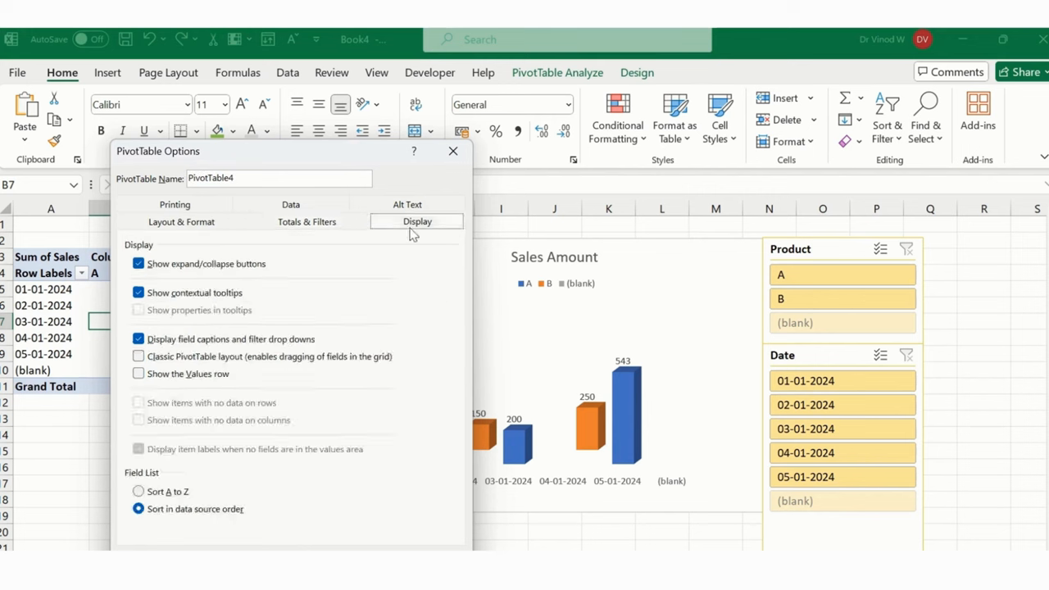
left_click(292, 221)
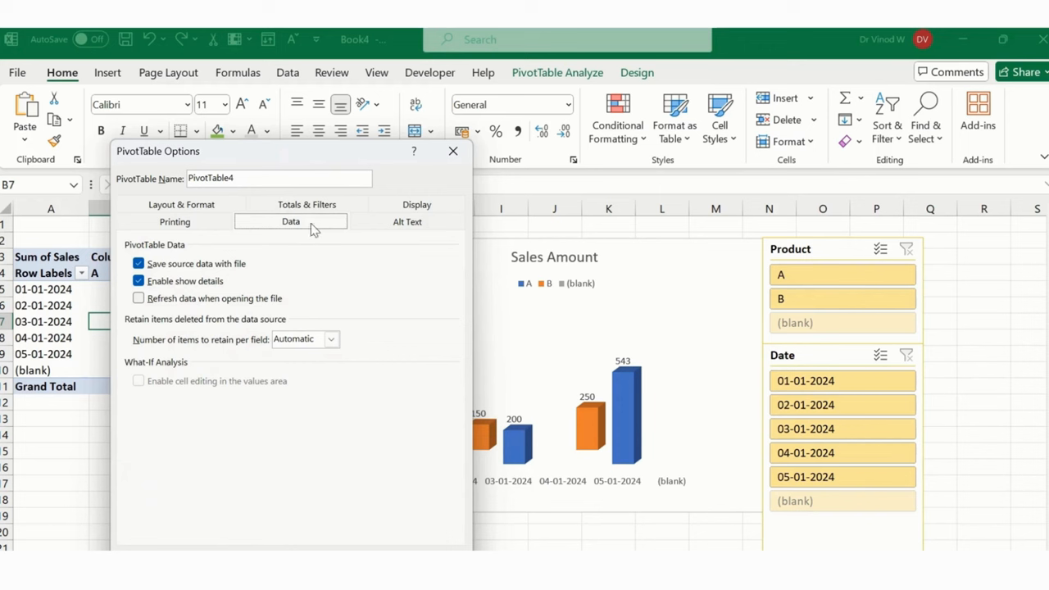
left_click(138, 298)
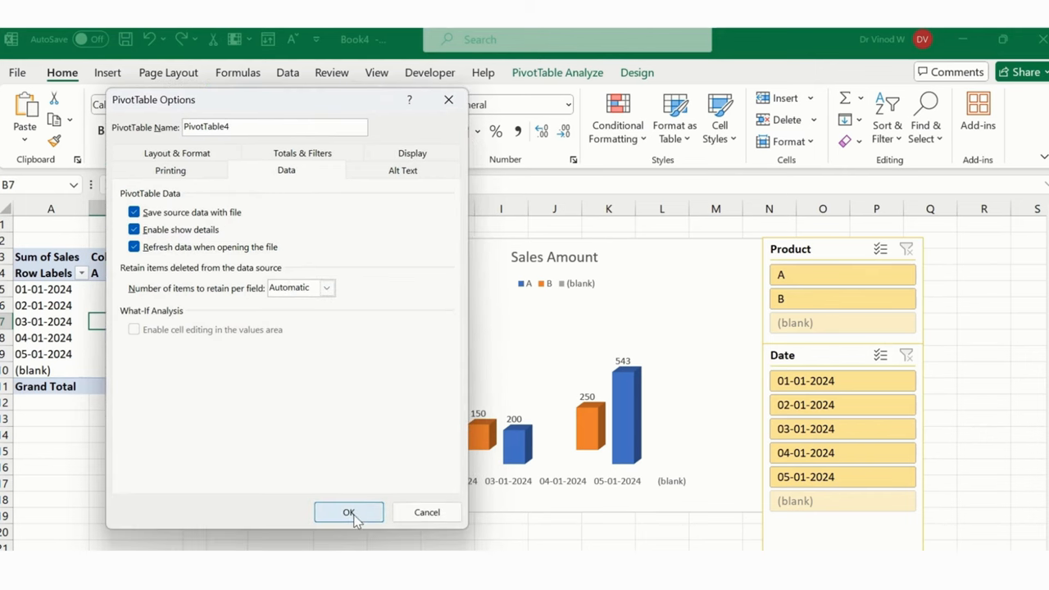
left_click(347, 511)
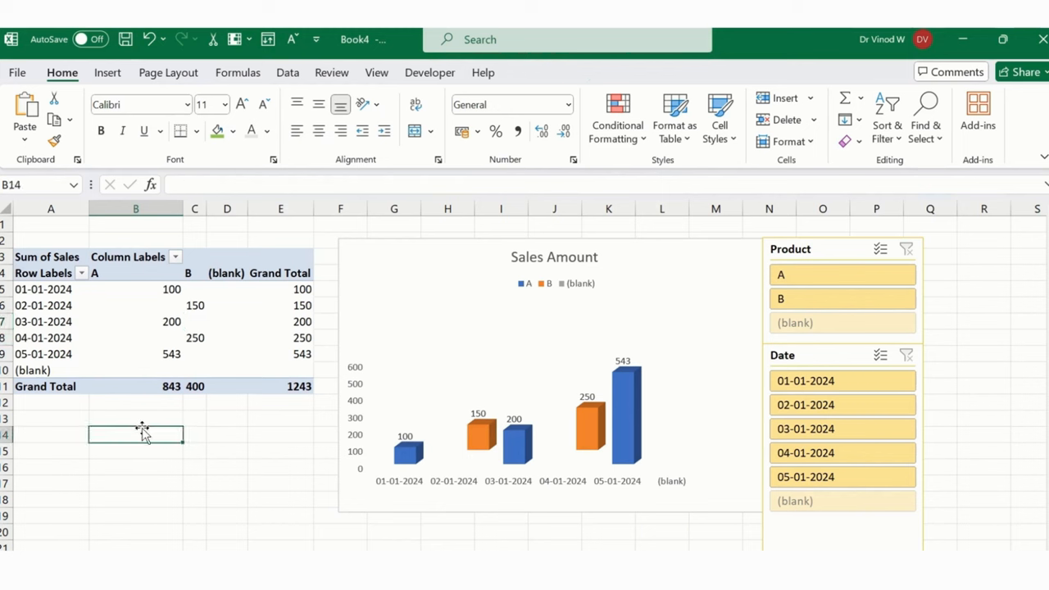
mouse_move(504, 350)
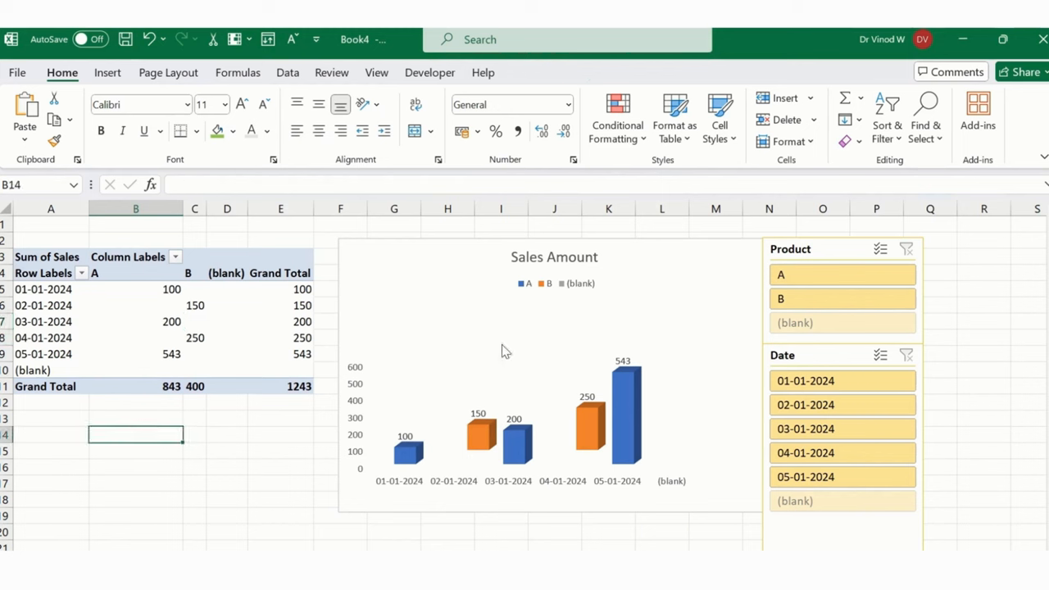
mouse_move(385, 400)
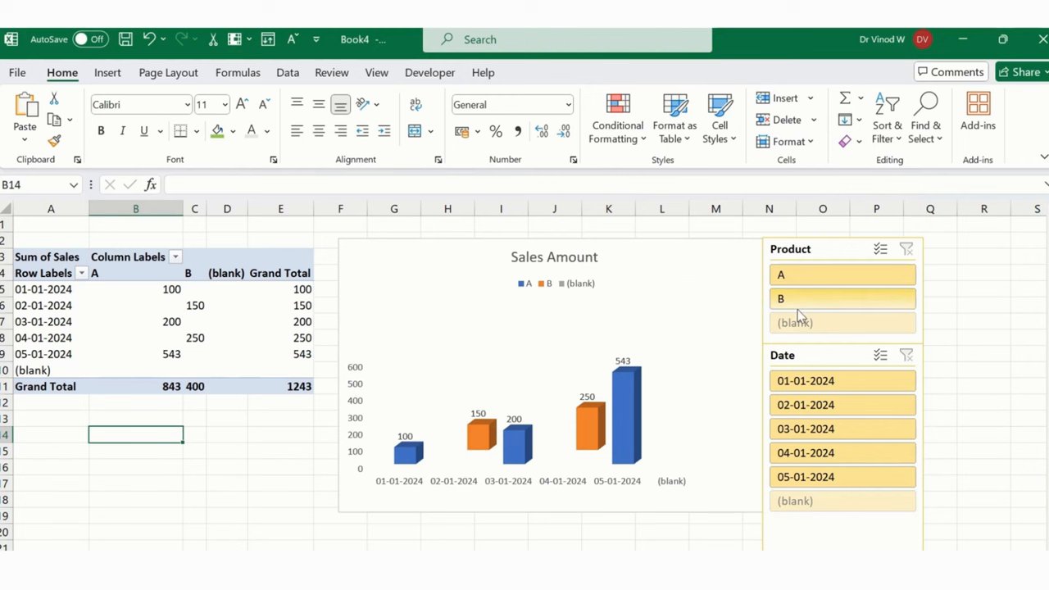
Filter the slicer to product A and change the pivot chart to a flat 2-D column type.
left_click(842, 298)
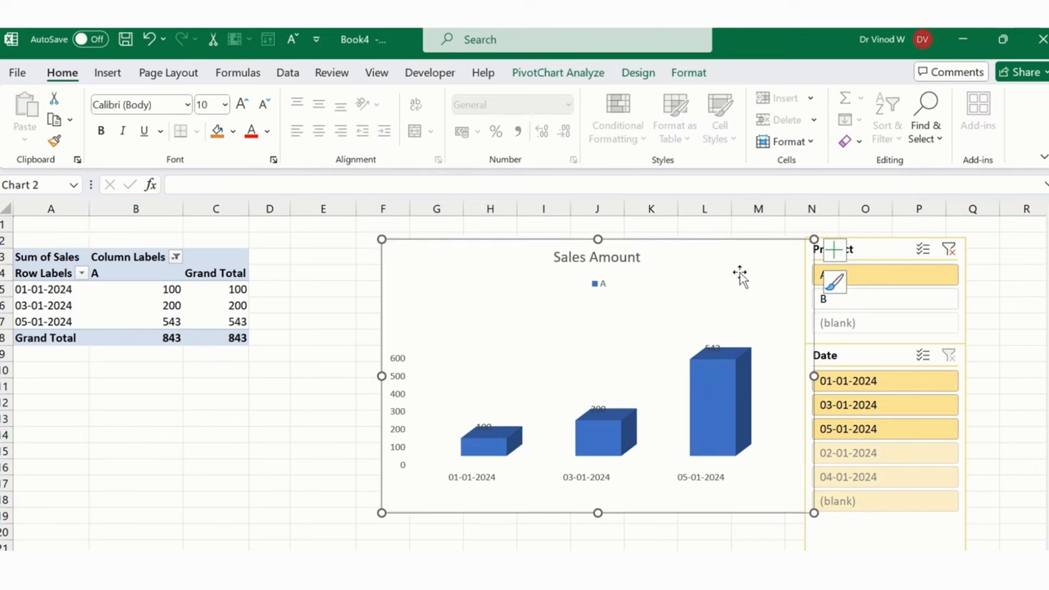
left_click(638, 72)
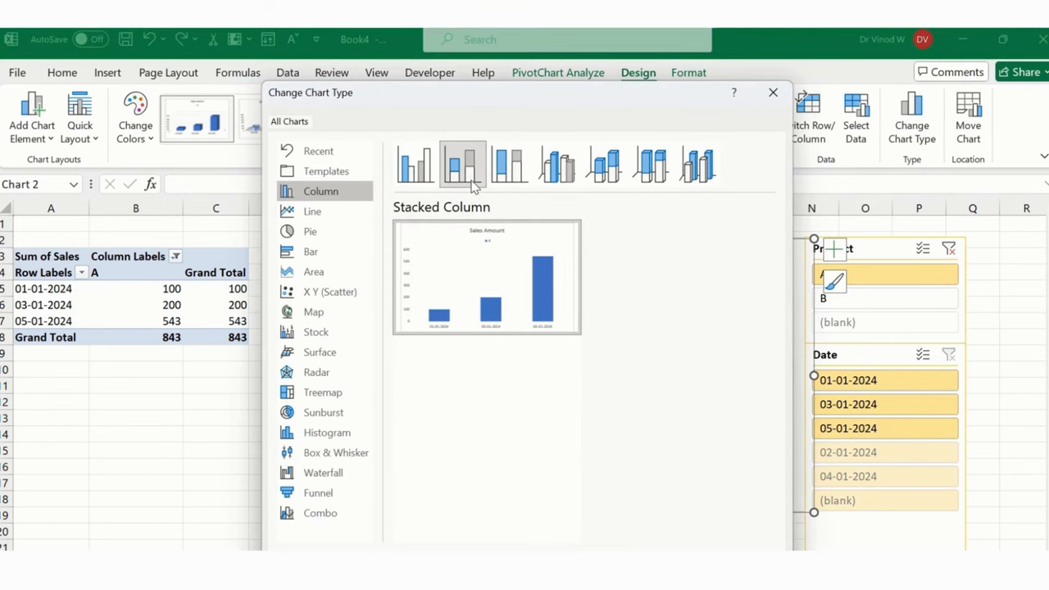
left_click(462, 164)
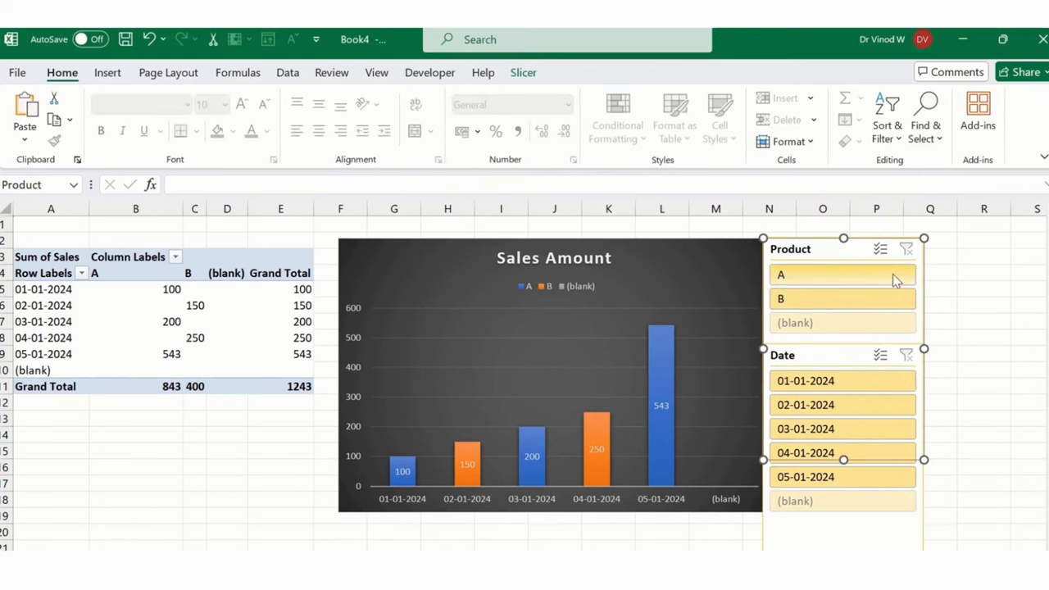
mouse_move(907, 249)
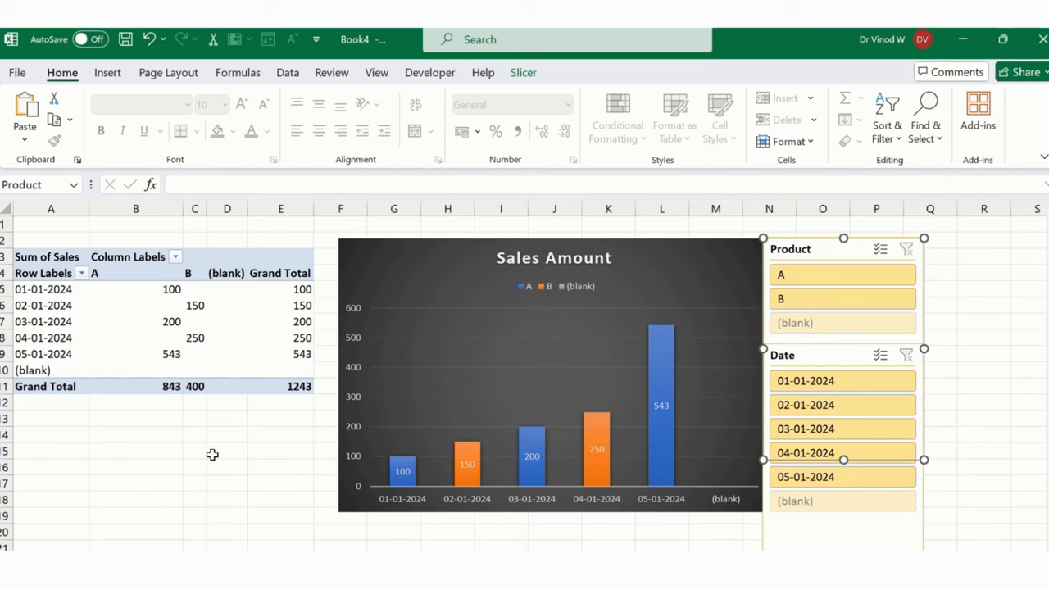
On the source sheet, fill the date down to 06-01-2024 in row 7 and enter product B.
left_click(226, 451)
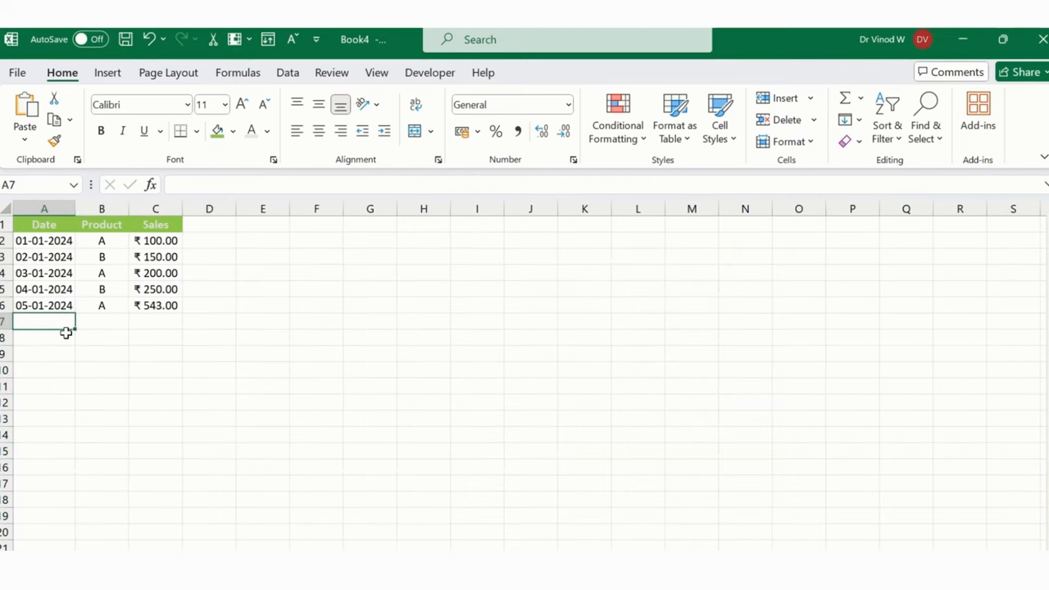
left_click(44, 305)
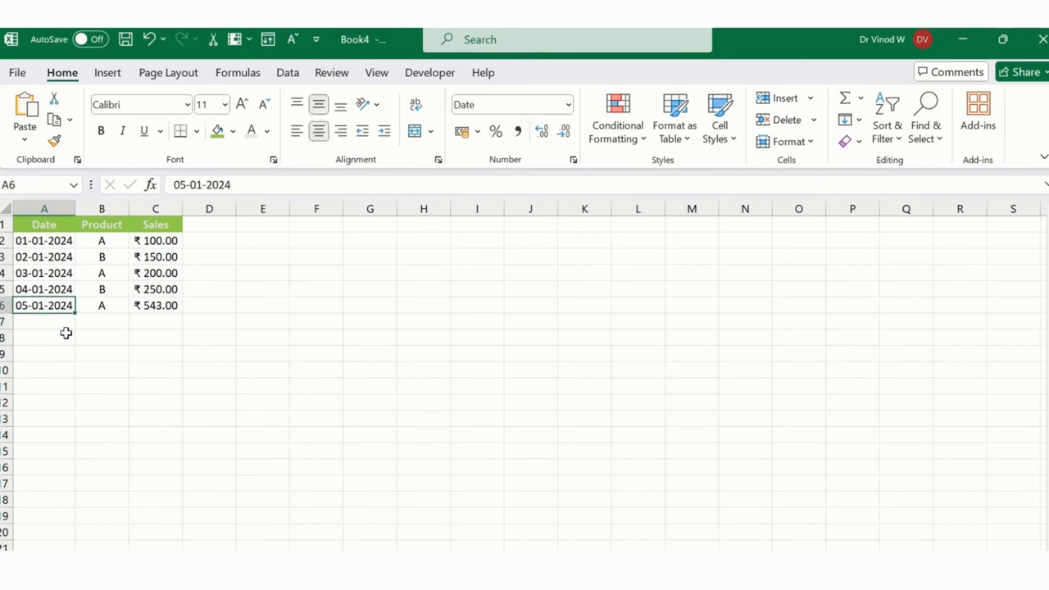
left_click_drag(43, 305, 43, 338)
type("06-01-2024")
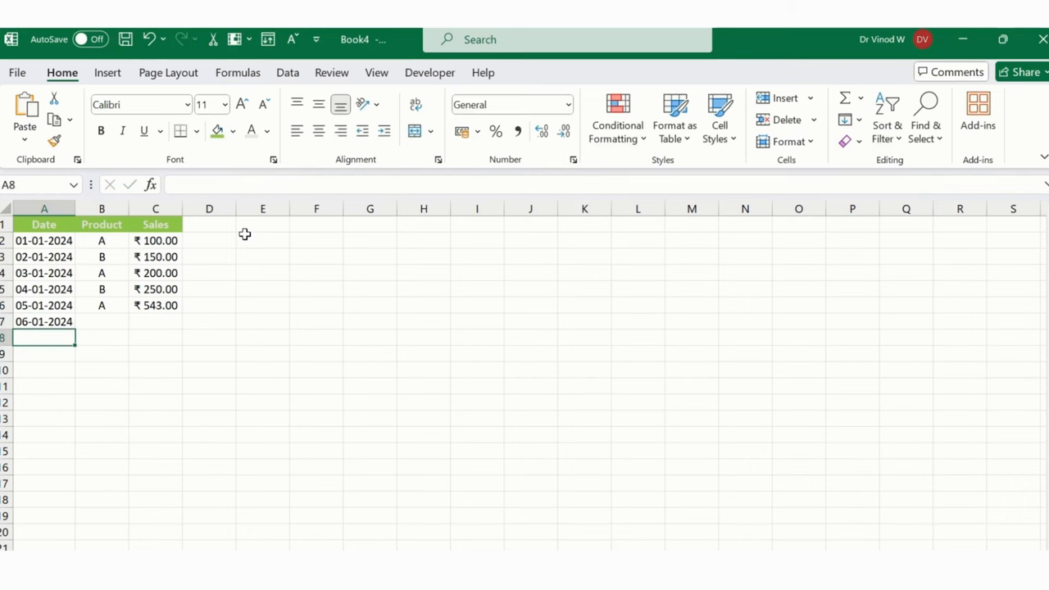
type("B")
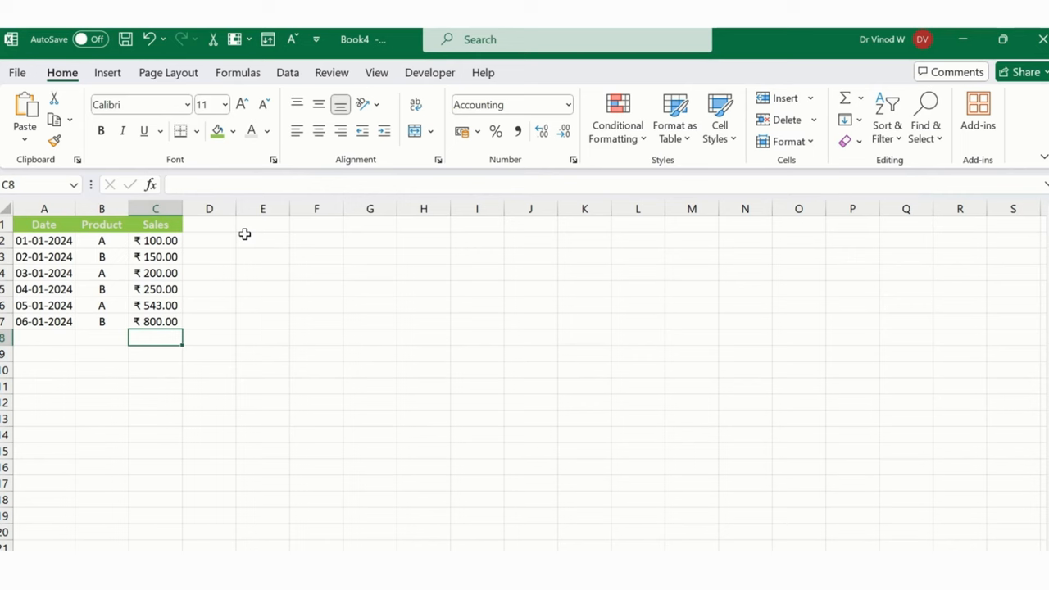
mouse_move(184, 481)
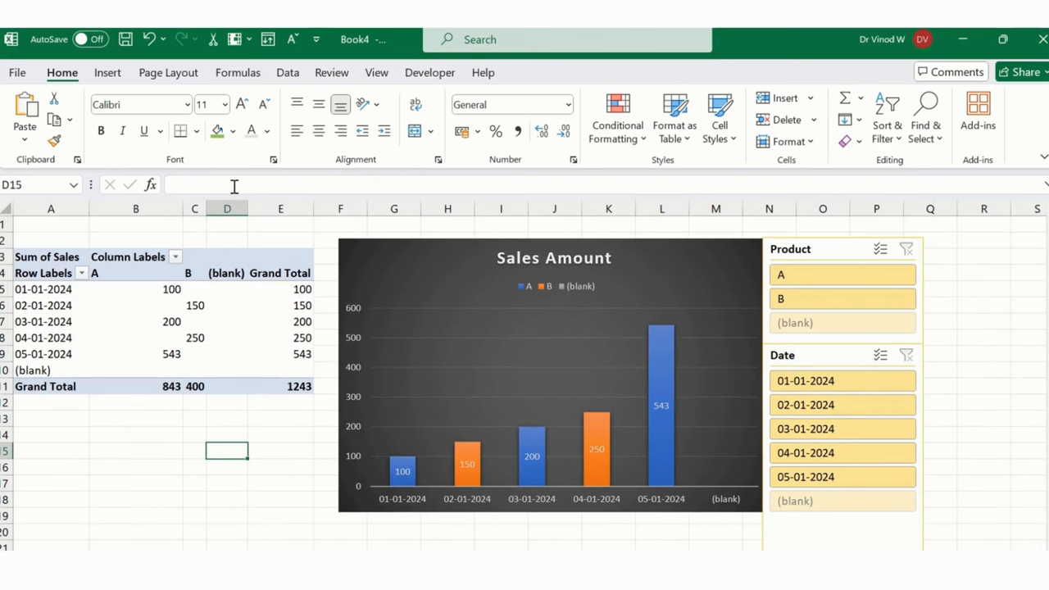
mouse_move(108, 367)
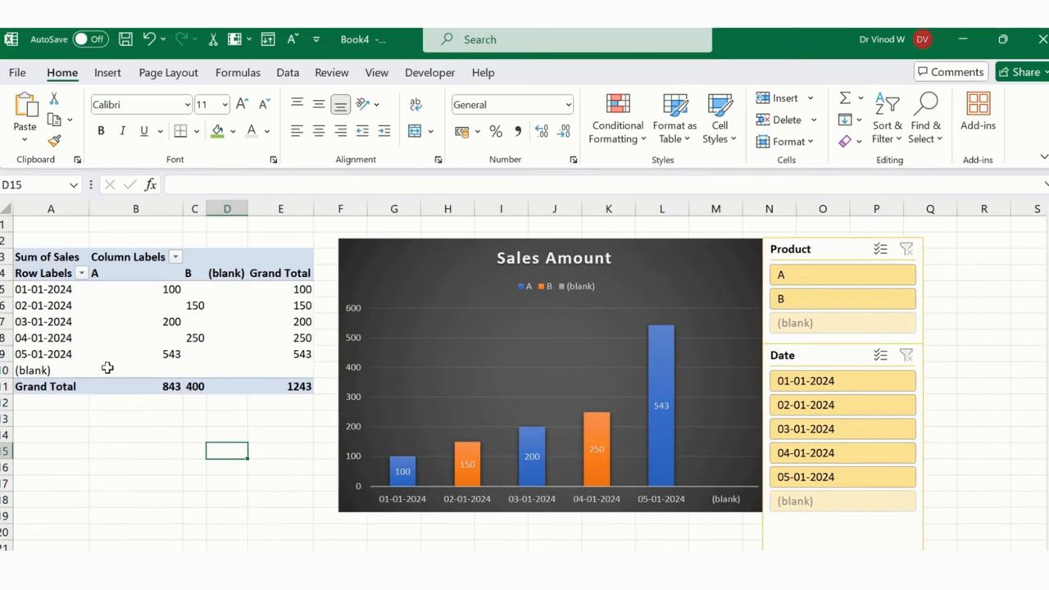
mouse_move(82, 374)
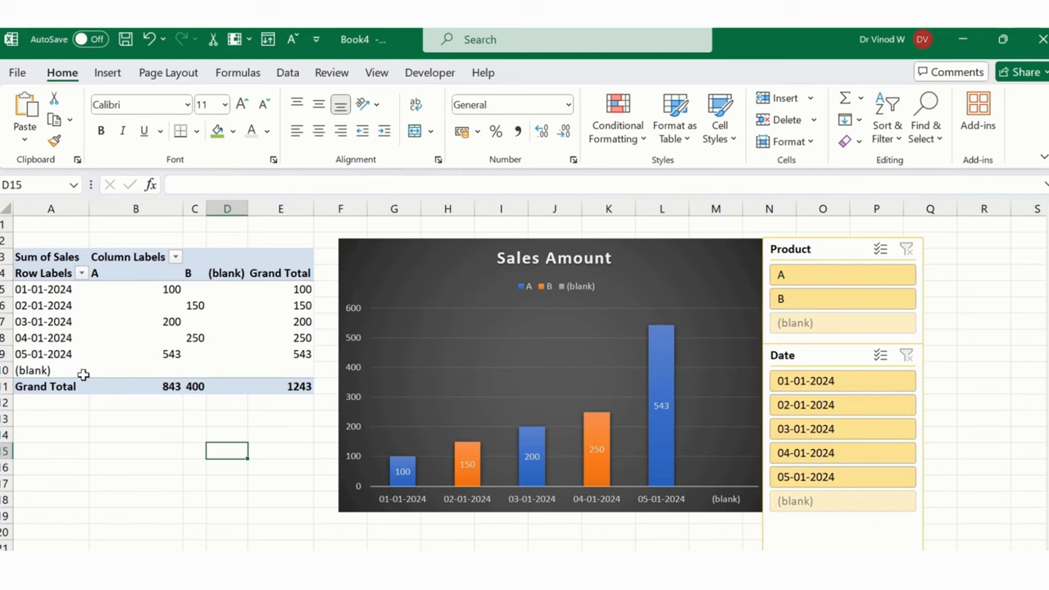
Refresh All from the Data ribbon so the pivot shows 06-01-2024 with B at 800.
left_click(134, 321)
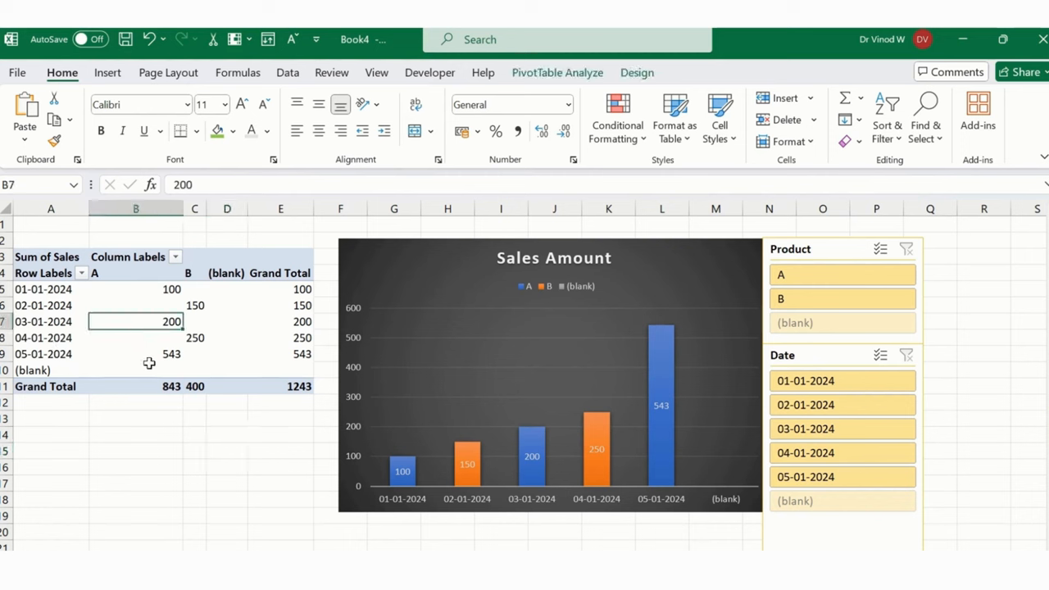
left_click(289, 72)
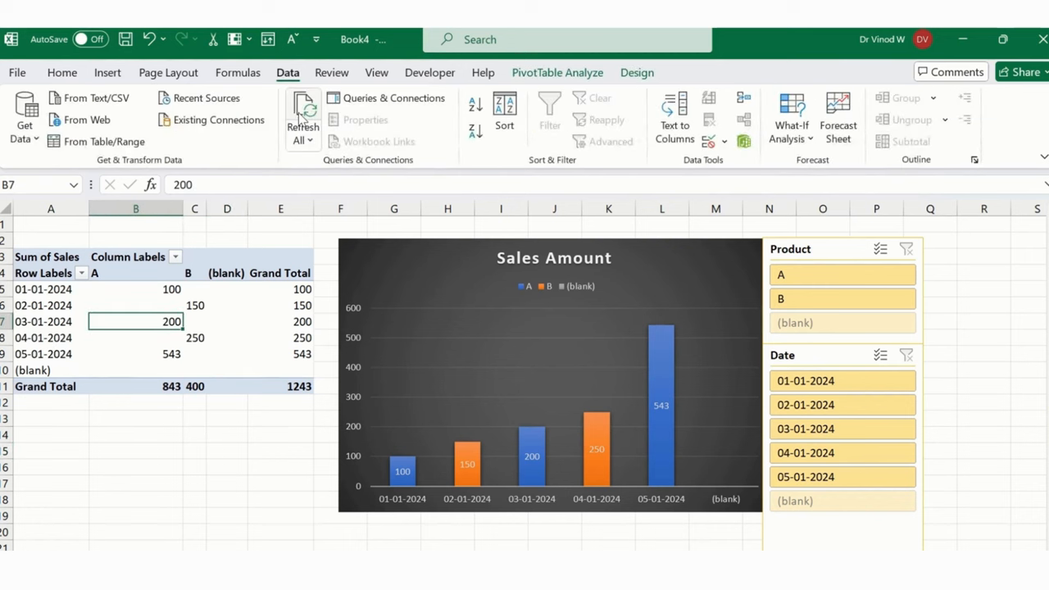
mouse_move(301, 115)
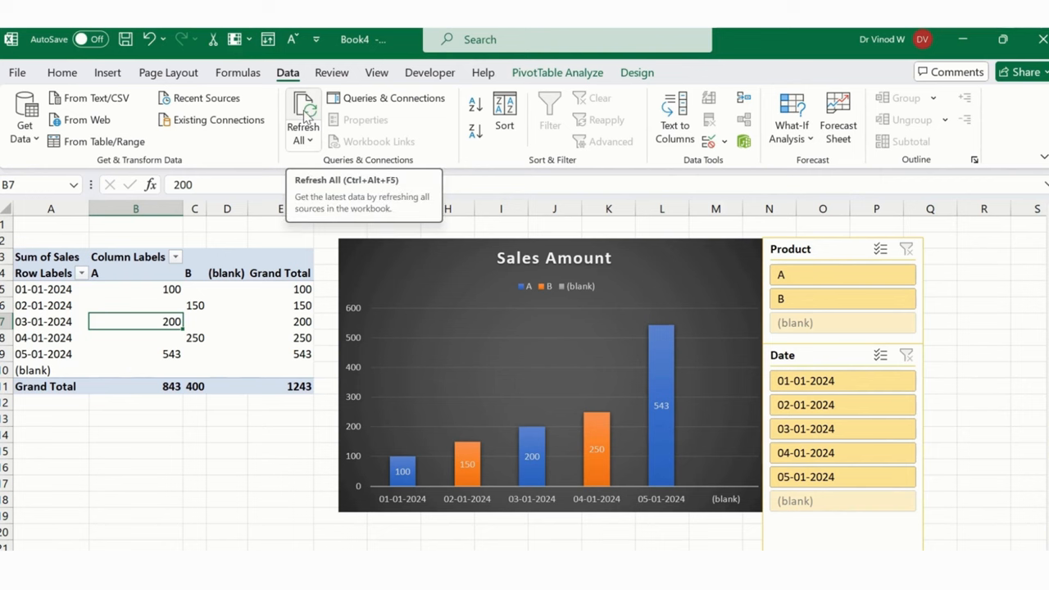
left_click(302, 111)
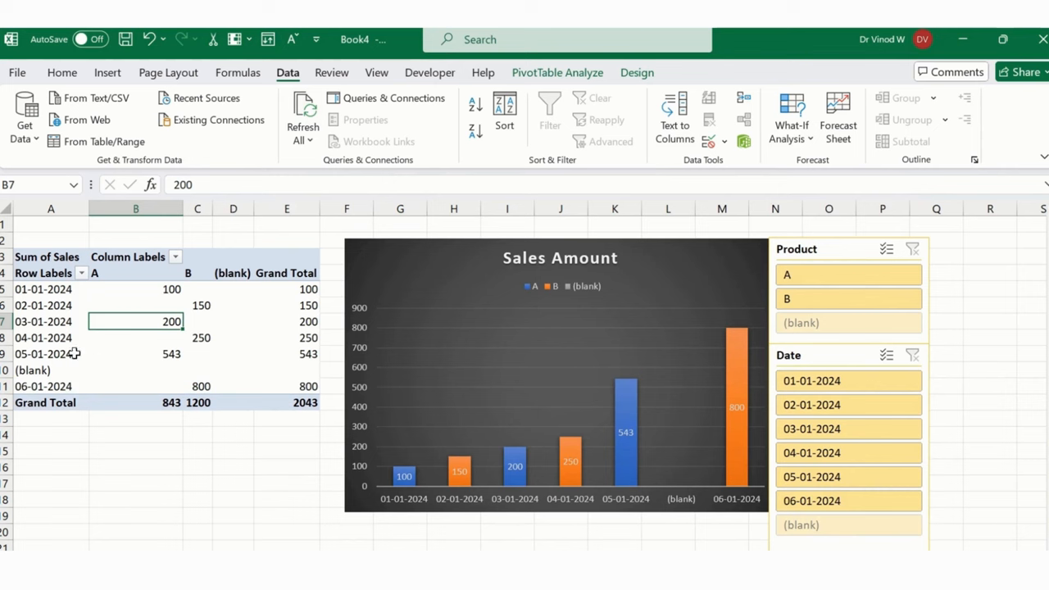
mouse_move(78, 354)
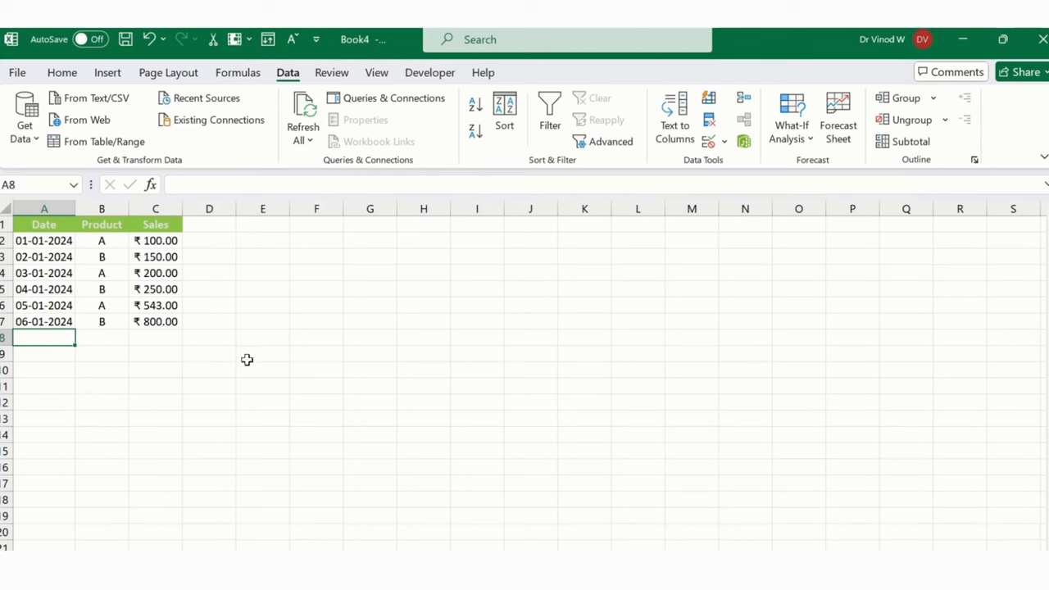
mouse_move(203, 418)
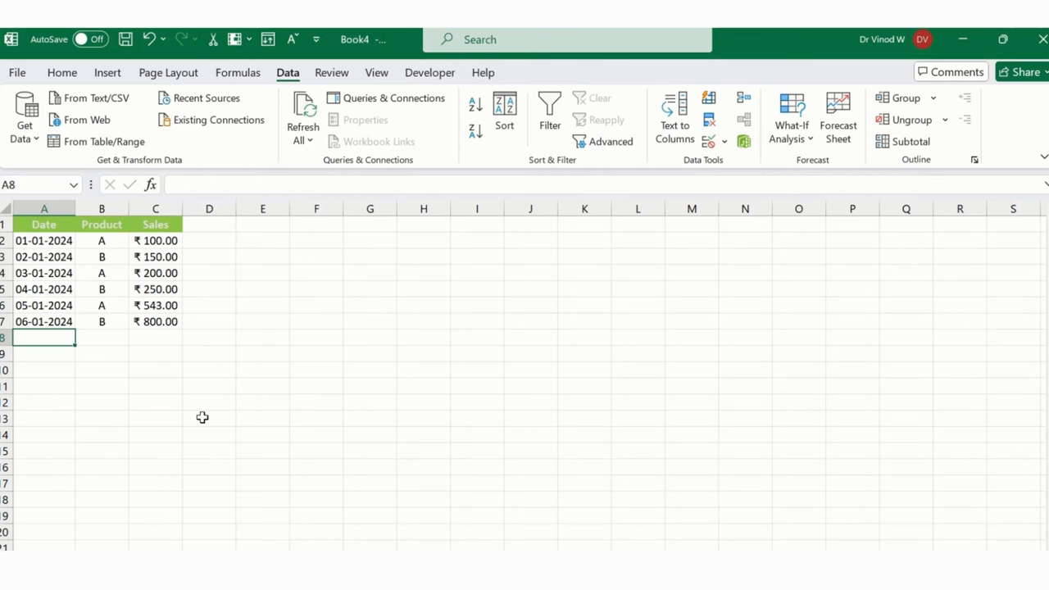
Enter the new source row's date and sales value for product A in row 8.
type("06-01-2024")
left_click(101, 337)
type("A")
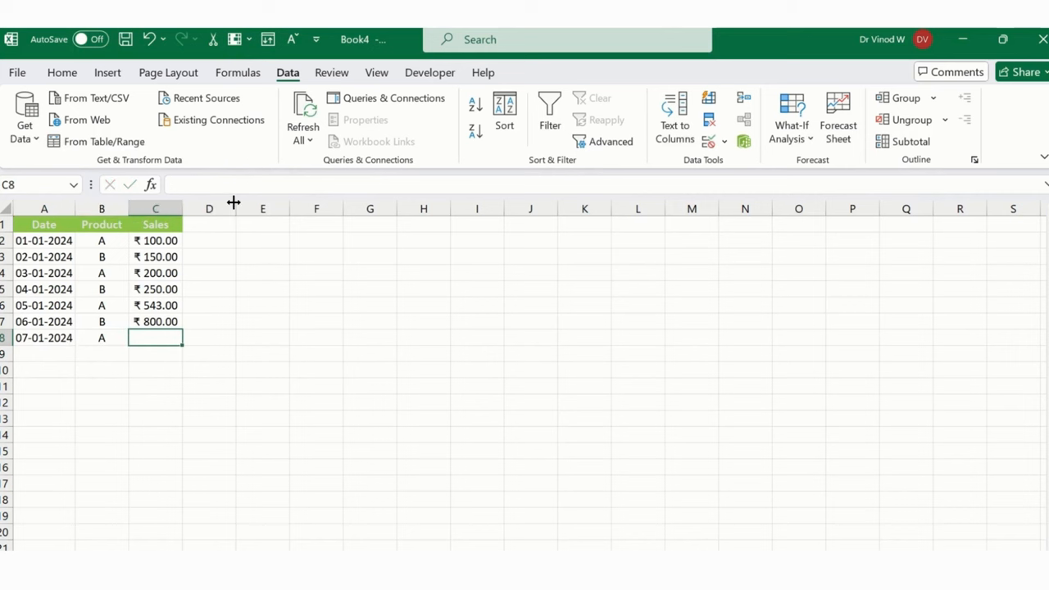
type("60")
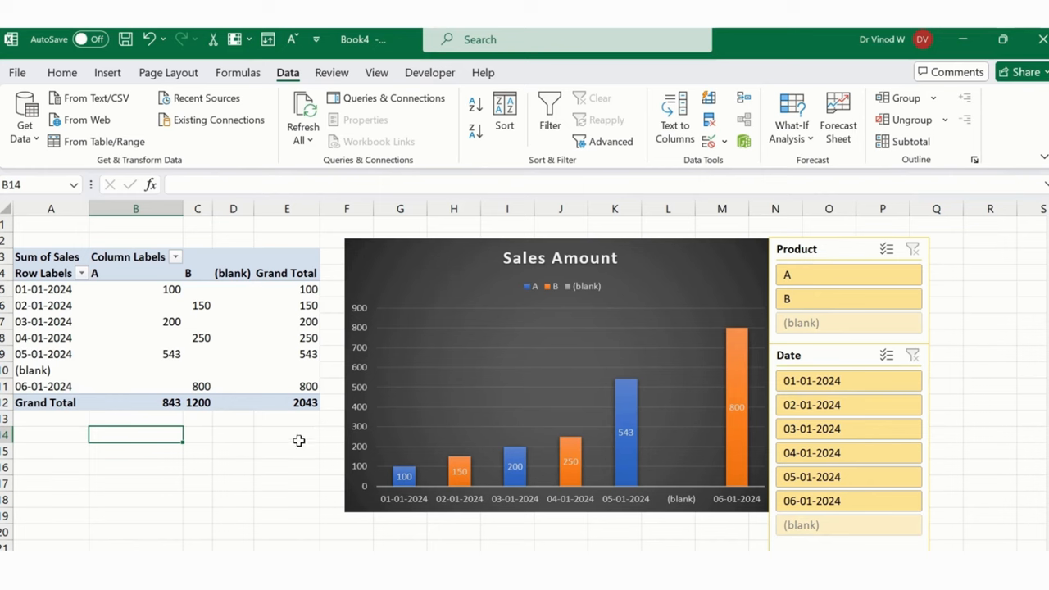
Save the workbook and close it.
left_click(124, 39)
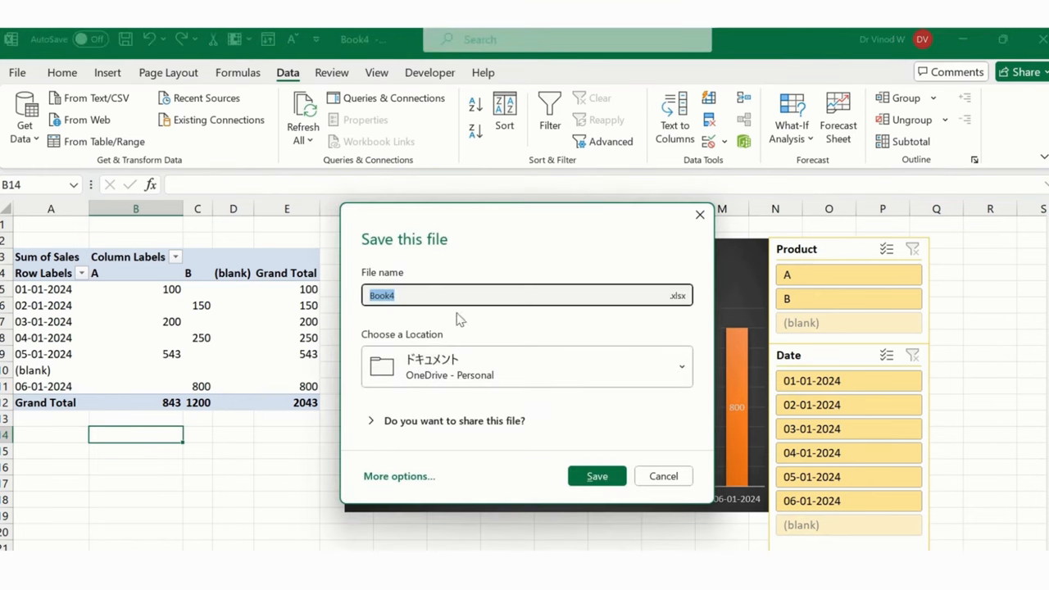
left_click(662, 475)
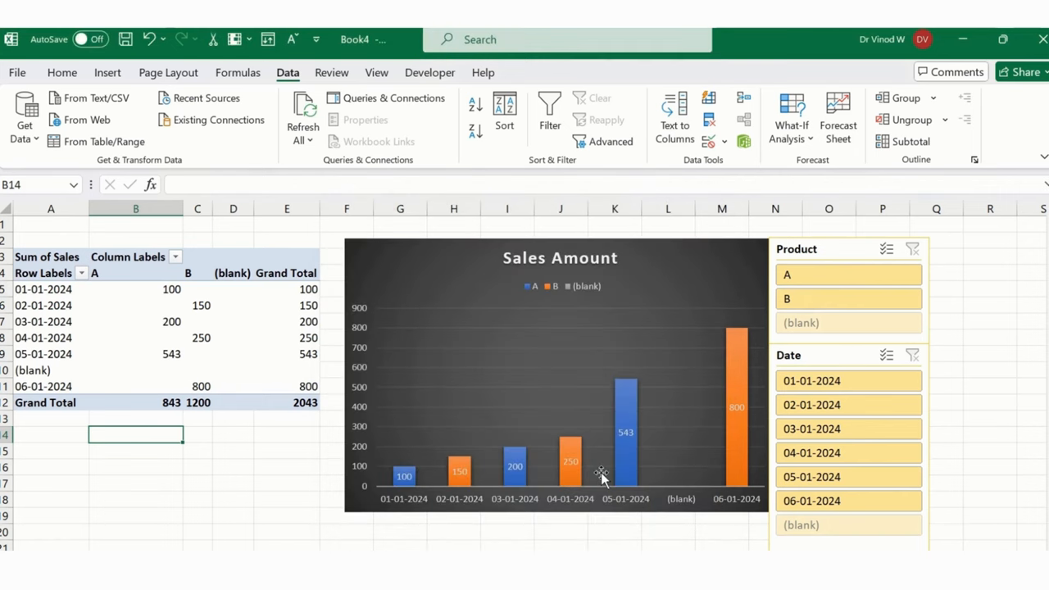
left_click(82, 39)
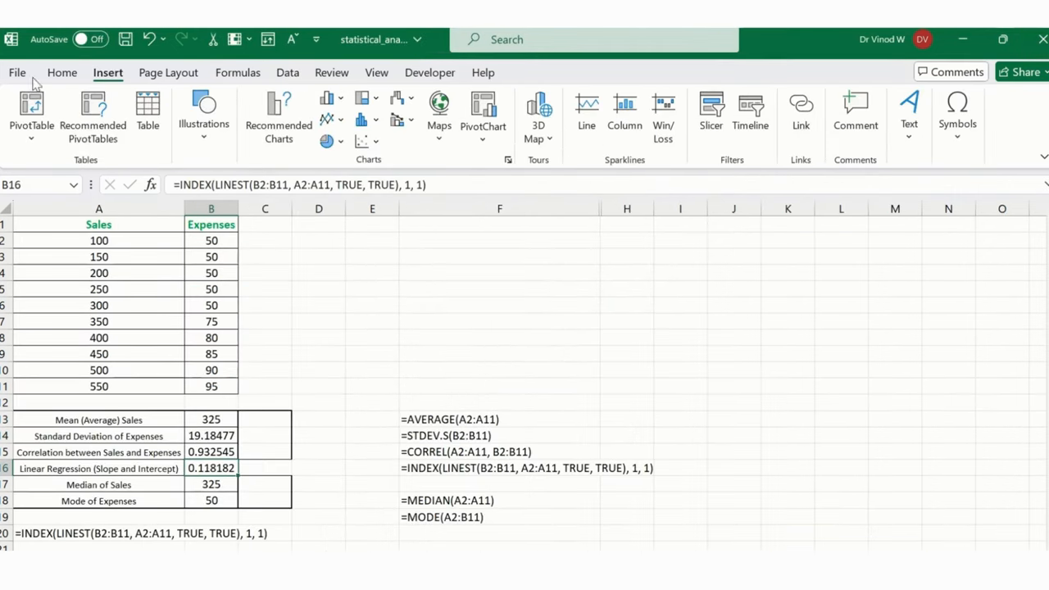
Reopen Book4 and check the pivot now shows 07-01-2024 with grand total 2643.
left_click(17, 72)
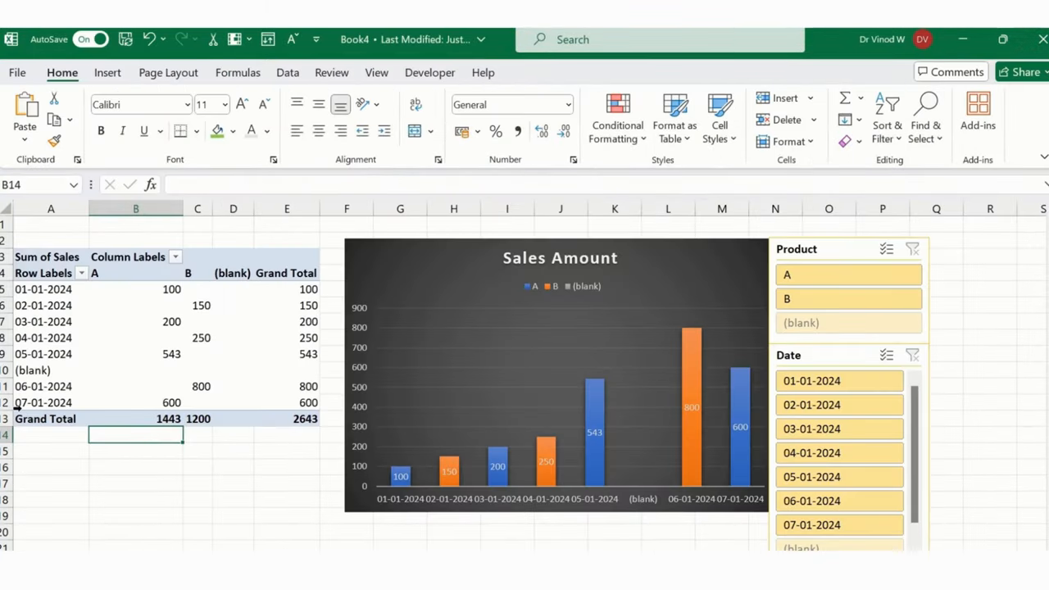
left_click(51, 403)
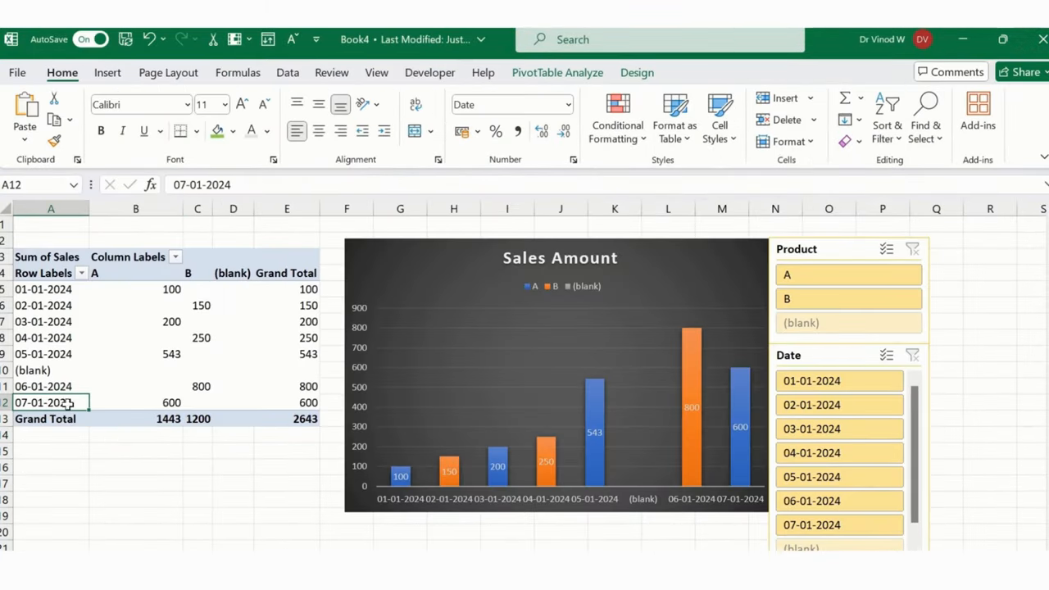
left_click(285, 402)
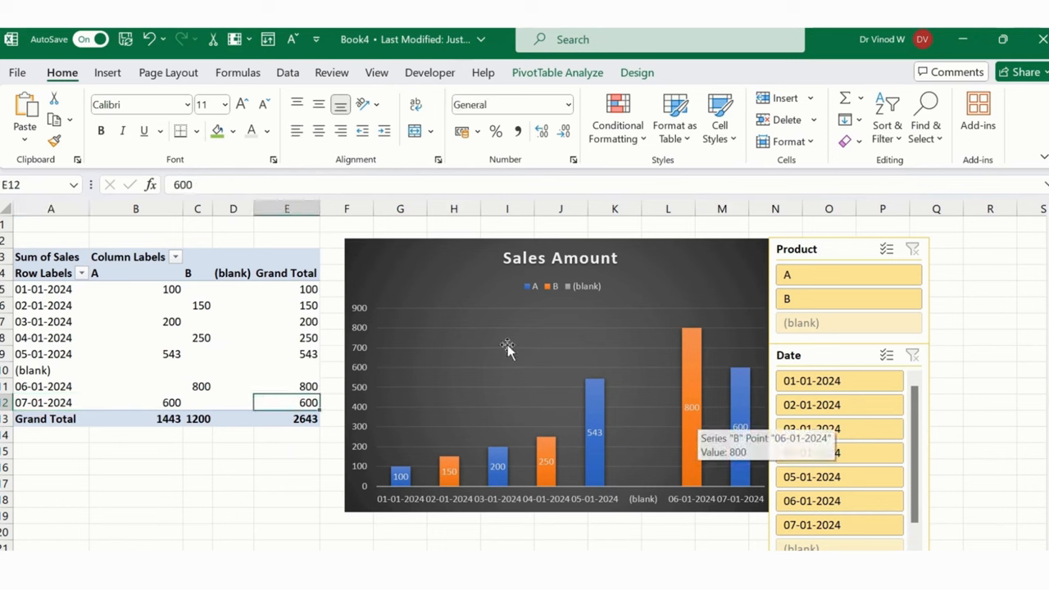
mouse_move(505, 354)
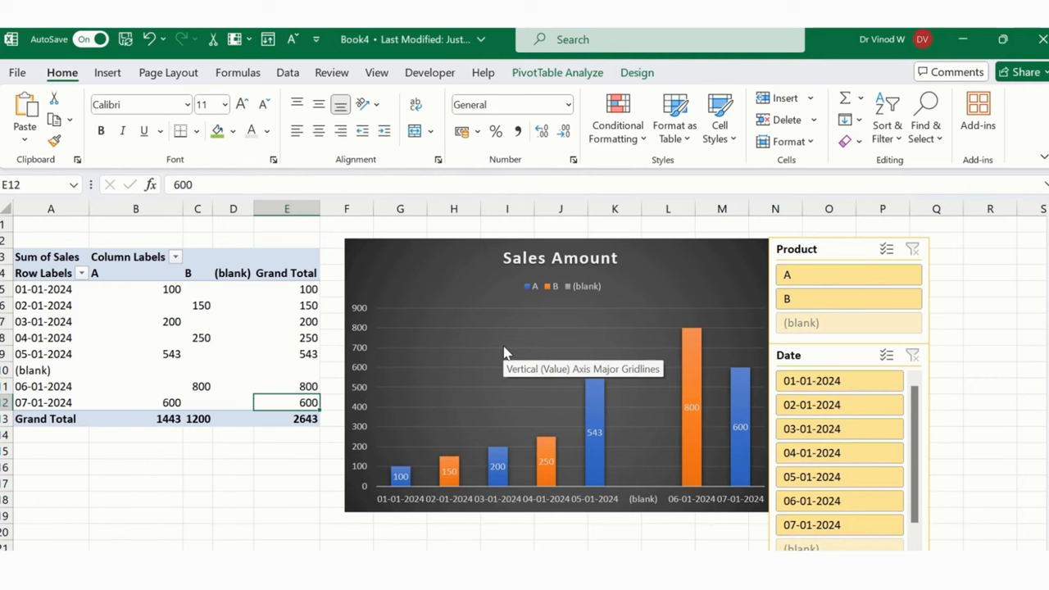